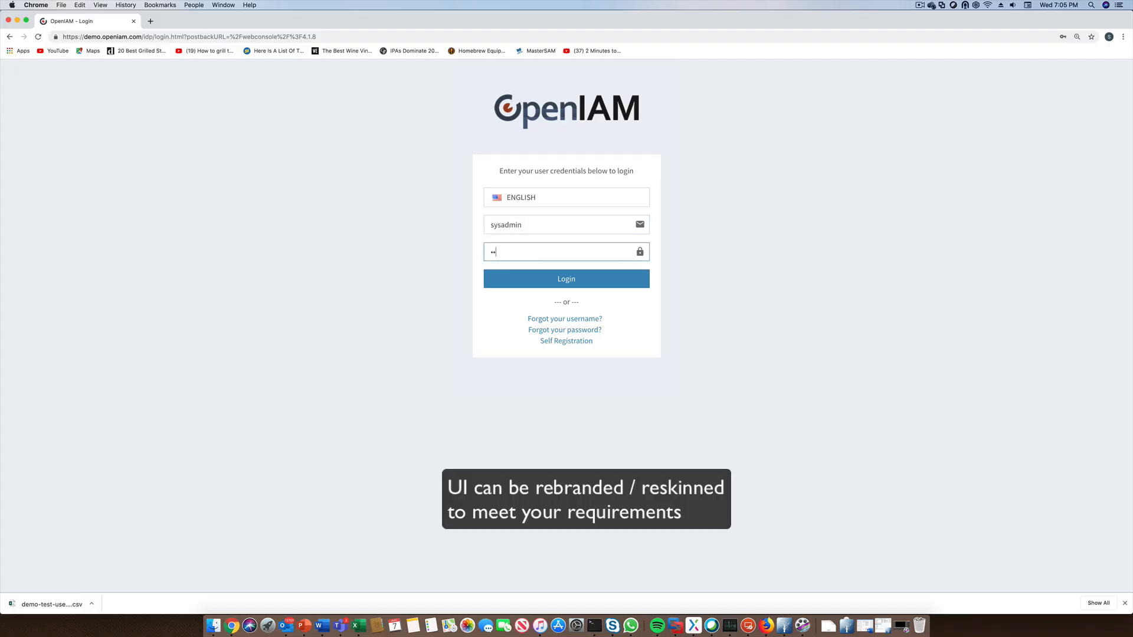
# - Log in to the admin console as sysadmin with the admin password
pyautogui.write('password')
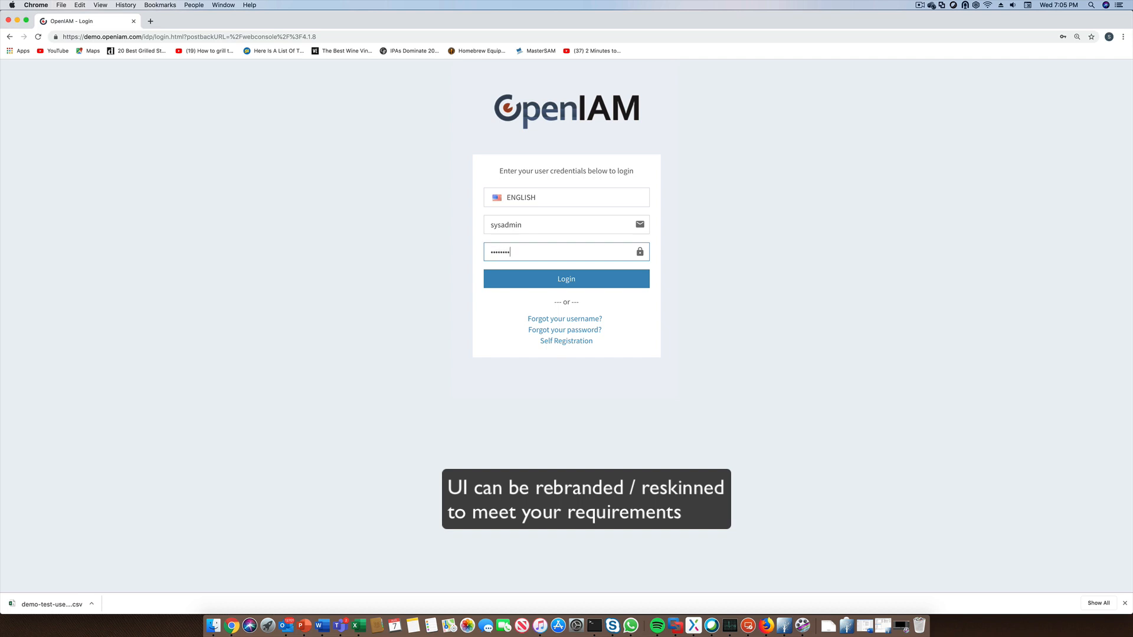
pyautogui.click(565, 278)
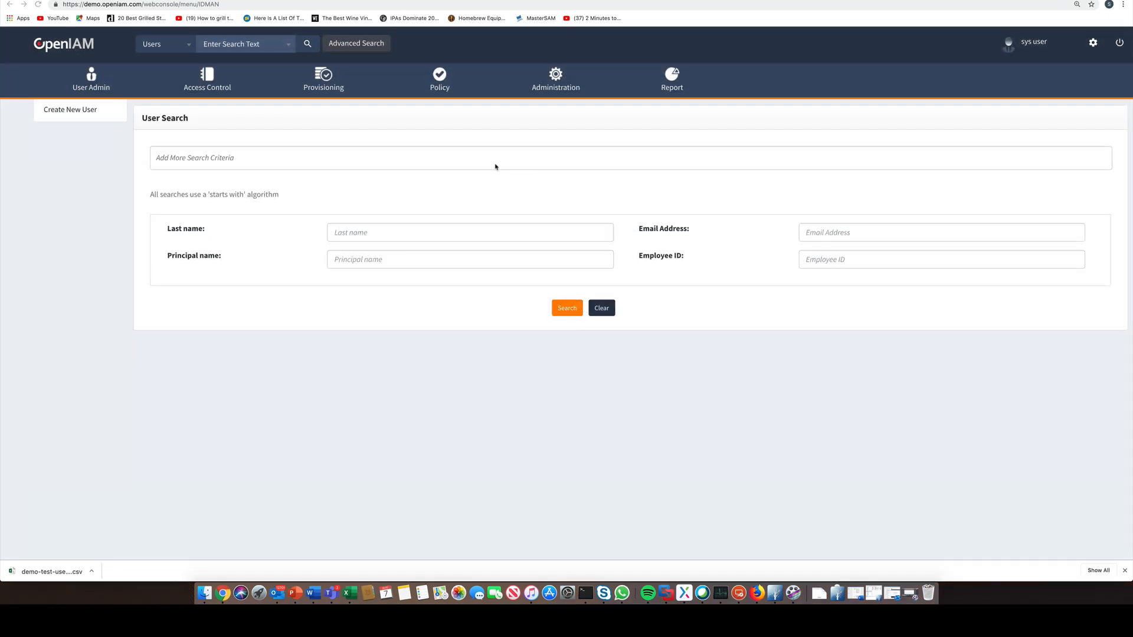
# - Go to Provisioning > Synchronization to list the sync configurations
pyautogui.click(323, 80)
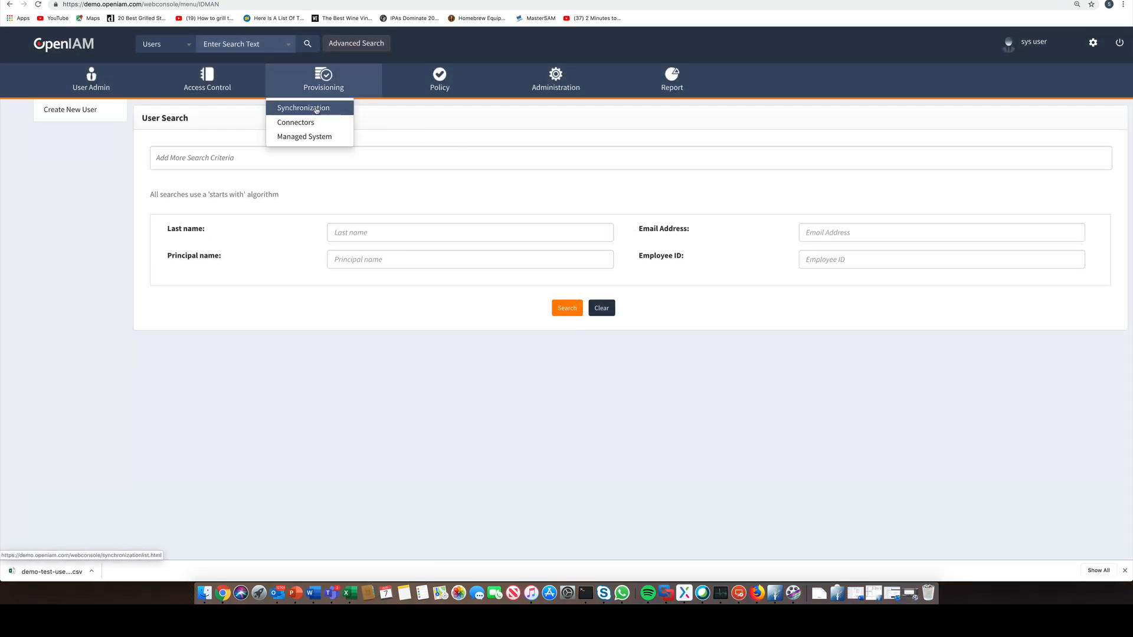
pyautogui.click(303, 107)
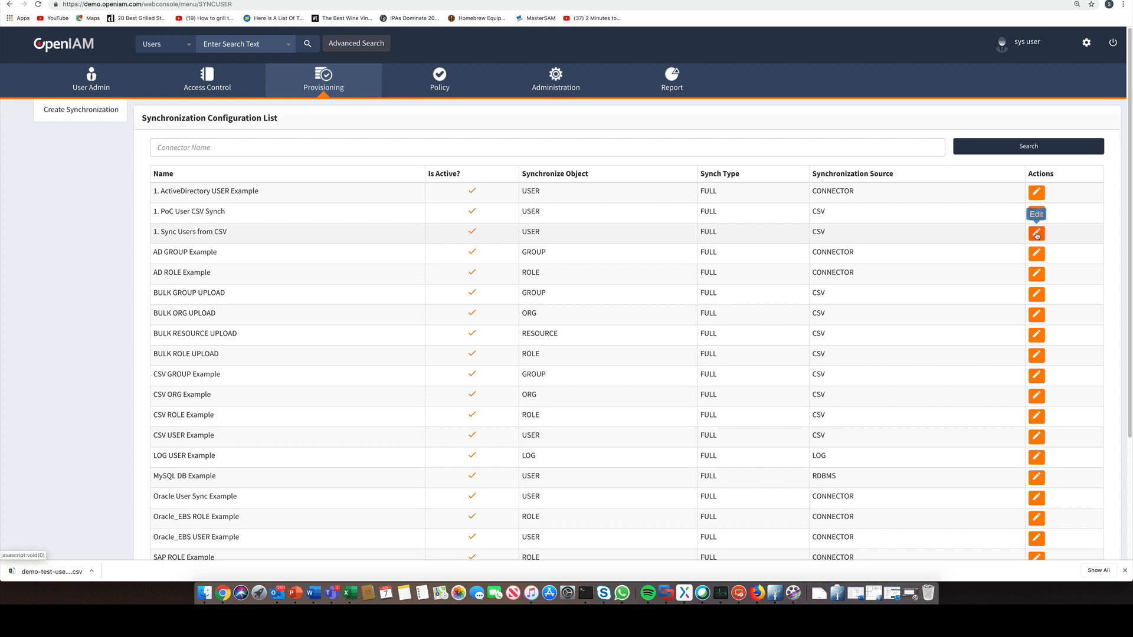
# - Edit '1. Sync Users from CSV' and confirm CSV file source, User object and Complete synch type
pyautogui.click(1036, 234)
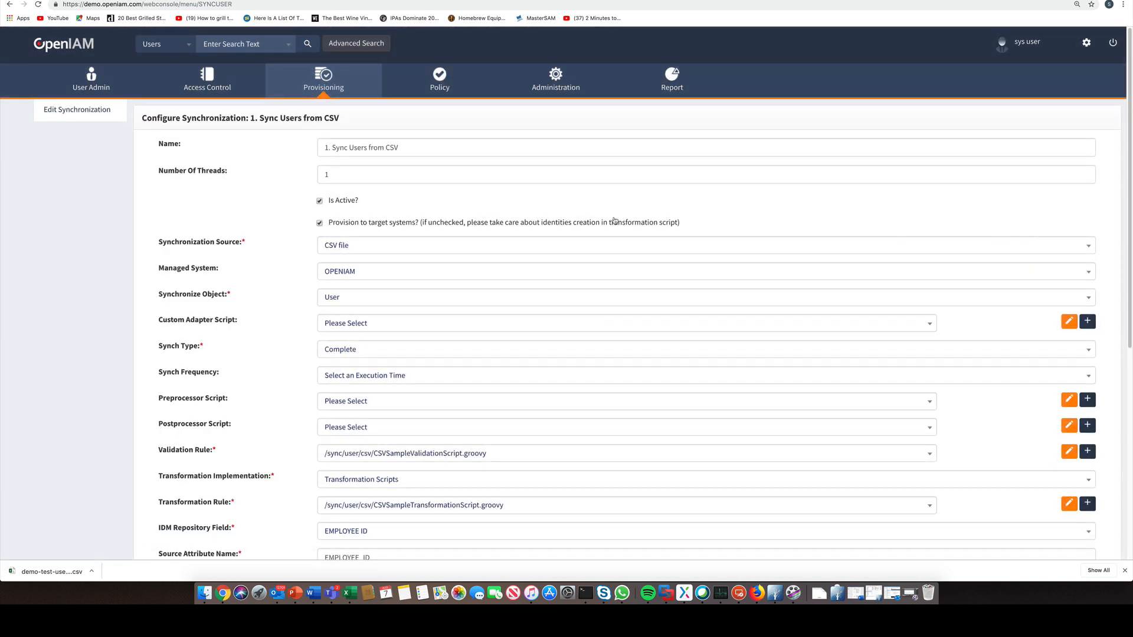
pyautogui.moveTo(389, 247)
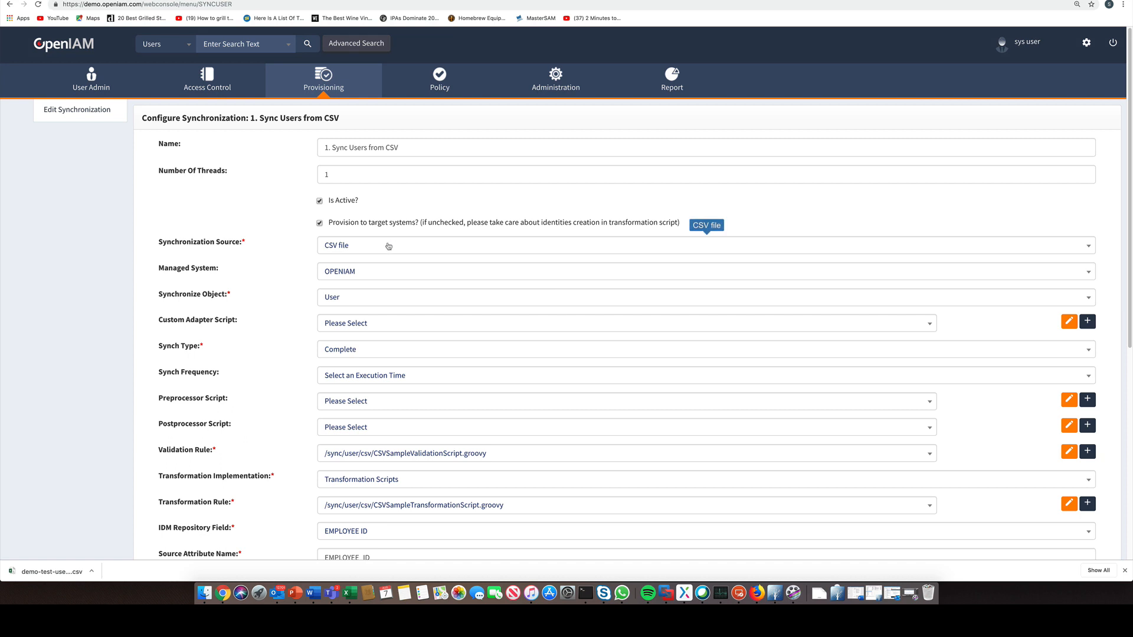
pyautogui.click(706, 246)
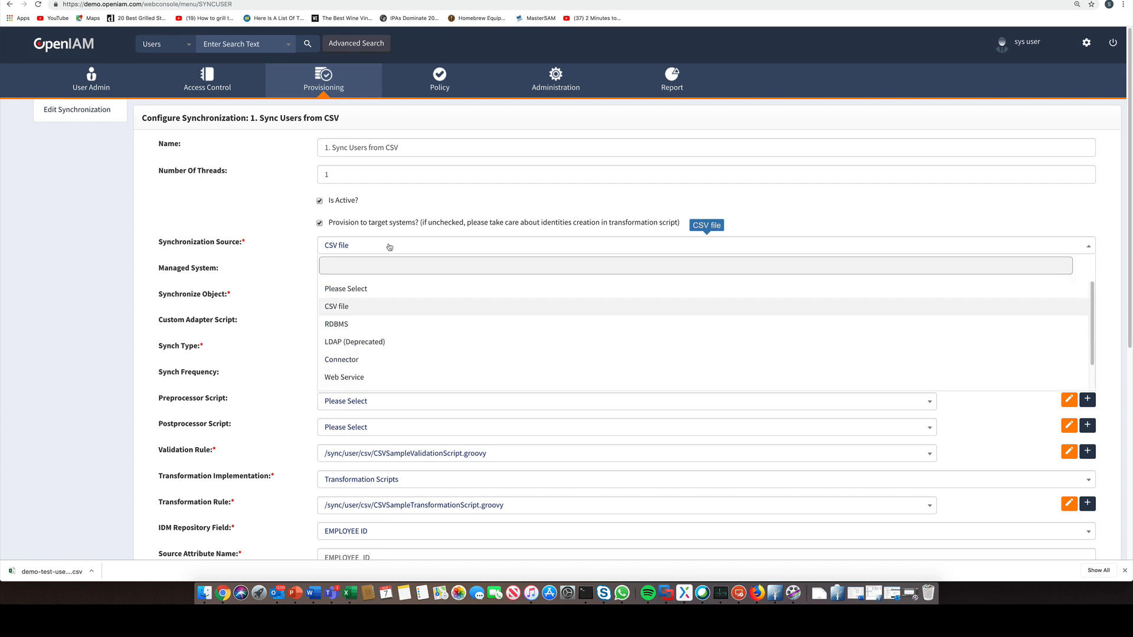
pyautogui.click(337, 307)
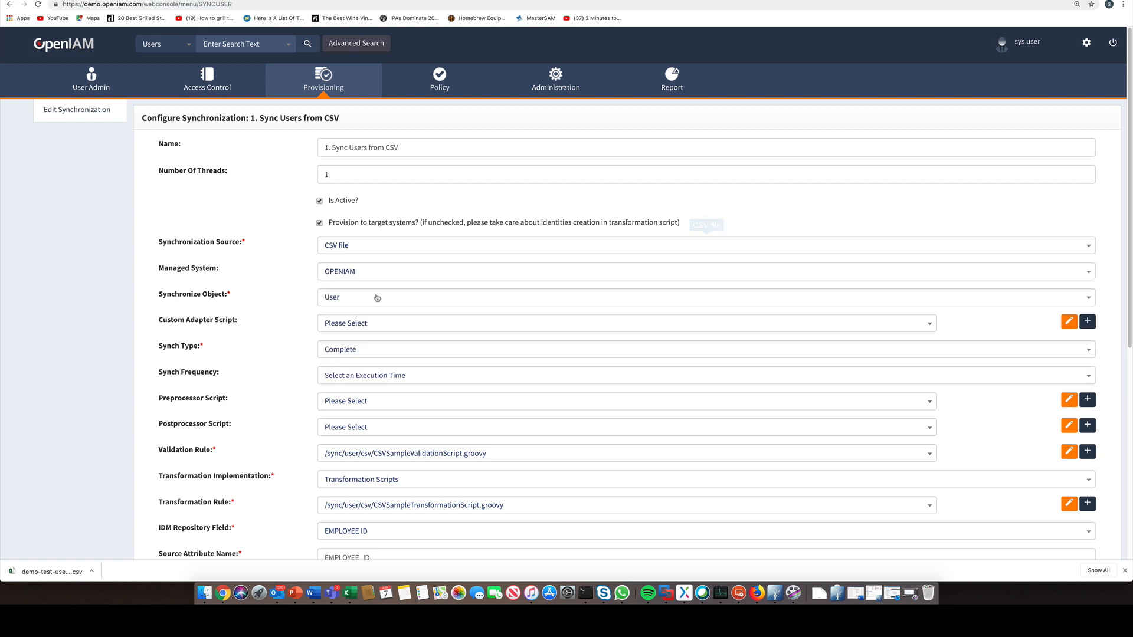
pyautogui.click(705, 297)
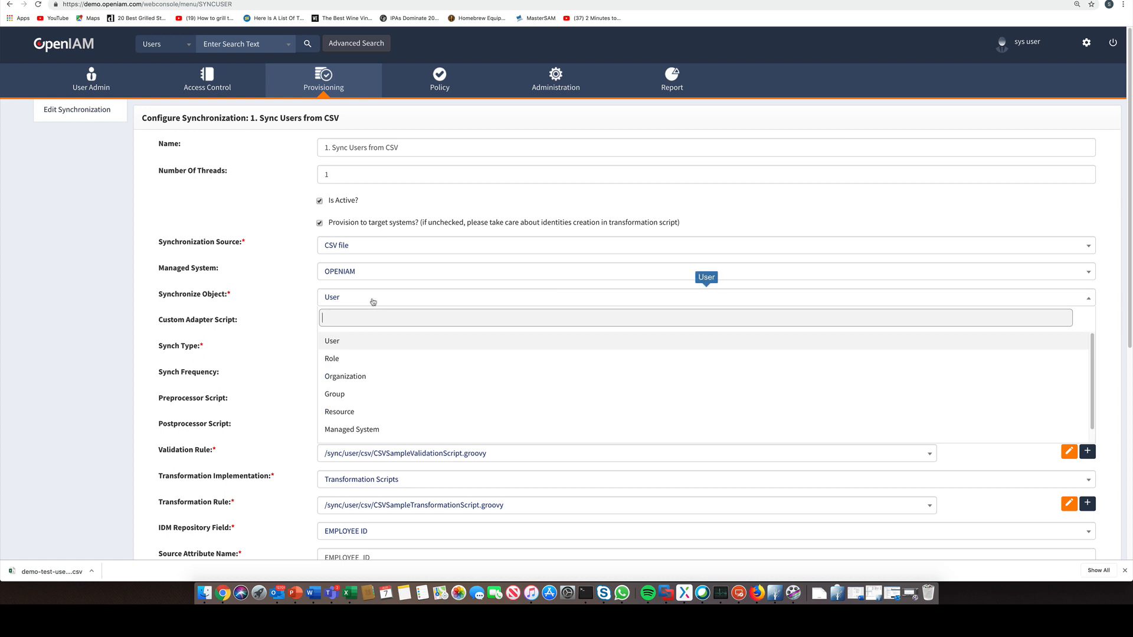
pyautogui.click(332, 340)
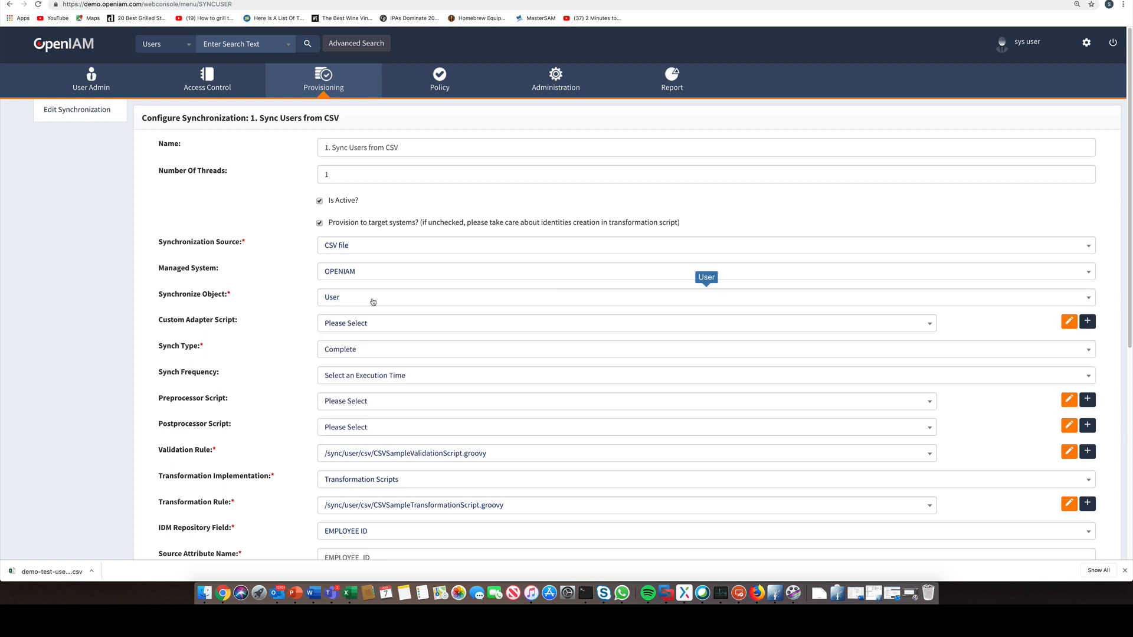
pyautogui.click(704, 349)
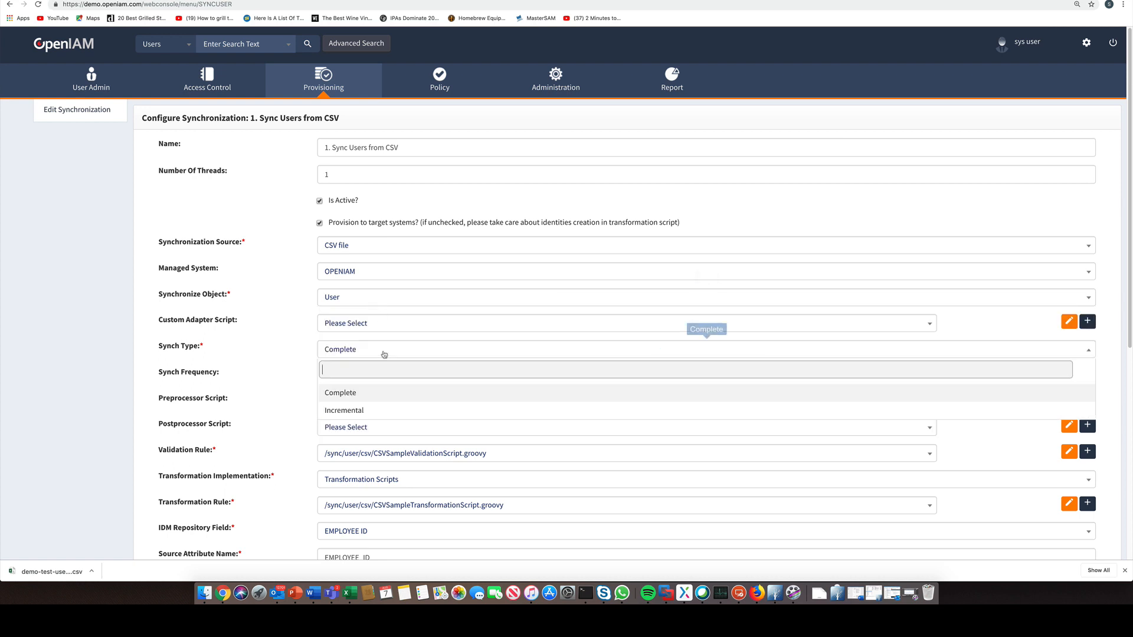
pyautogui.click(340, 392)
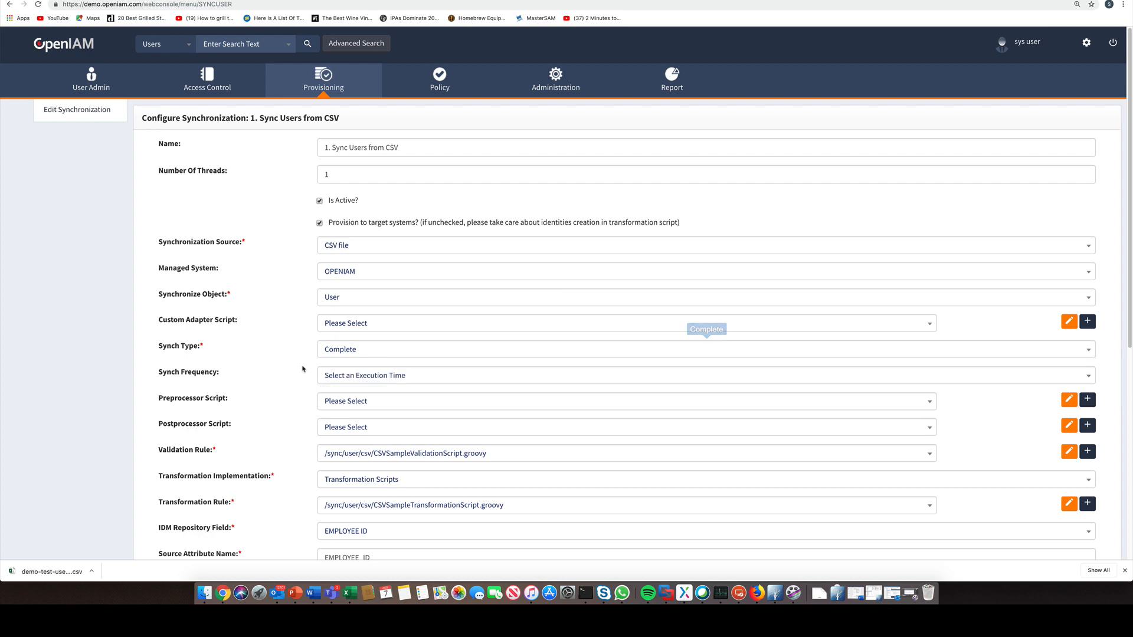
pyautogui.scroll(-3)
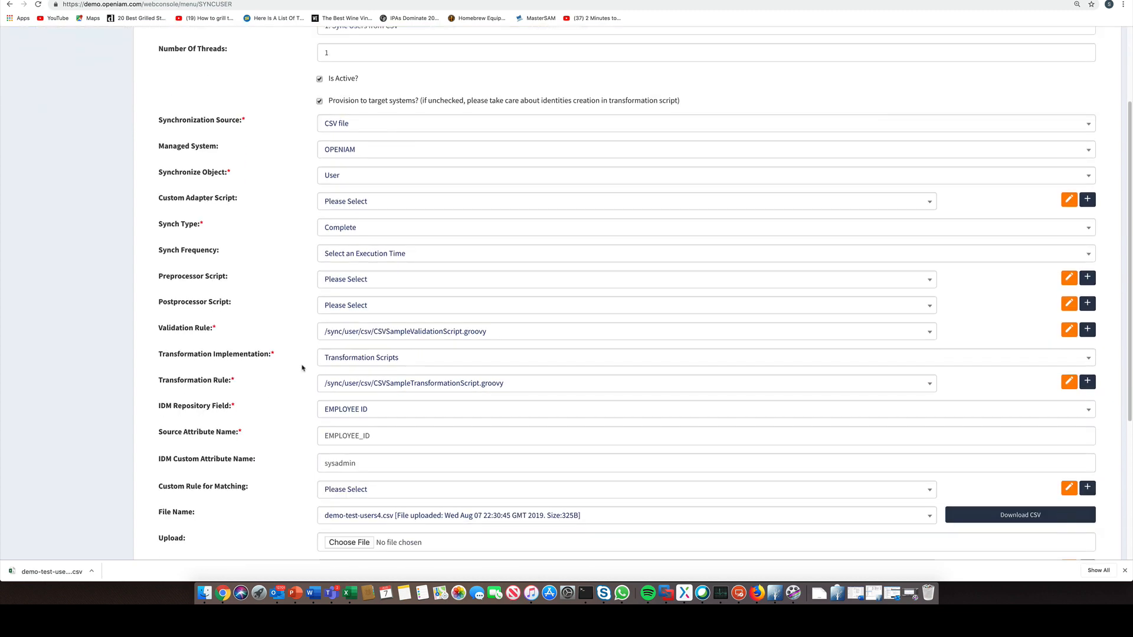
pyautogui.scroll(-3)
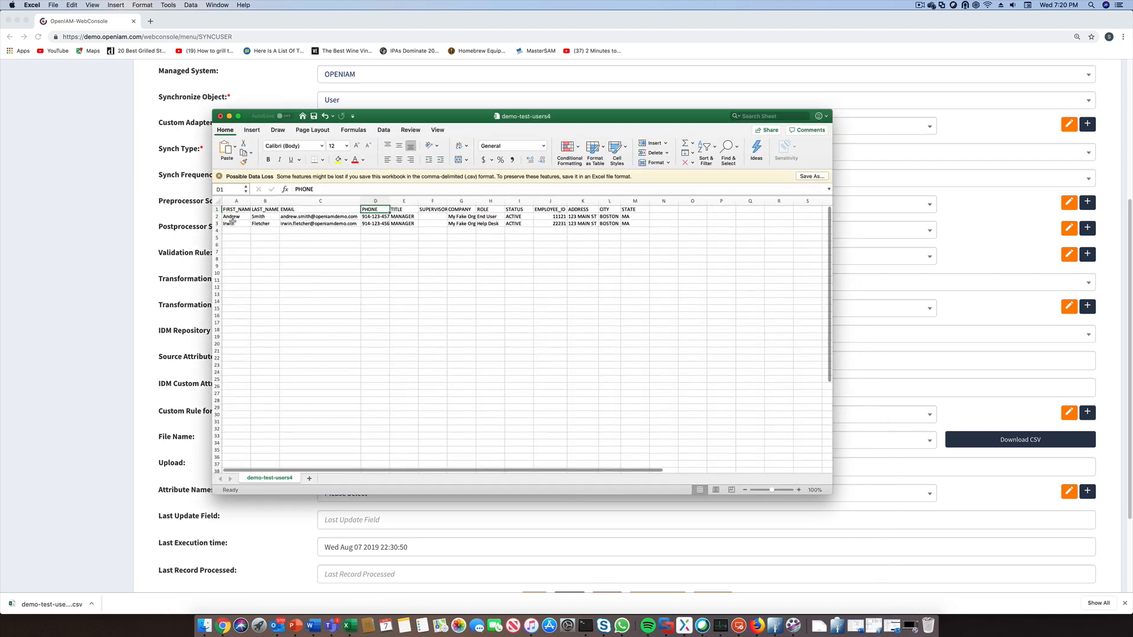
pyautogui.click(217, 216)
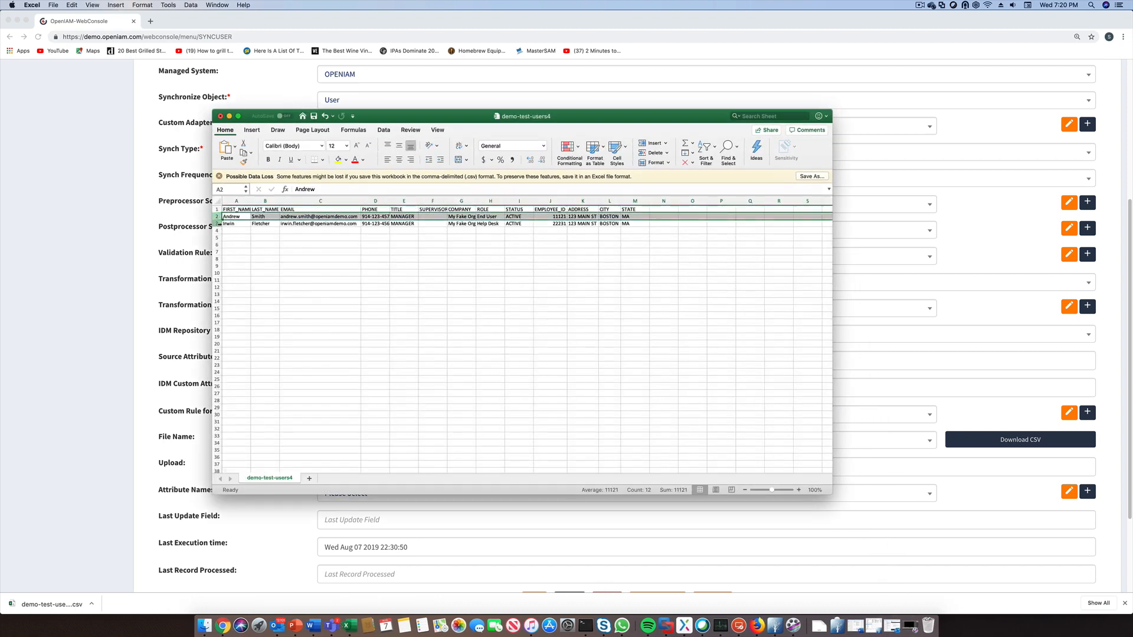
pyautogui.click(228, 223)
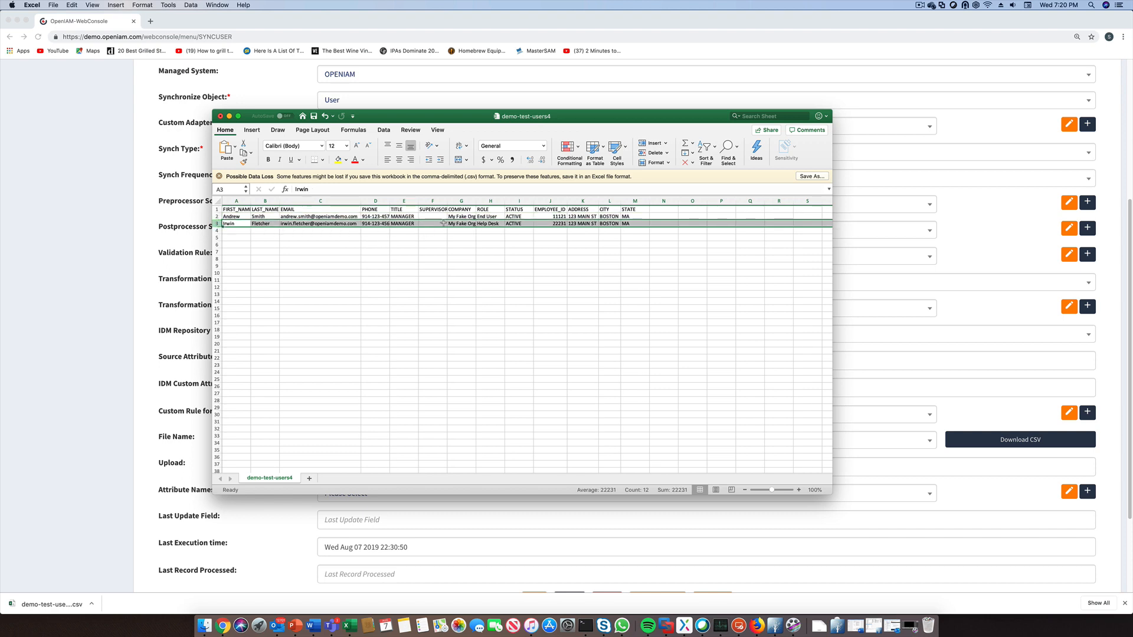
pyautogui.click(491, 236)
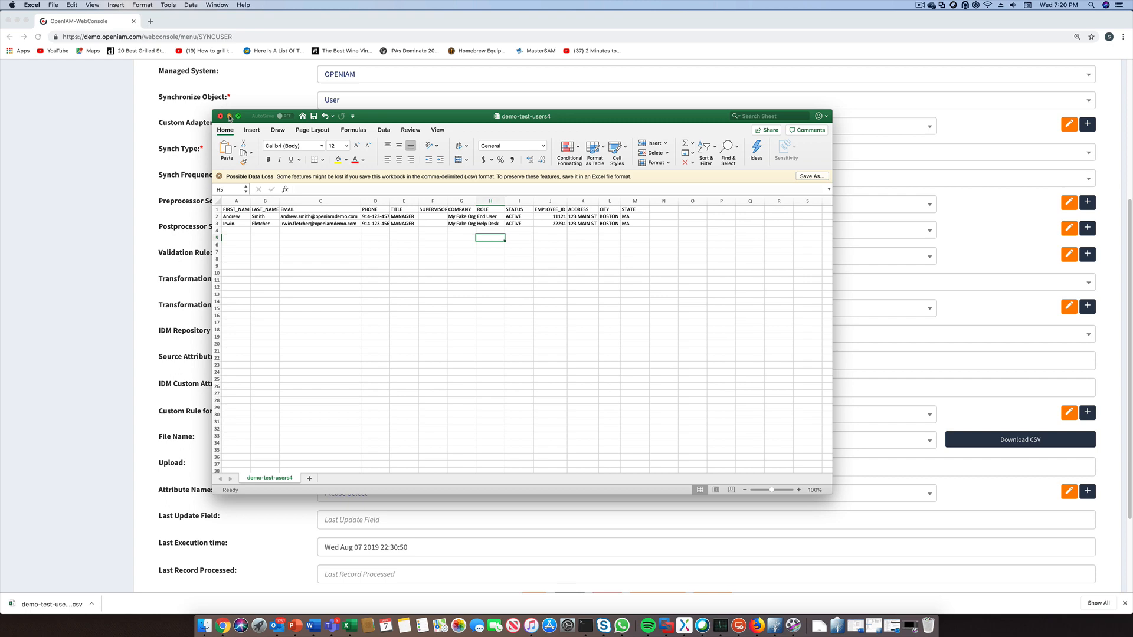
# - Upload demo-test-users4.csv from Downloads as the sync source and run Sync Now
pyautogui.click(229, 117)
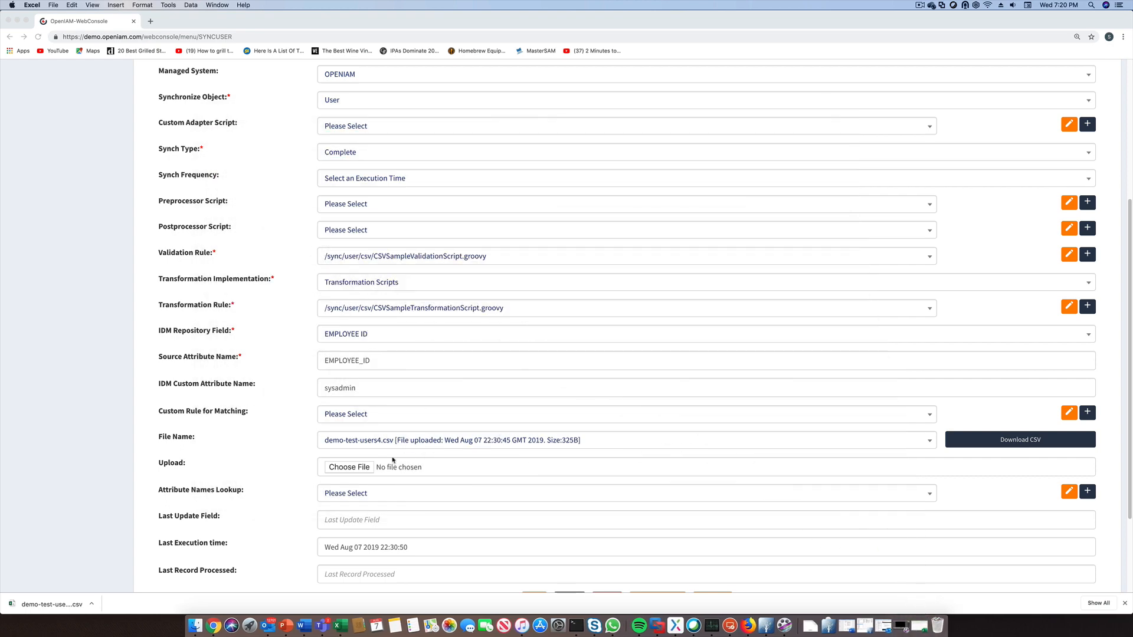
pyautogui.click(350, 468)
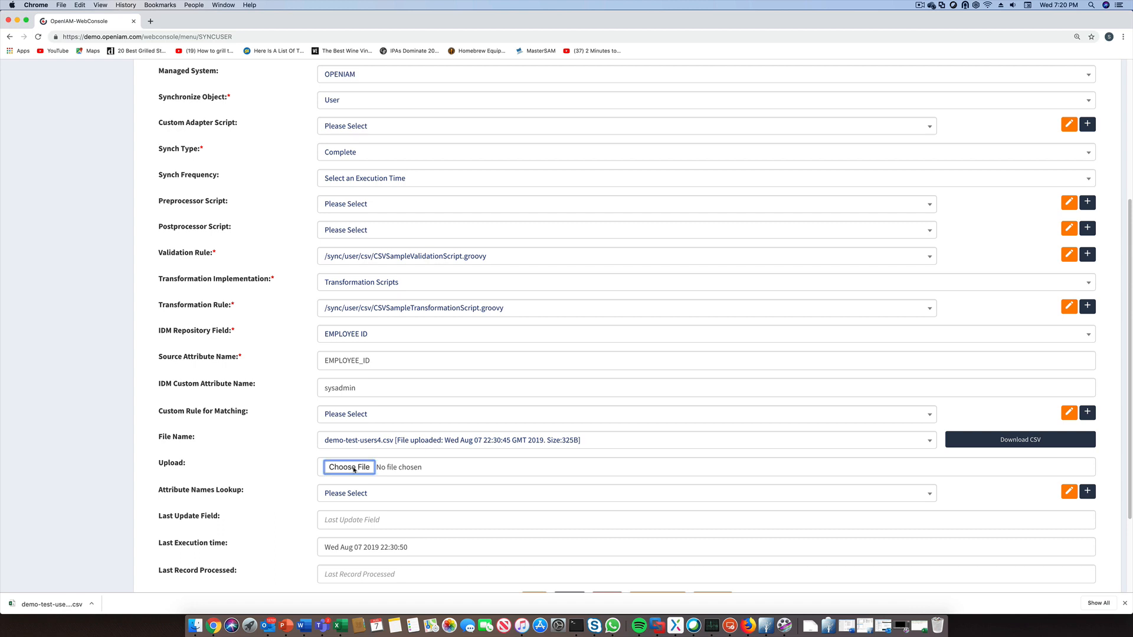
pyautogui.click(349, 467)
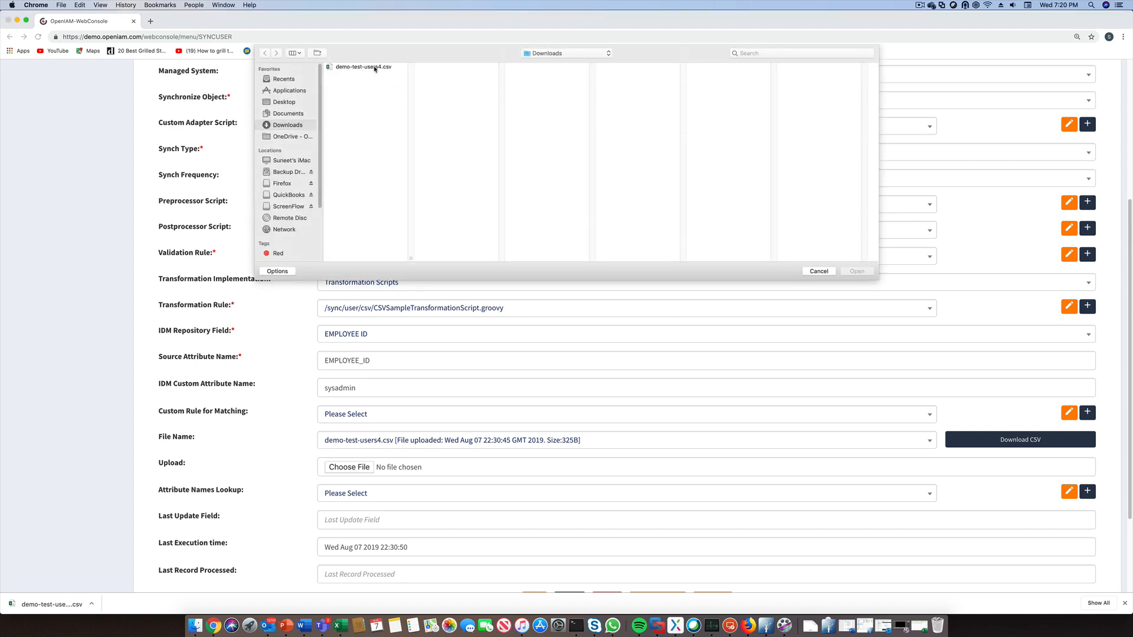
pyautogui.click(364, 66)
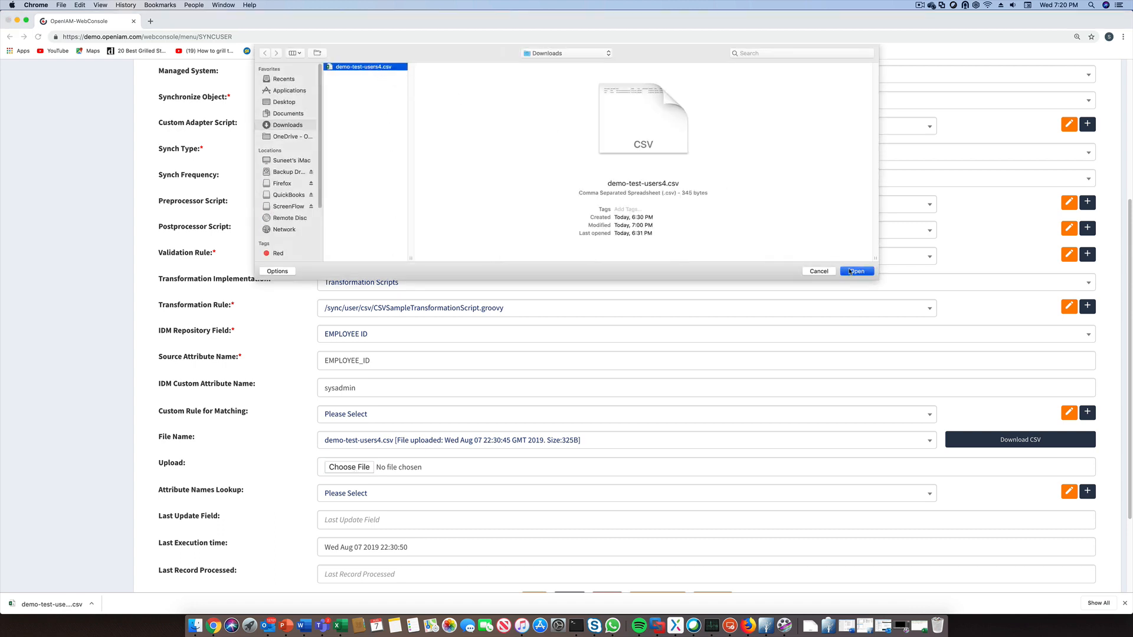
pyautogui.click(857, 271)
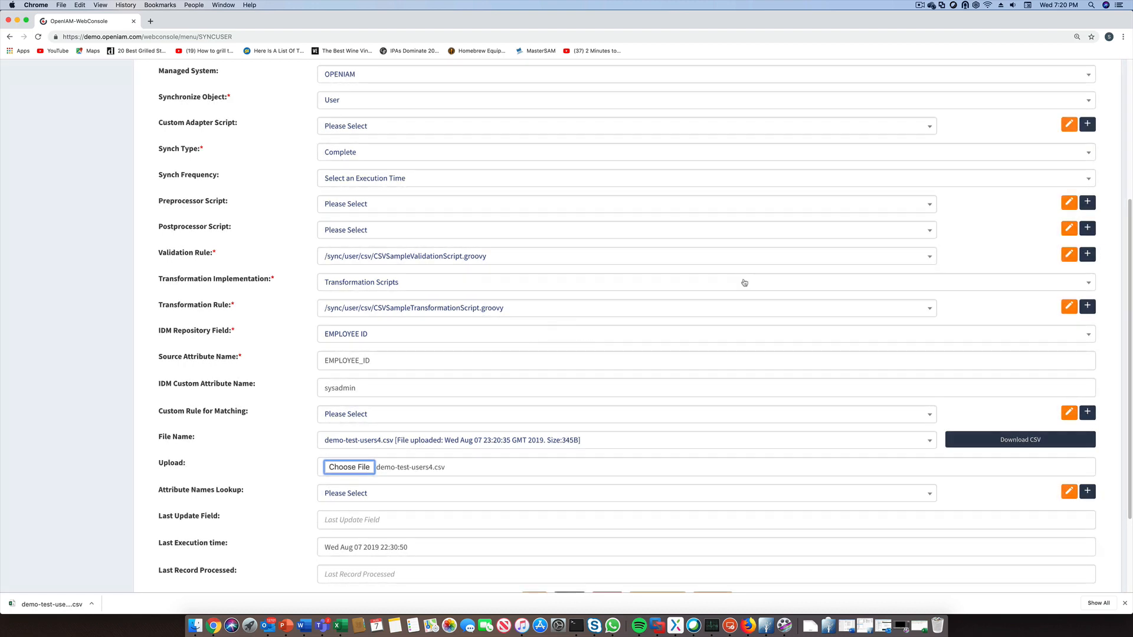
pyautogui.scroll(-3)
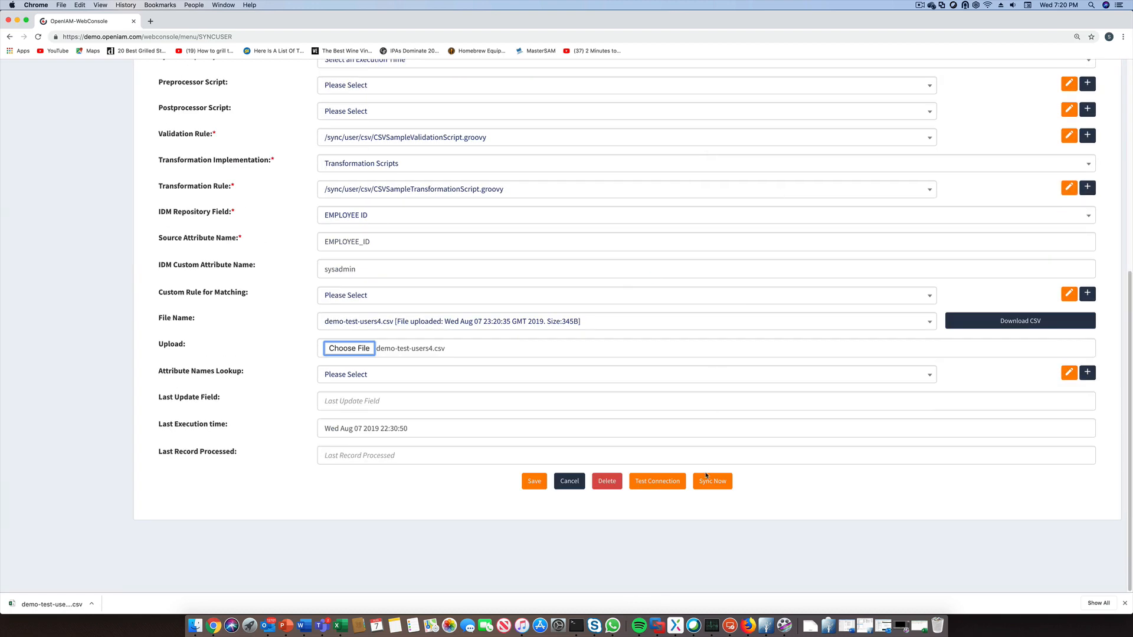
pyautogui.click(710, 482)
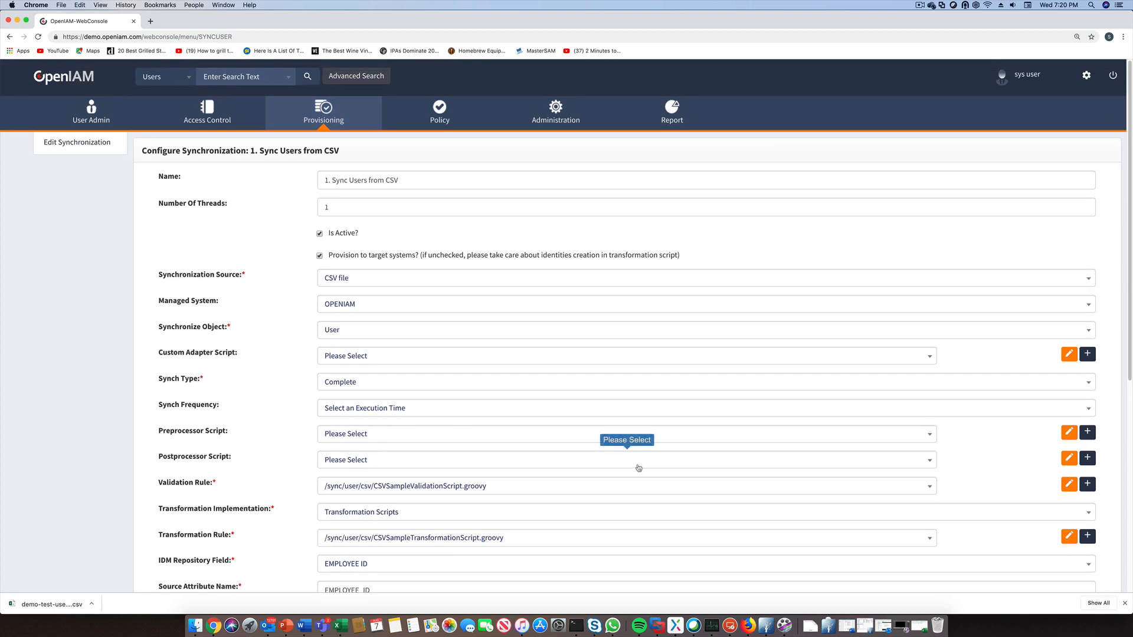
# - Find Irwin Fletcher via header search 'irw', view his record in classic layout and expand User Identities
pyautogui.click(244, 75)
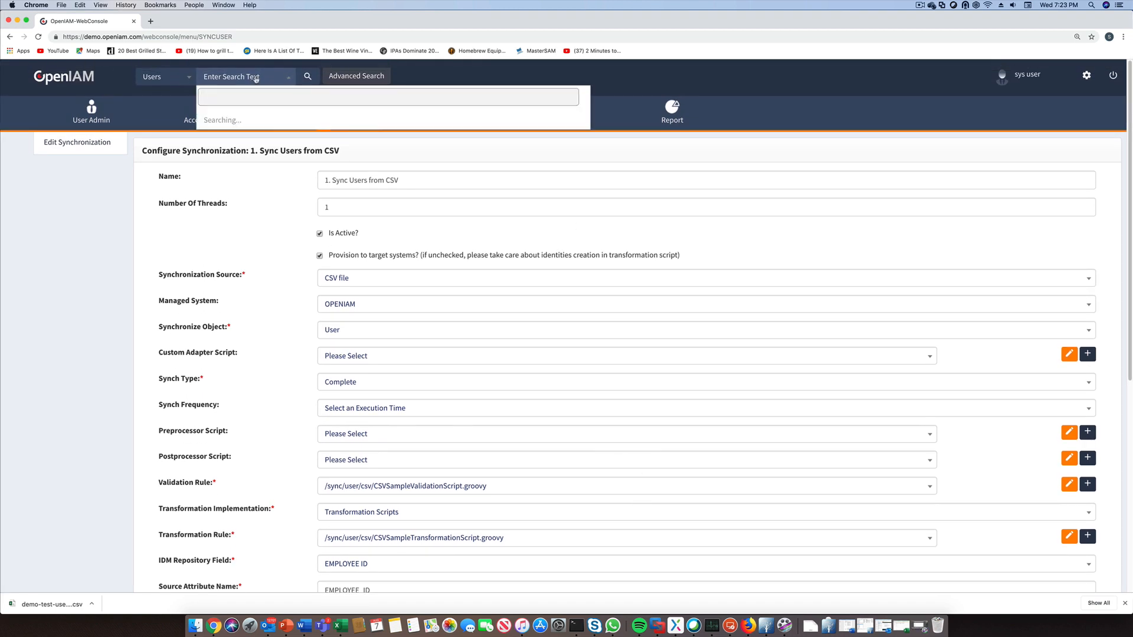
pyautogui.write('irw')
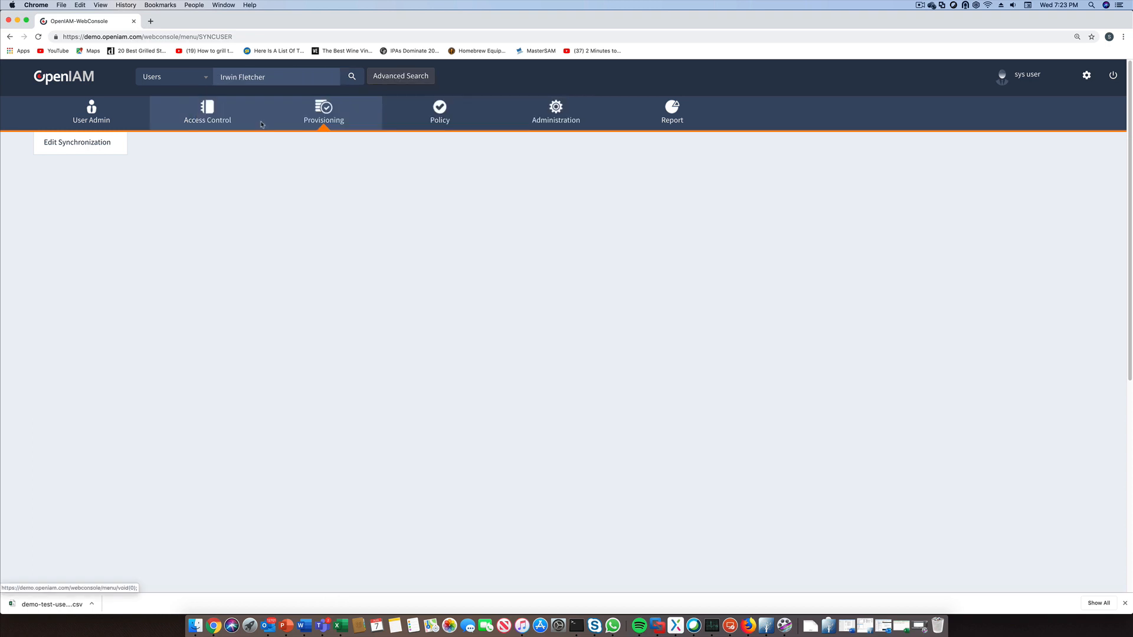
pyautogui.click(76, 141)
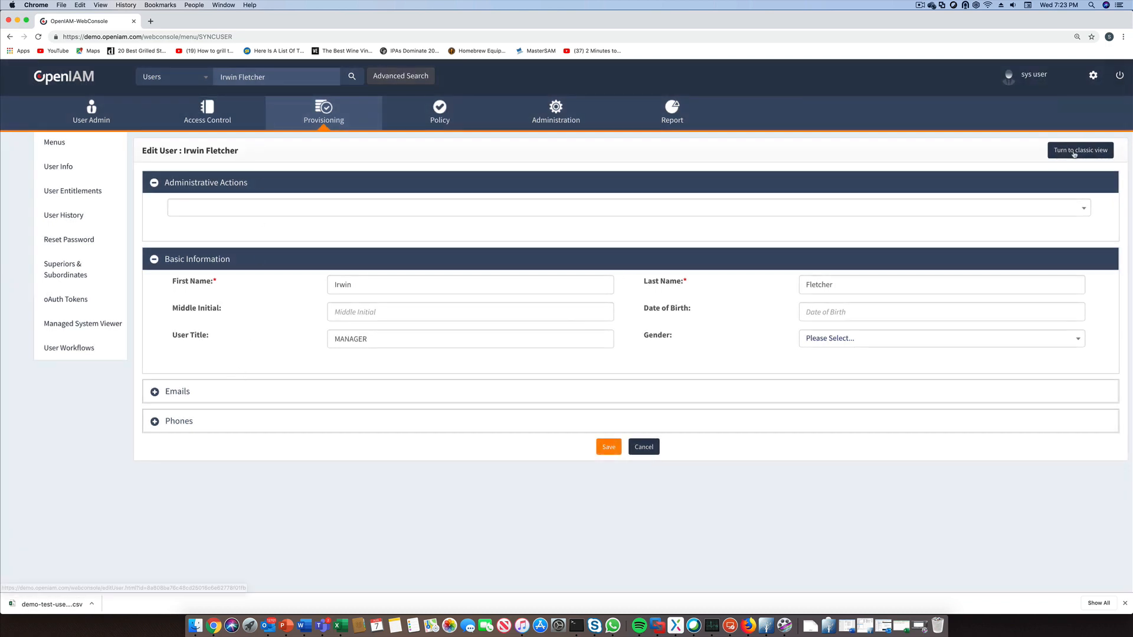
pyautogui.click(1080, 149)
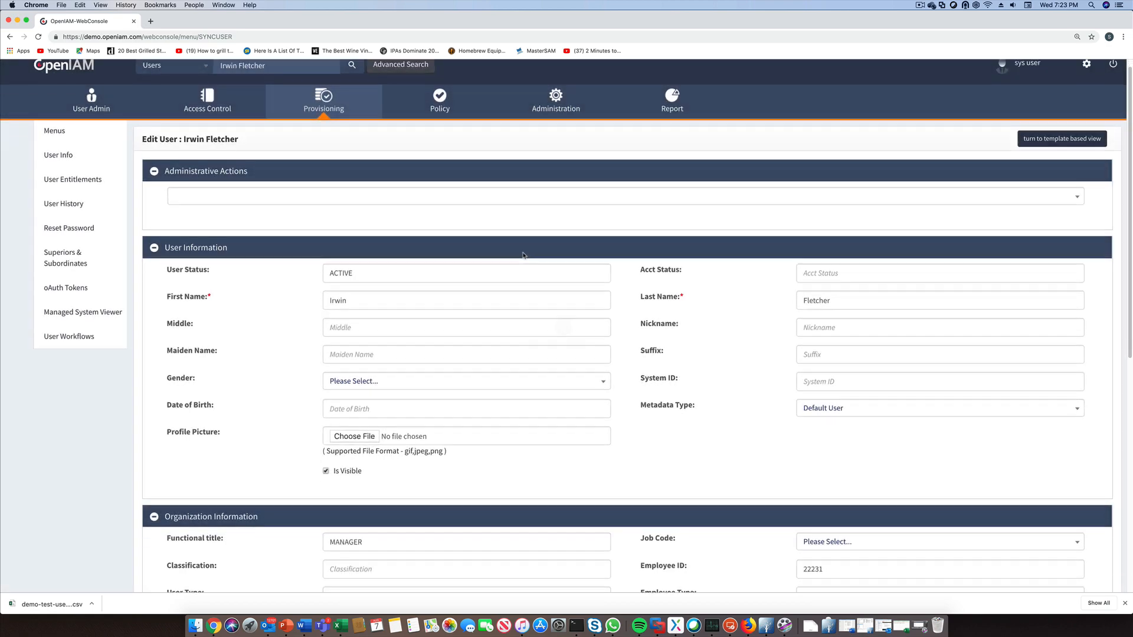
pyautogui.scroll(-3)
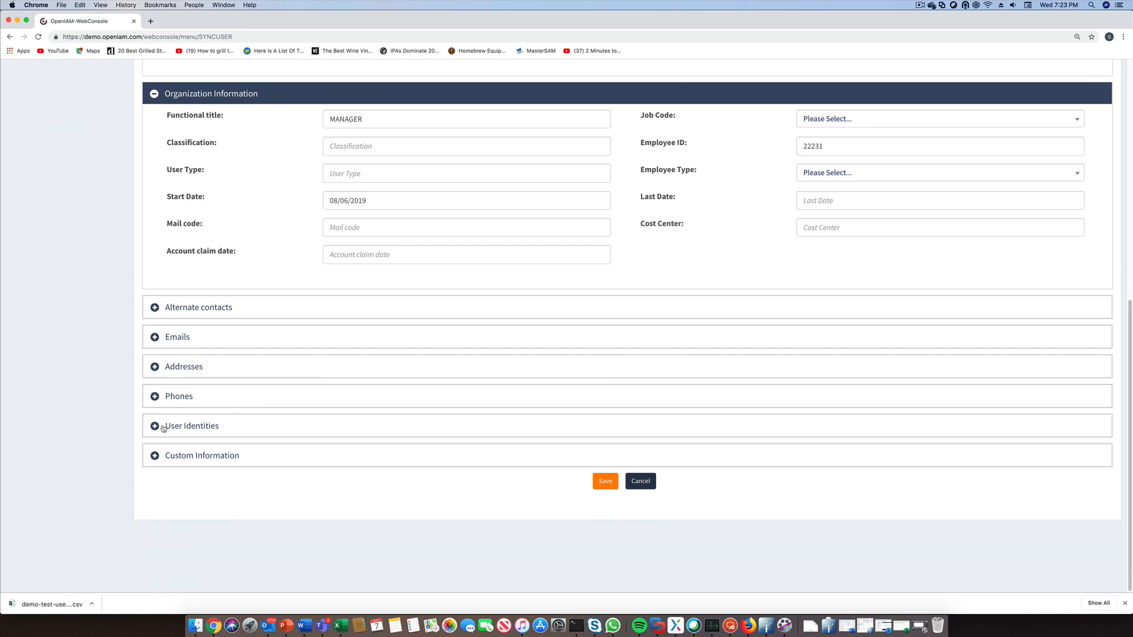
pyautogui.click(153, 426)
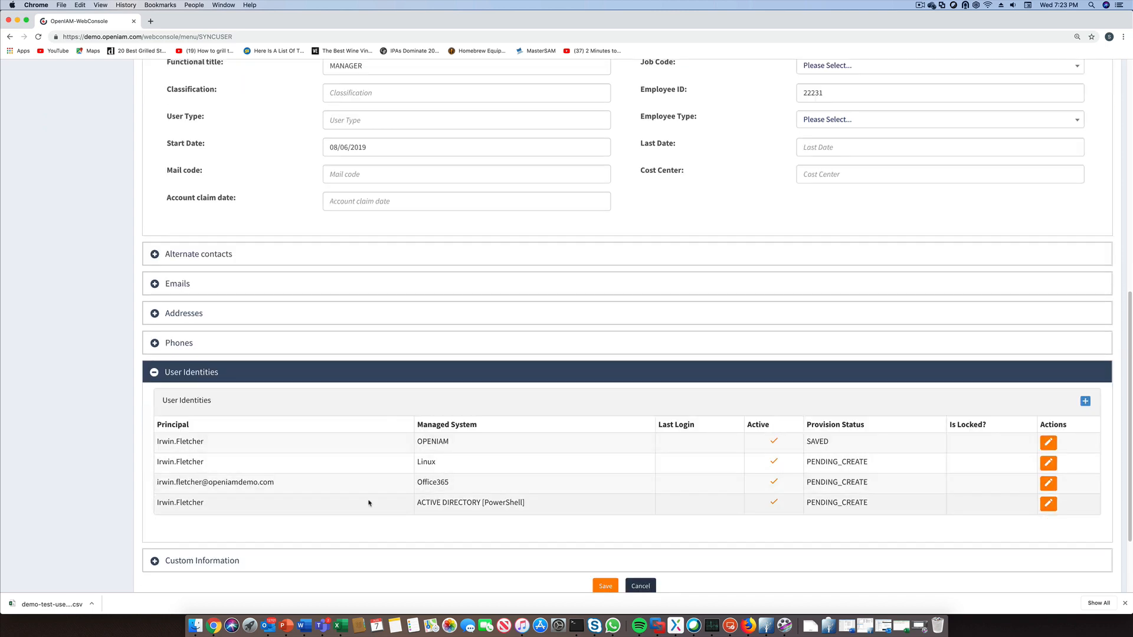
pyautogui.moveTo(374, 500)
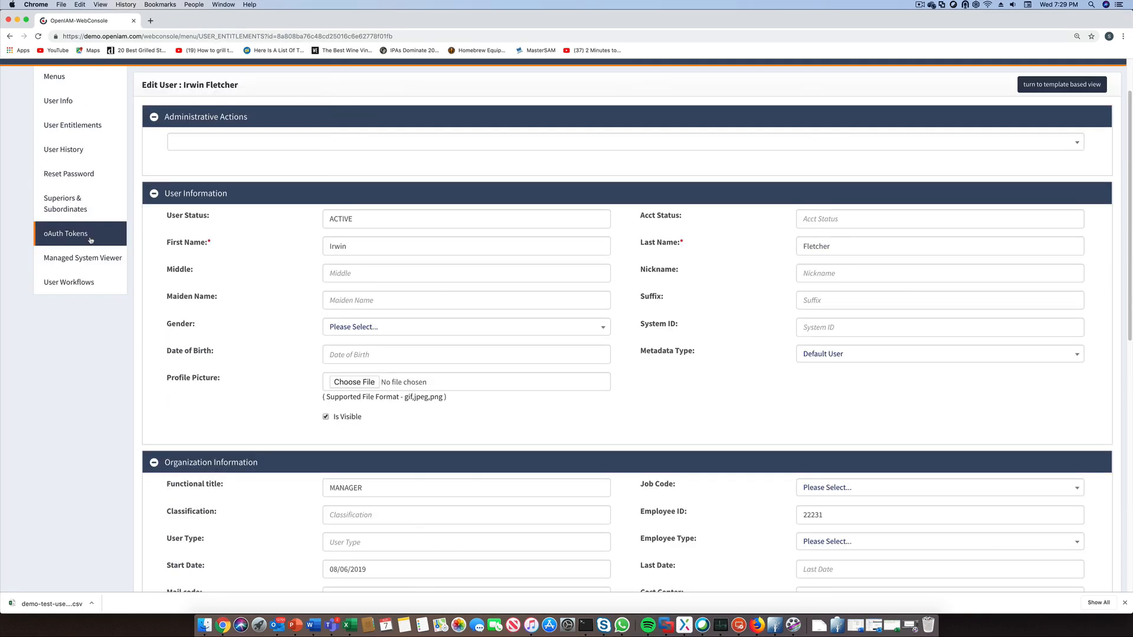
# - Expand the Help Desk role under User Entitlements to show its resources and groups
pyautogui.click(72, 125)
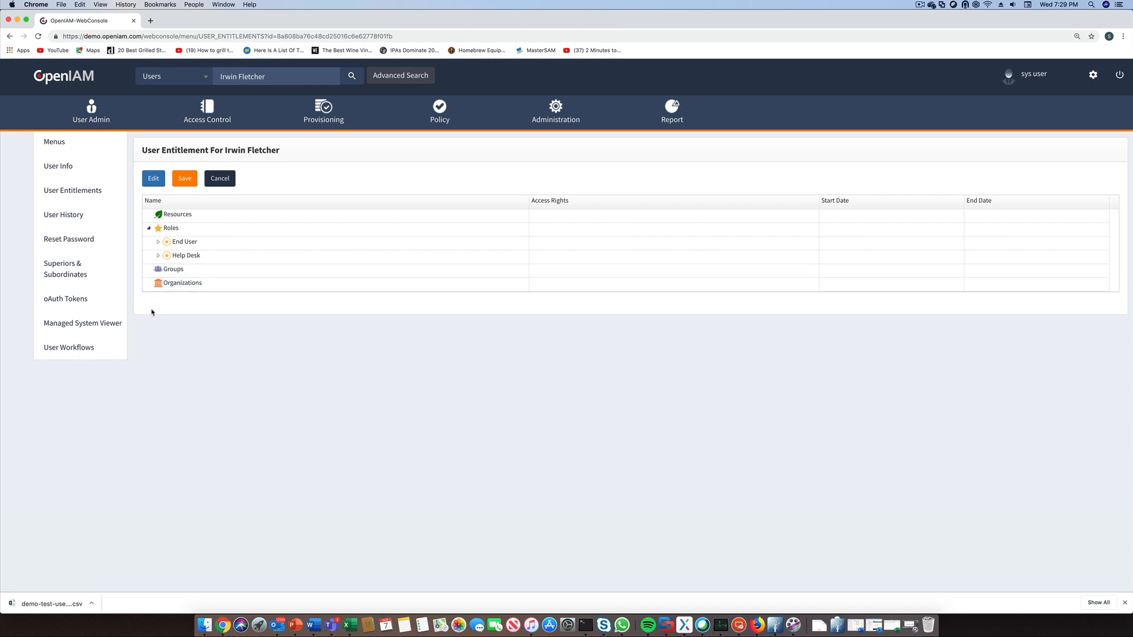
pyautogui.moveTo(164, 307)
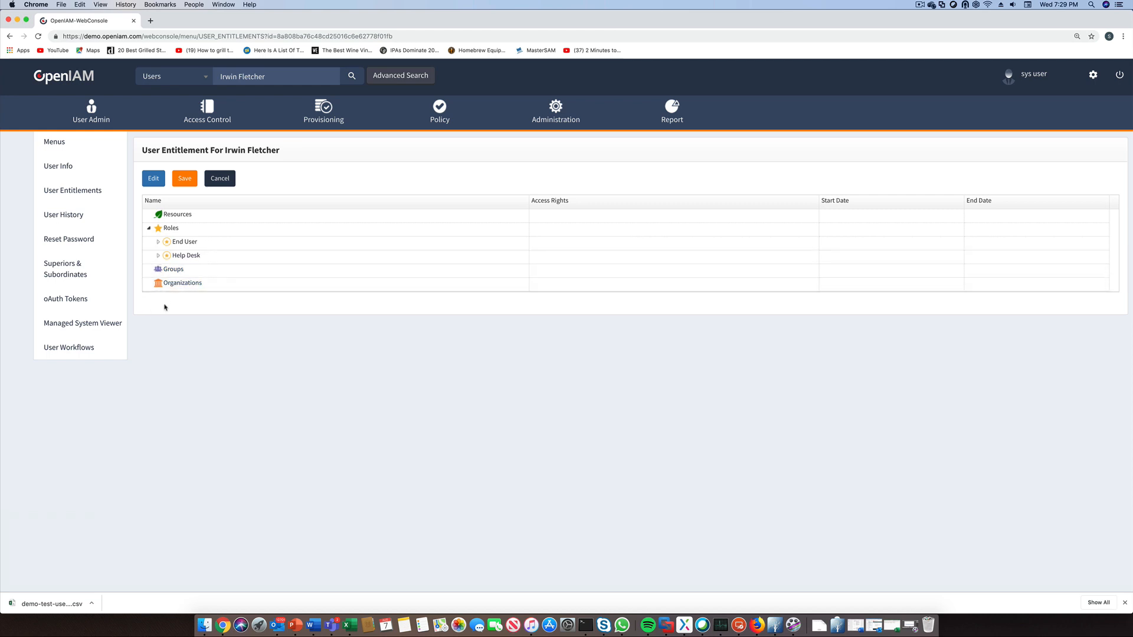
pyautogui.click(158, 255)
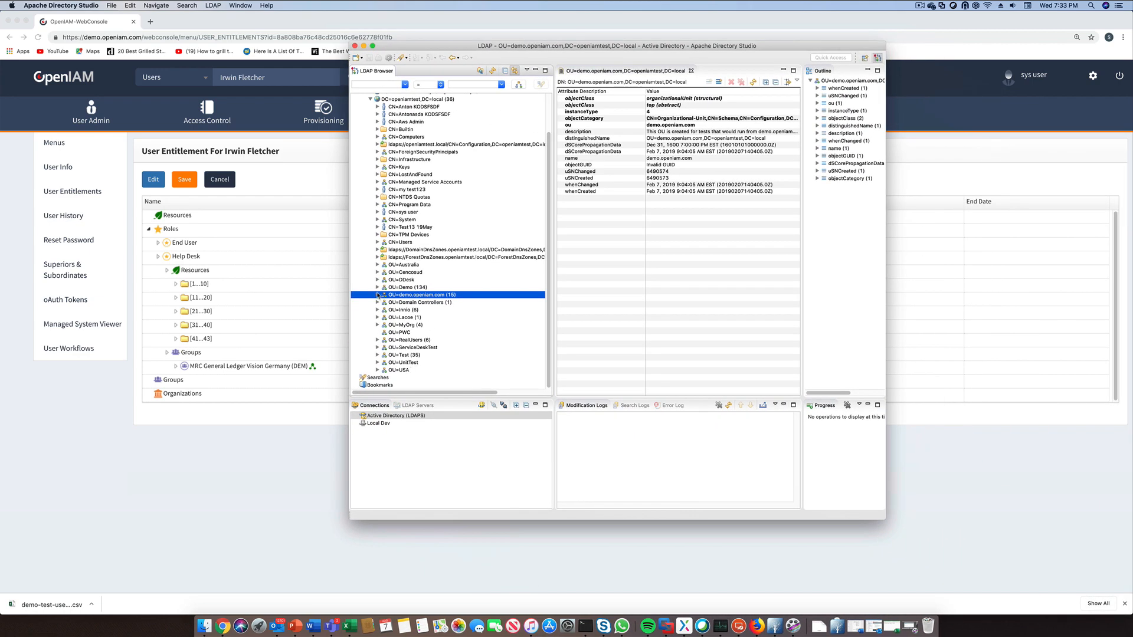
# - Expand OU=demo.openiam.com in the LDAP Browser and select the demo user's CN entry
pyautogui.click(378, 295)
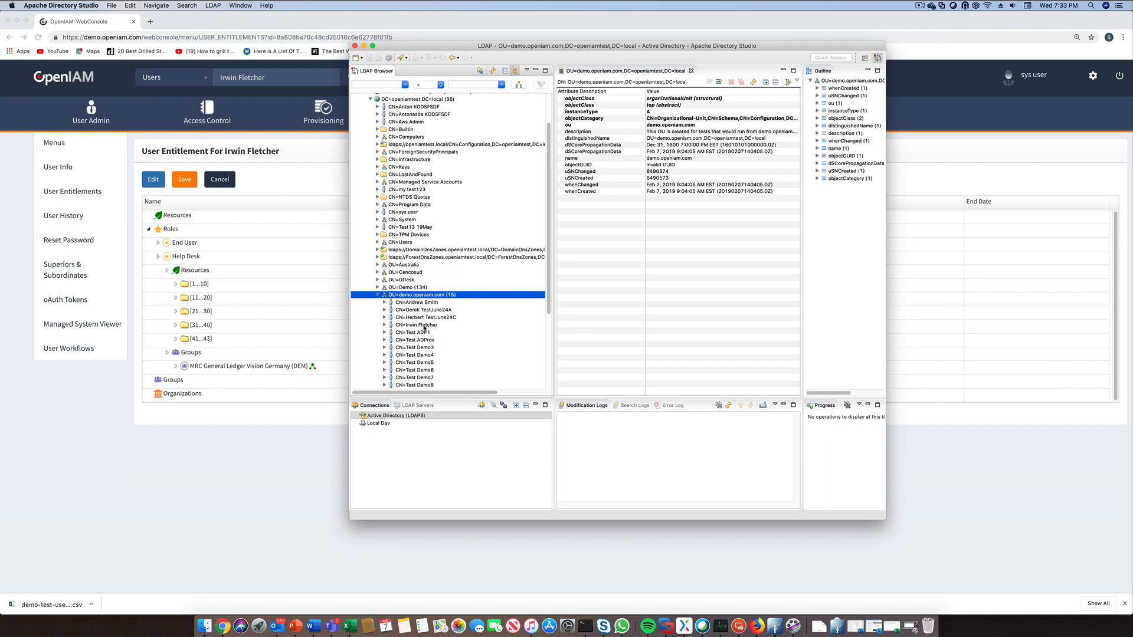
pyautogui.click(418, 325)
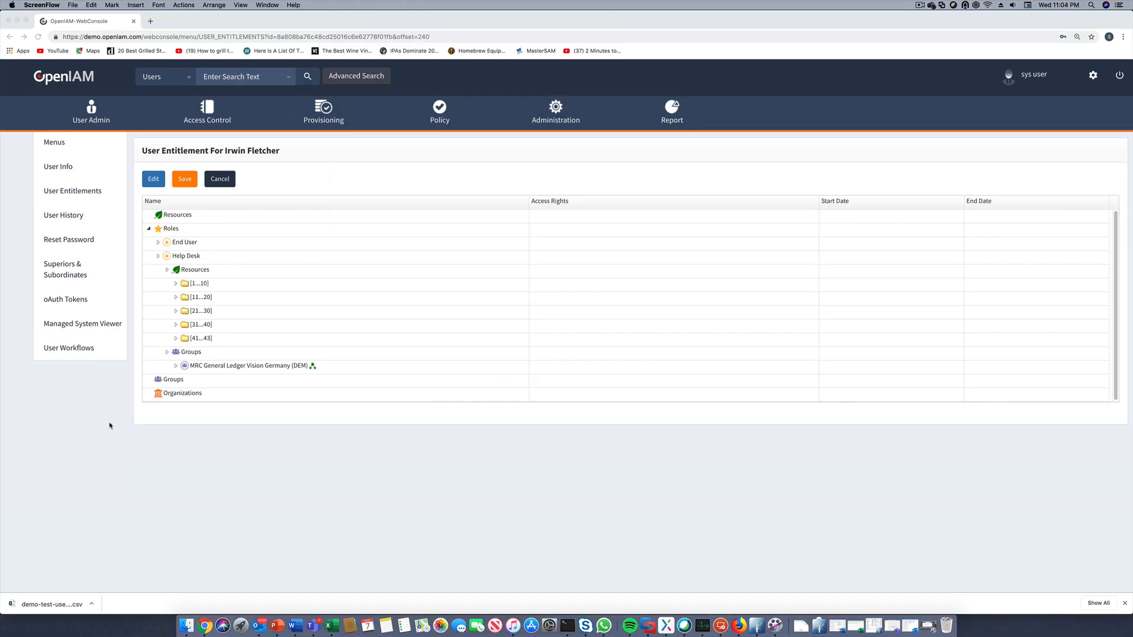
pyautogui.moveTo(72, 191)
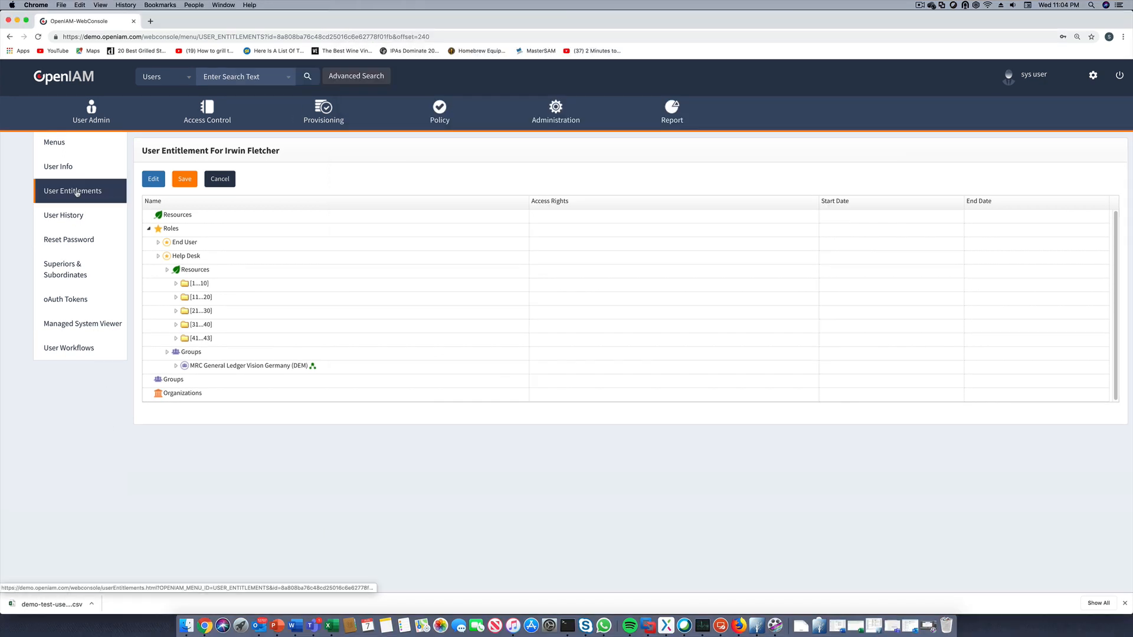
# - Show Irwin Fletcher's User Info in the classic edit form with status and metadata
pyautogui.click(58, 167)
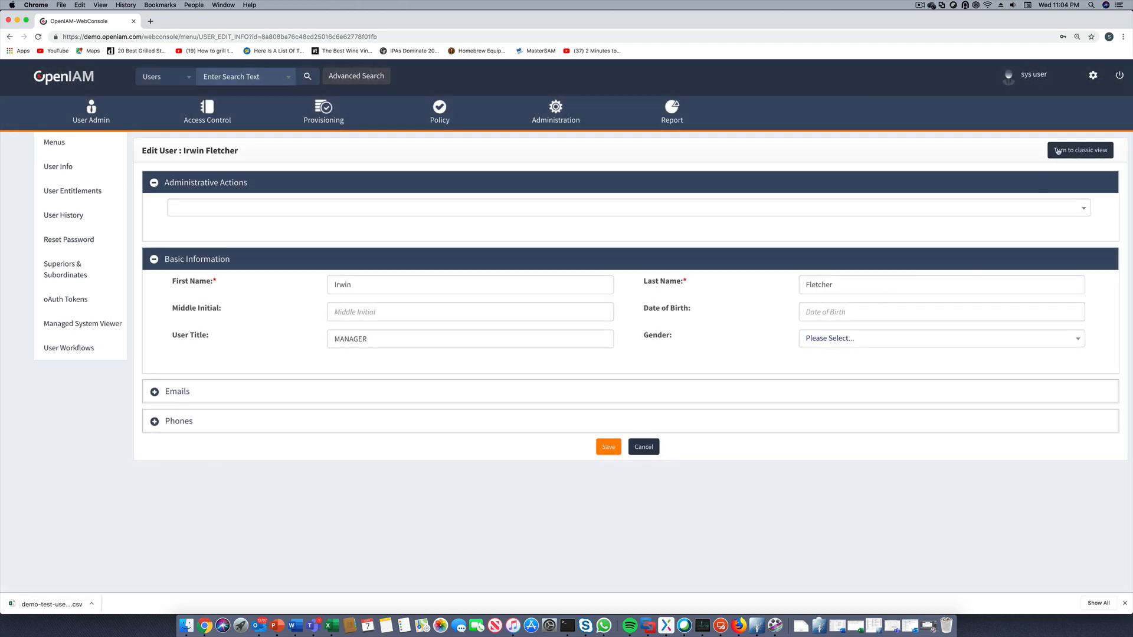
pyautogui.click(1079, 150)
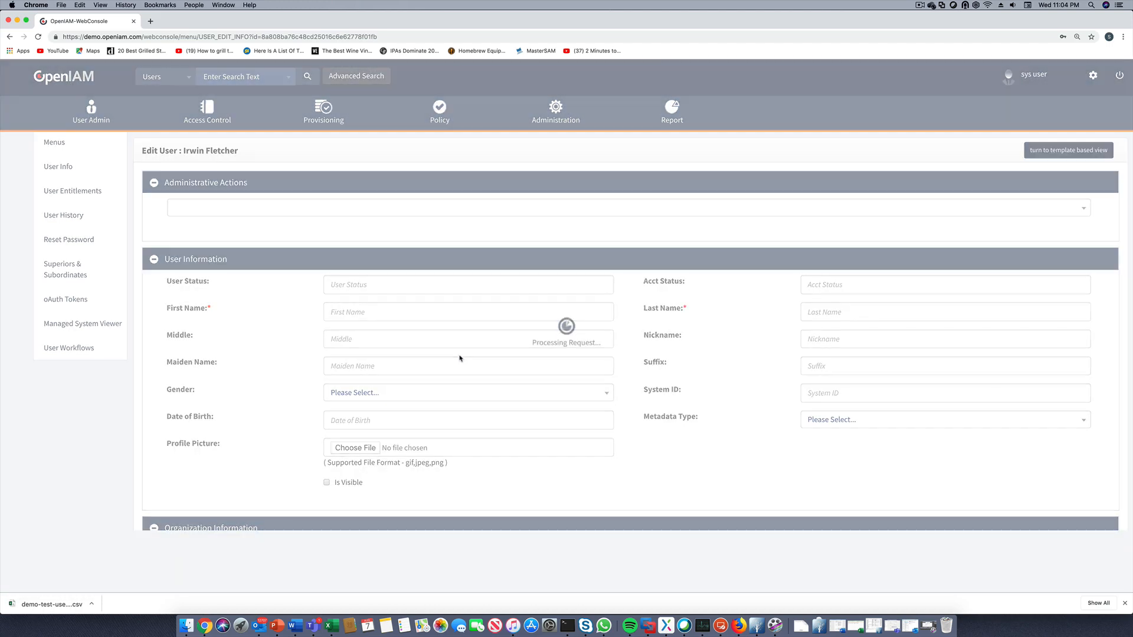
pyautogui.scroll(-3)
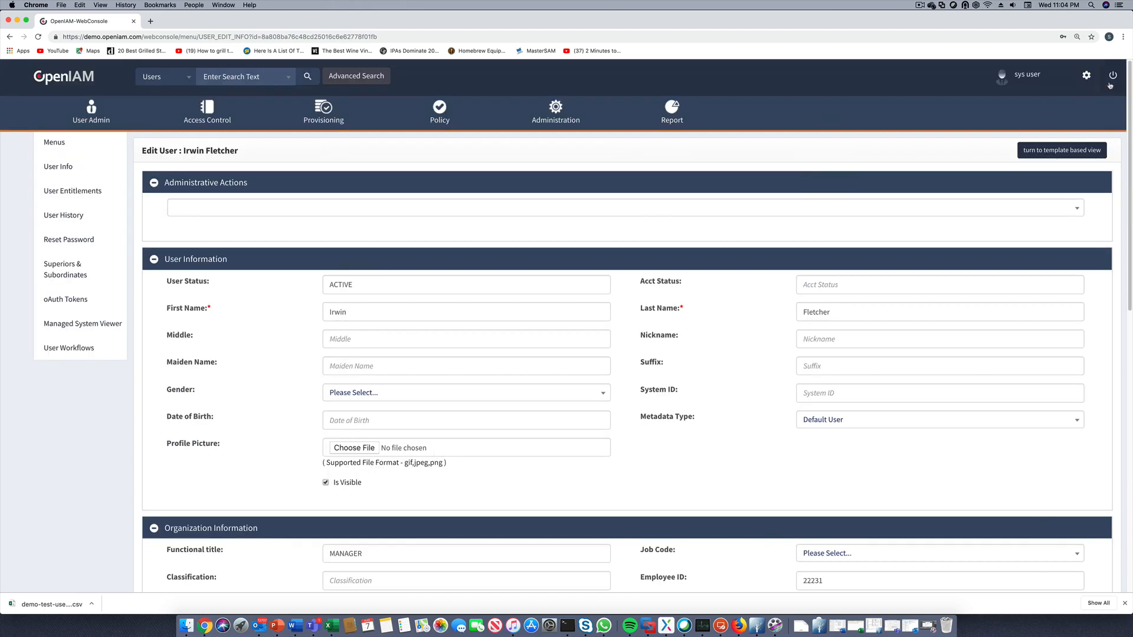
# - Log out of the admin console via the power icon and confirm the exit warning
pyautogui.click(1113, 74)
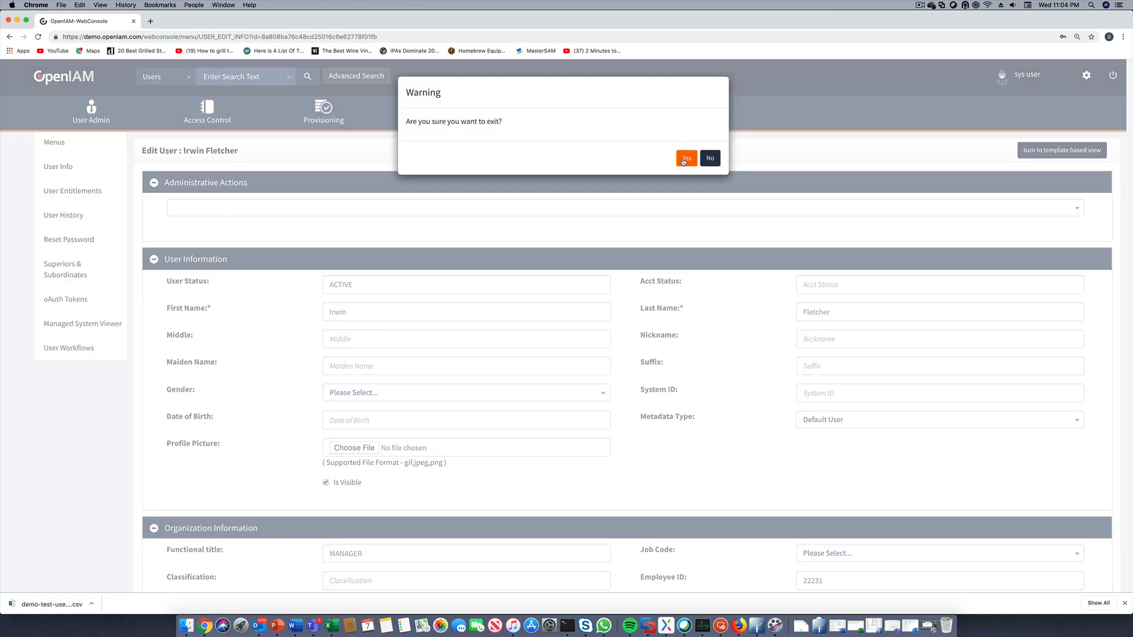
pyautogui.click(685, 158)
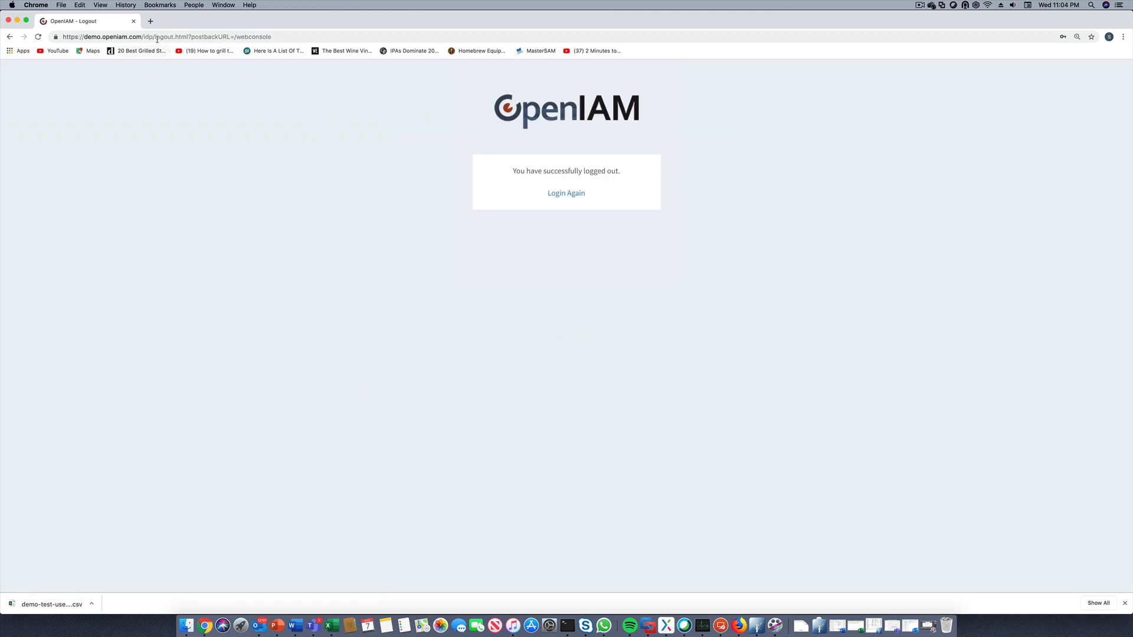
pyautogui.click(180, 36)
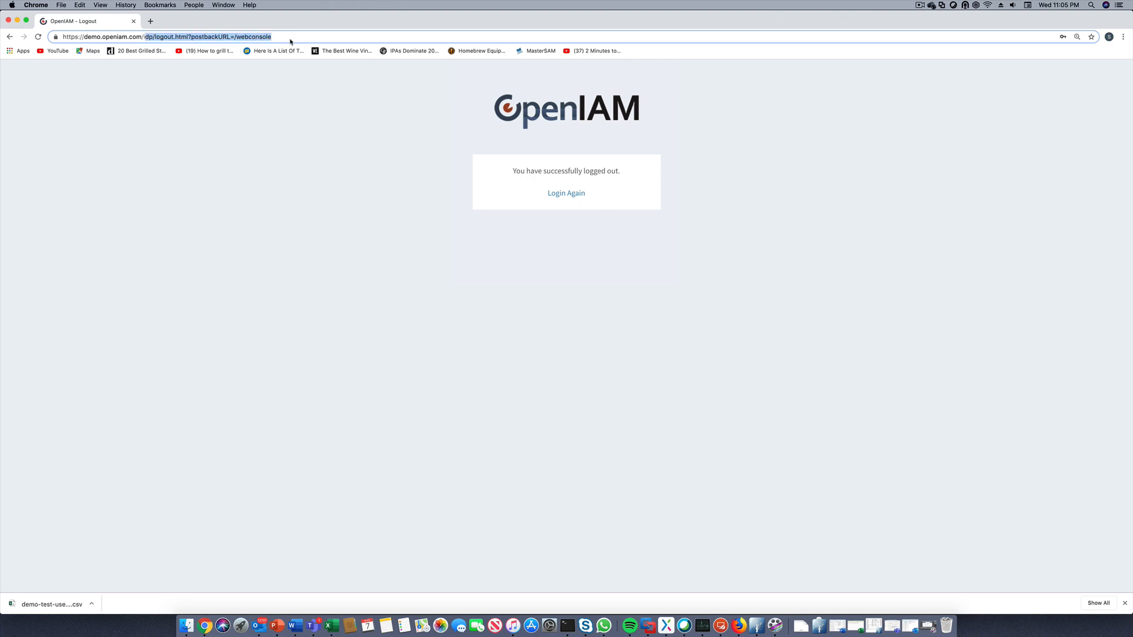
pyautogui.write('https://demo.openiam.com/')
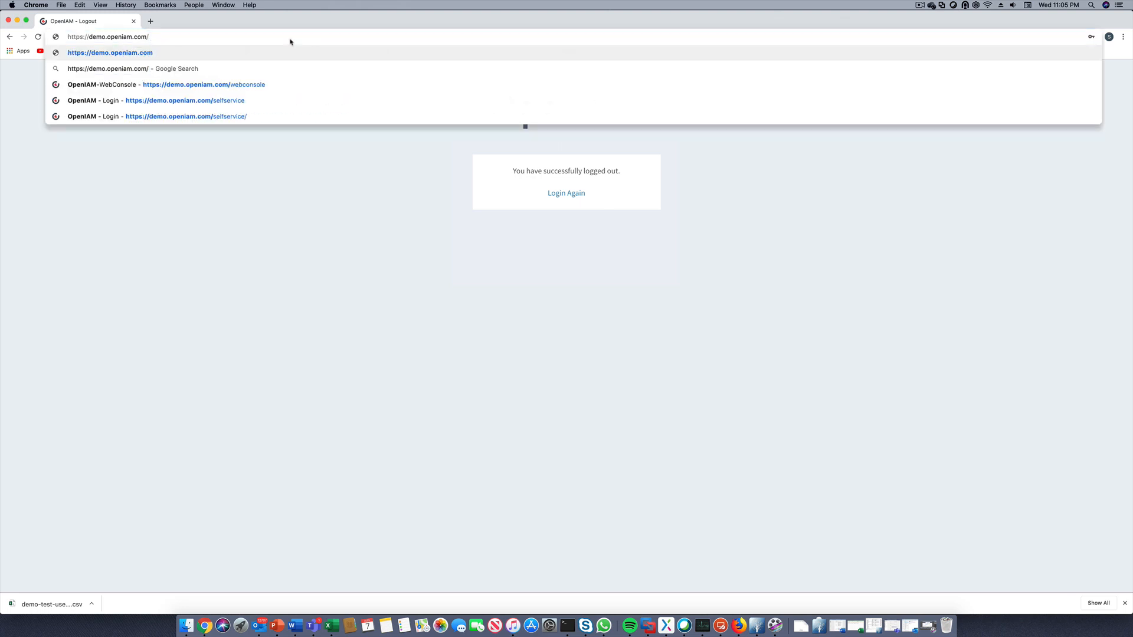
pyautogui.write('selfservice%2F')
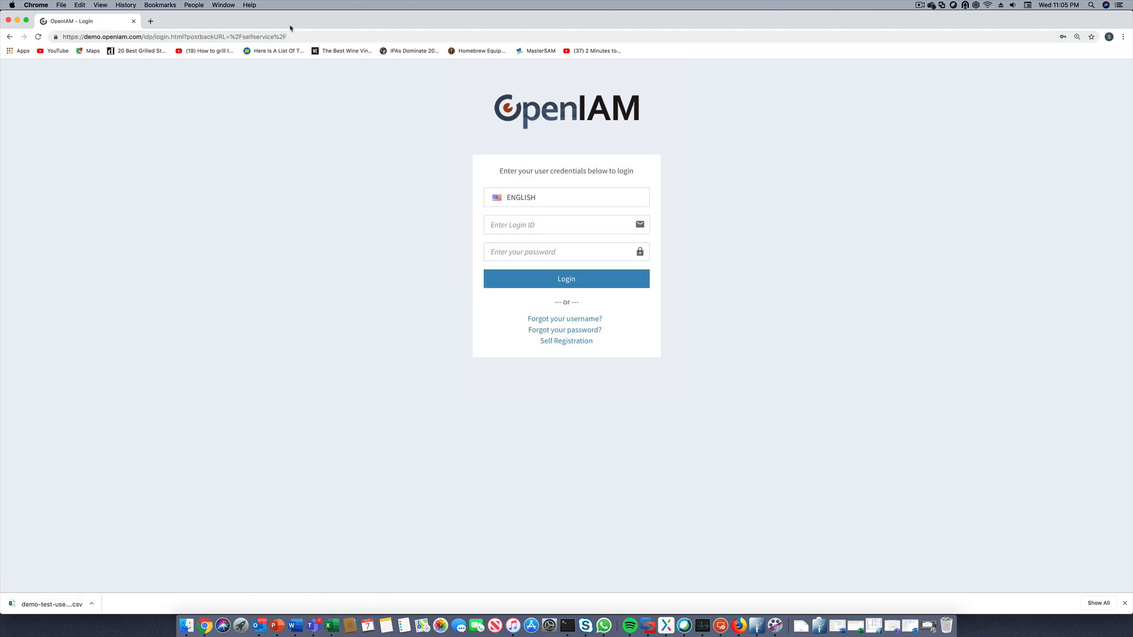
# - Sign in to Self-Service as Irwin Fletcher with the pasted login ID and password
pyautogui.rightClick(534, 224)
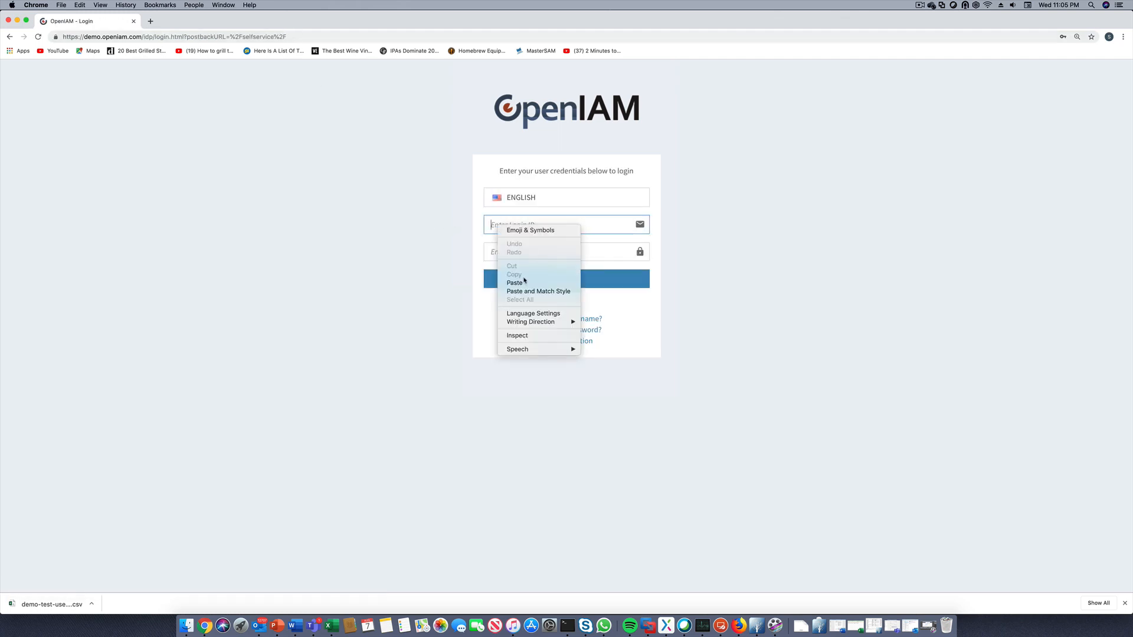
pyautogui.click(516, 282)
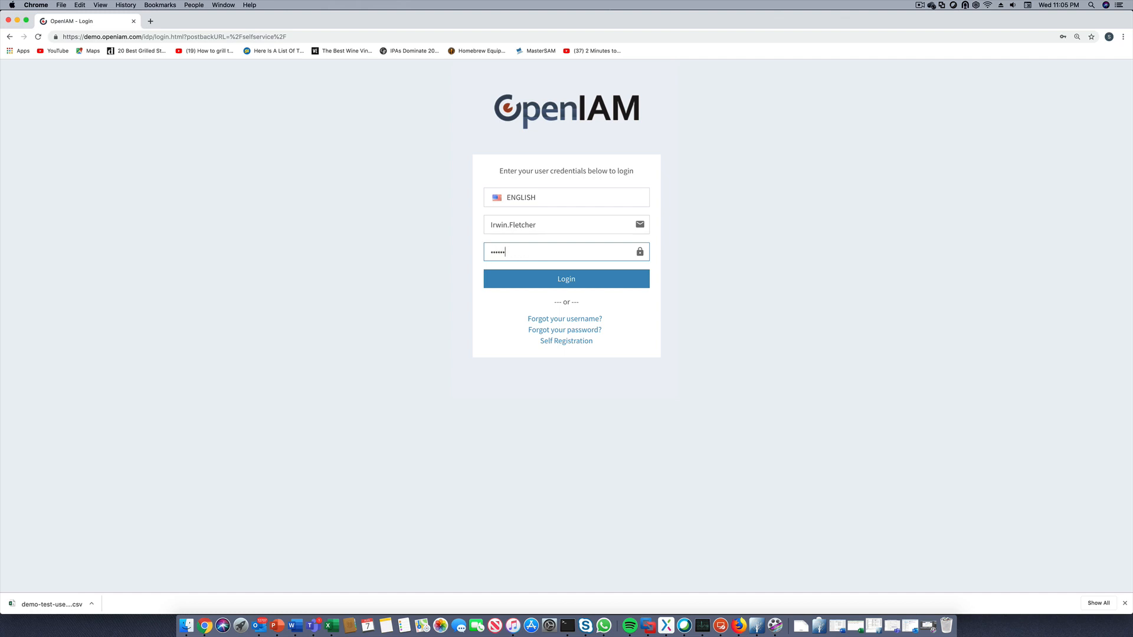
pyautogui.click(566, 279)
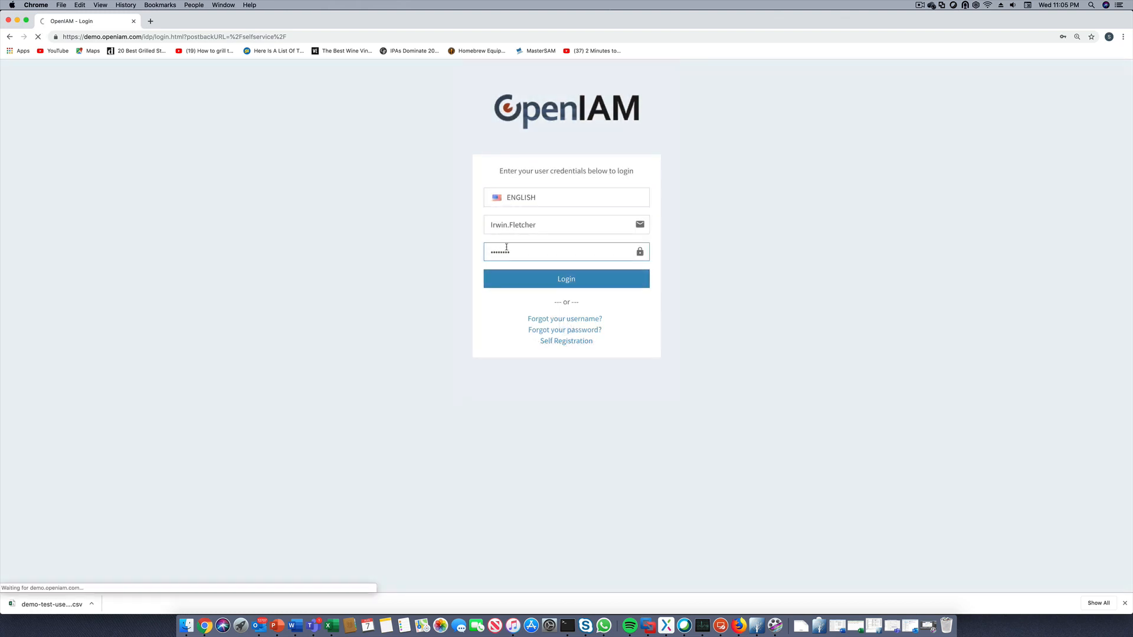
pyautogui.click(565, 279)
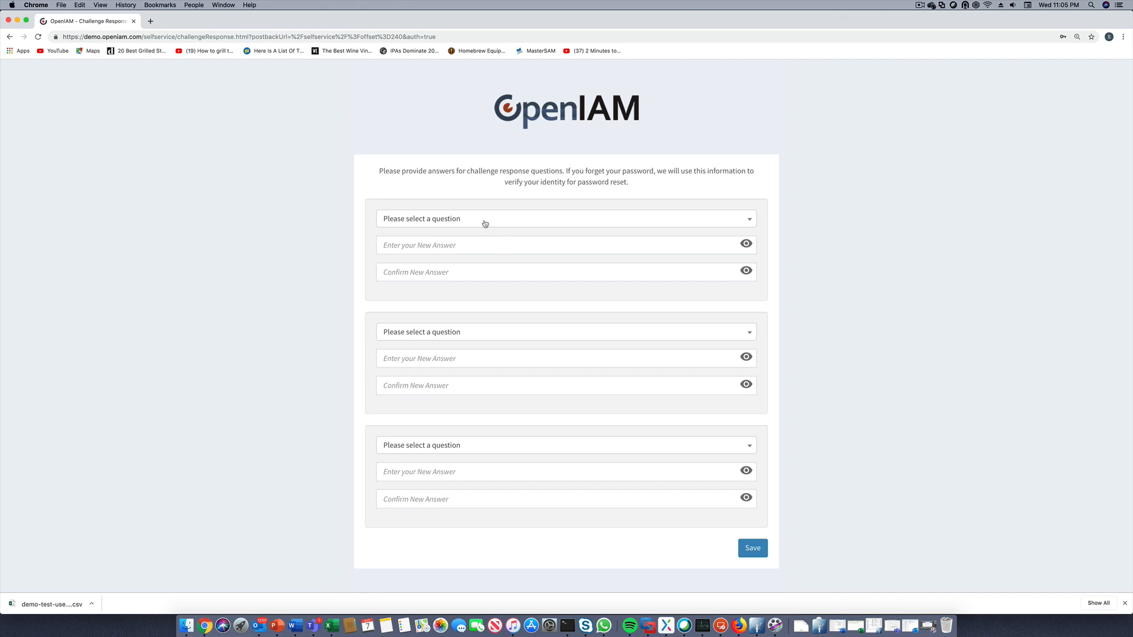
# - Choose the social security digits, mother's maiden name and pet's name questions
pyautogui.click(565, 219)
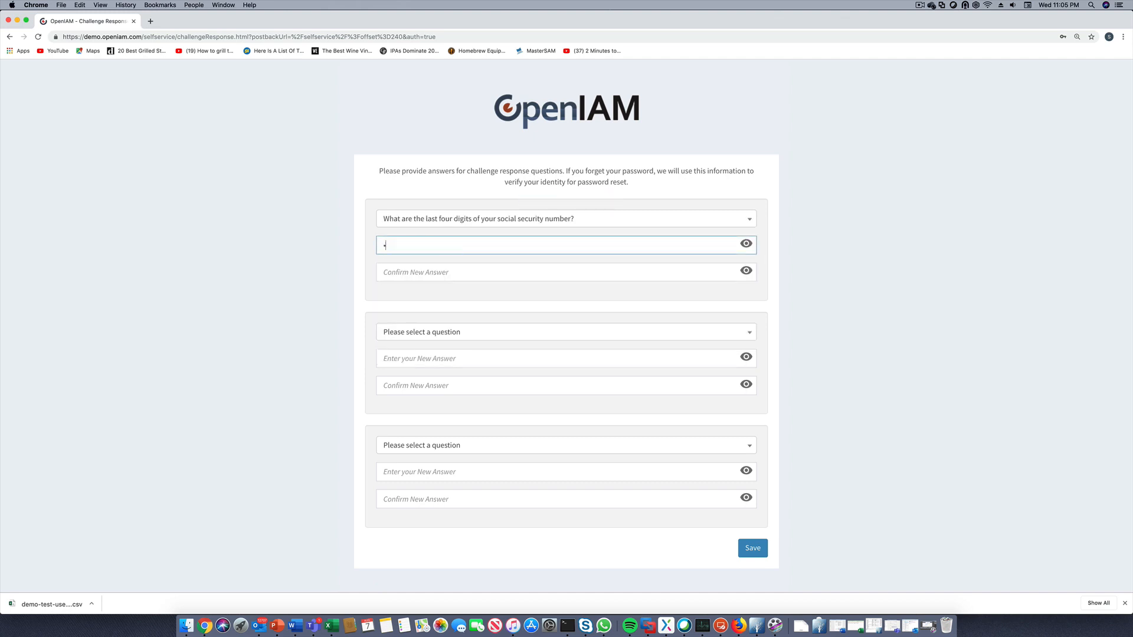
pyautogui.click(565, 331)
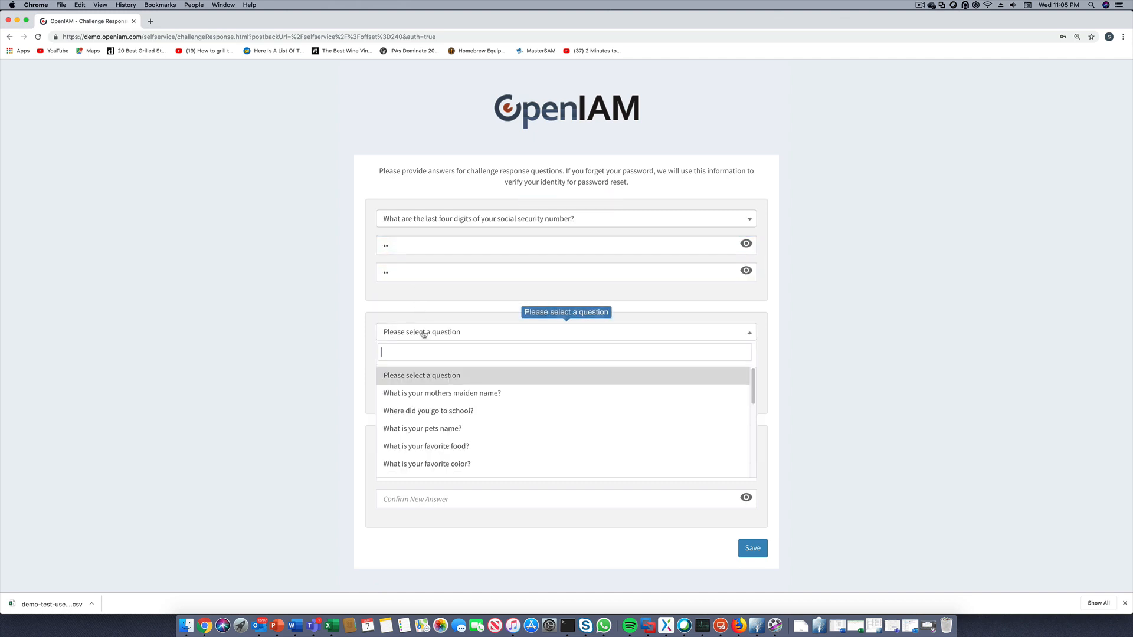
pyautogui.click(441, 392)
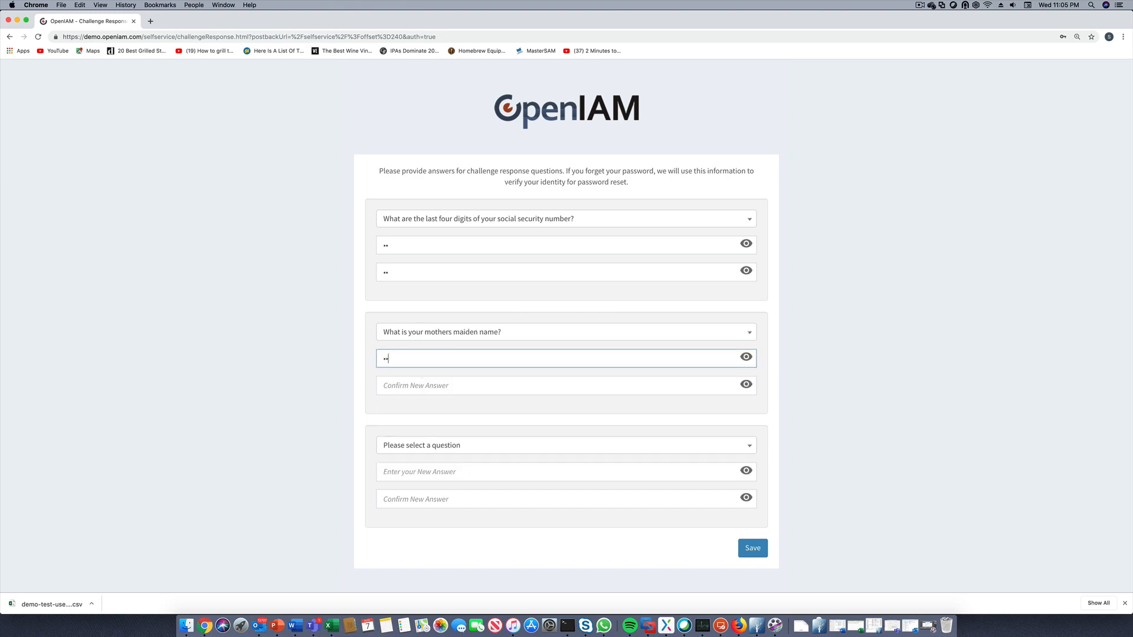
pyautogui.click(566, 445)
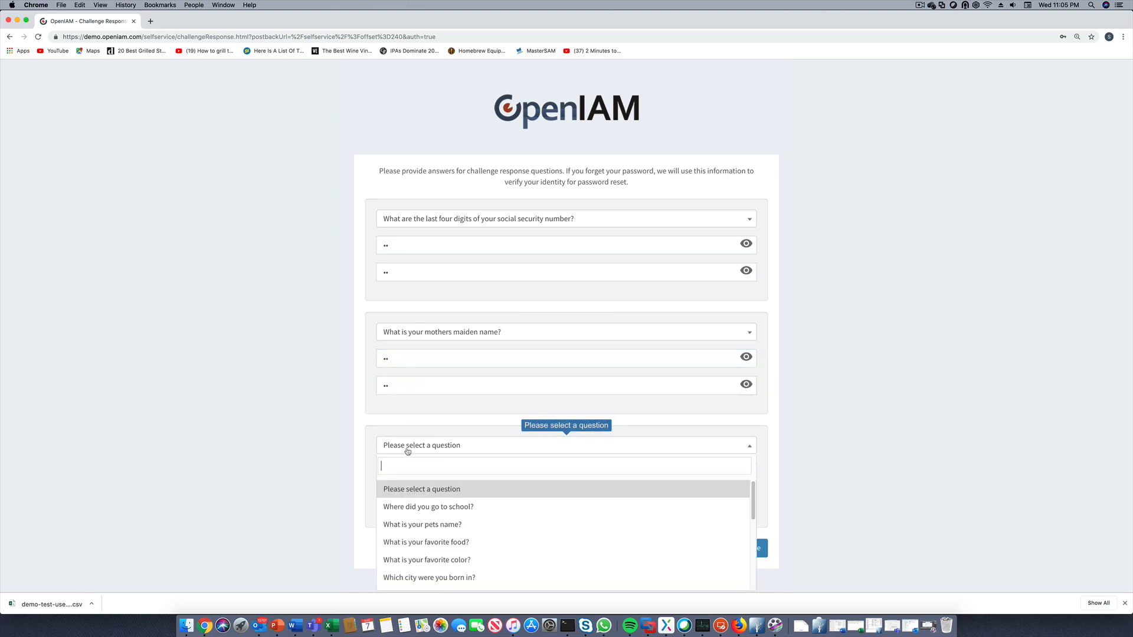
pyautogui.click(422, 524)
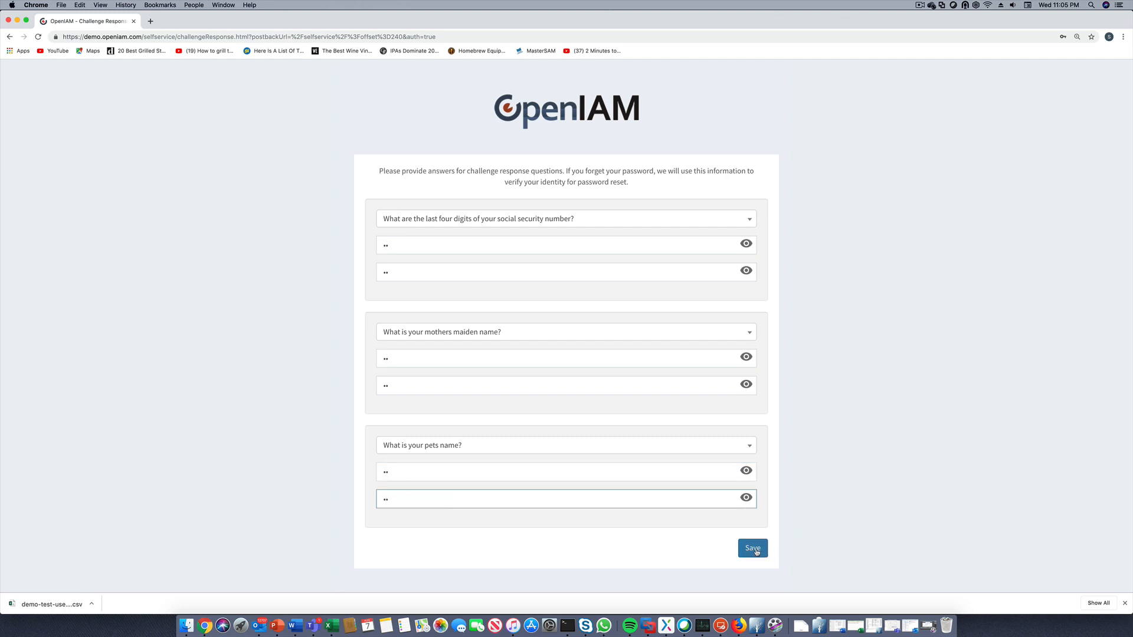
# - Save the answers and continue into Irwin Fletcher's self-service home page
pyautogui.click(752, 548)
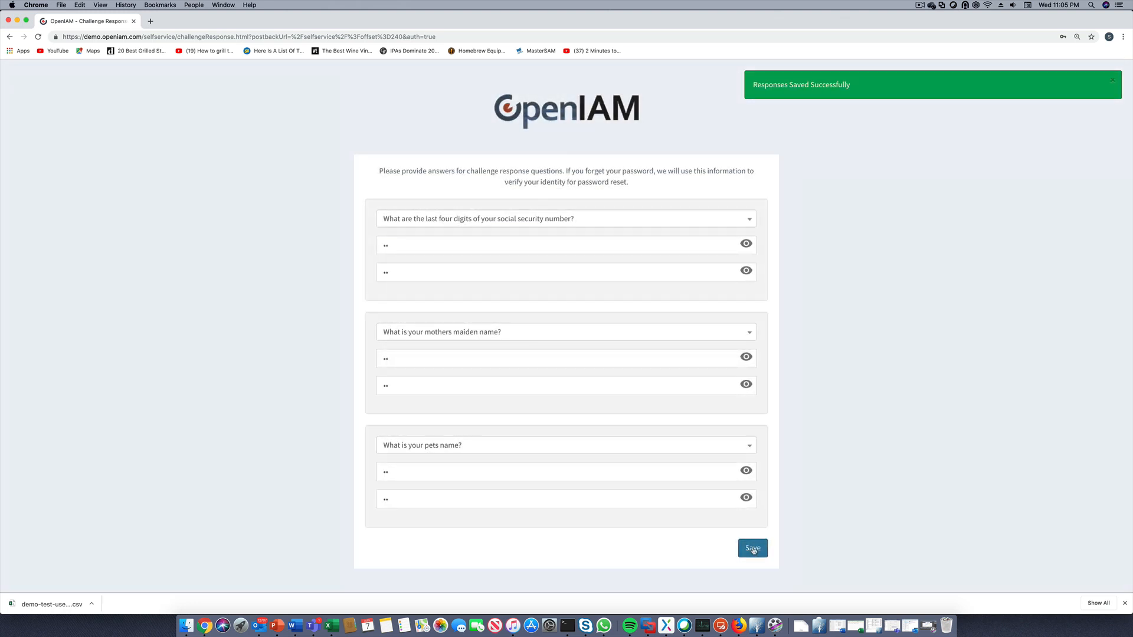
pyautogui.click(752, 548)
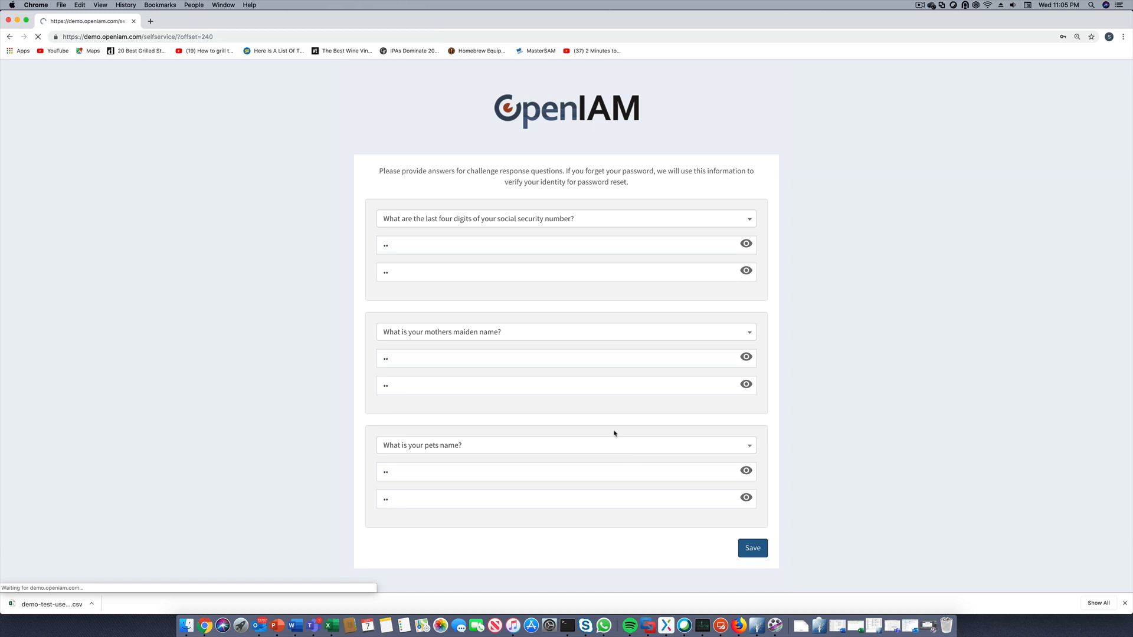
pyautogui.click(752, 547)
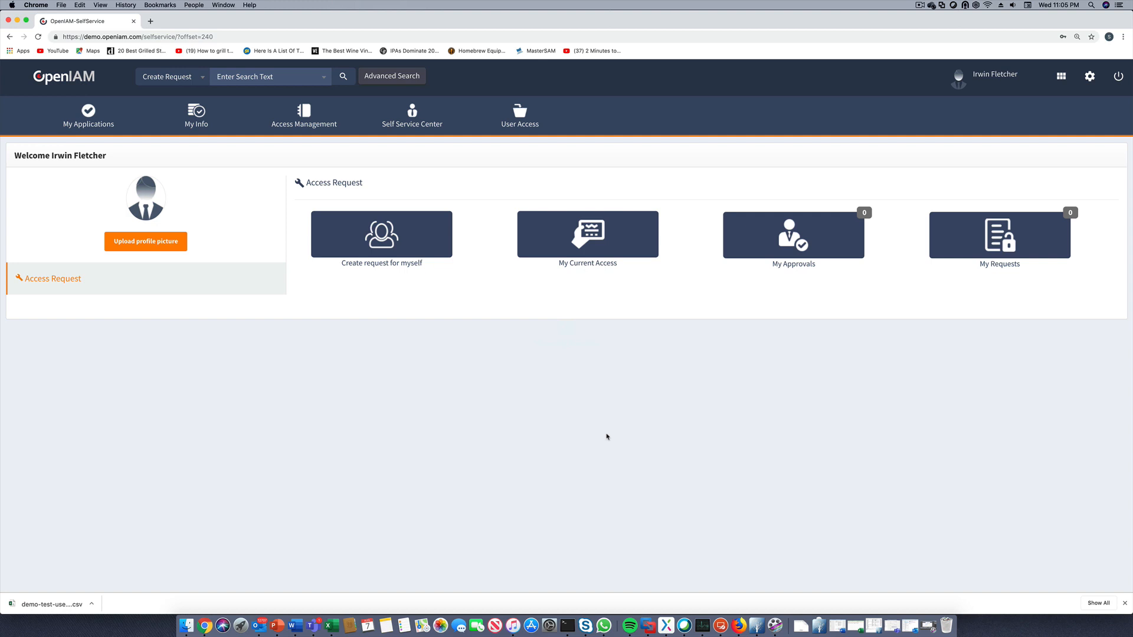
pyautogui.moveTo(440, 164)
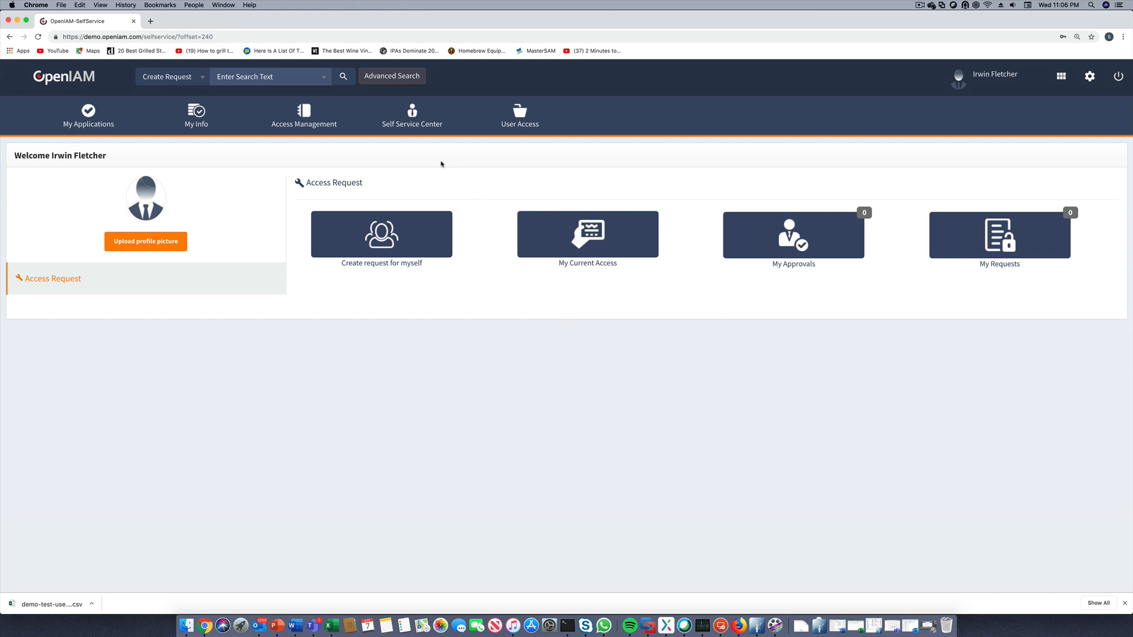
# - Reach the Change Password form from the Self Service Center menu
pyautogui.click(410, 116)
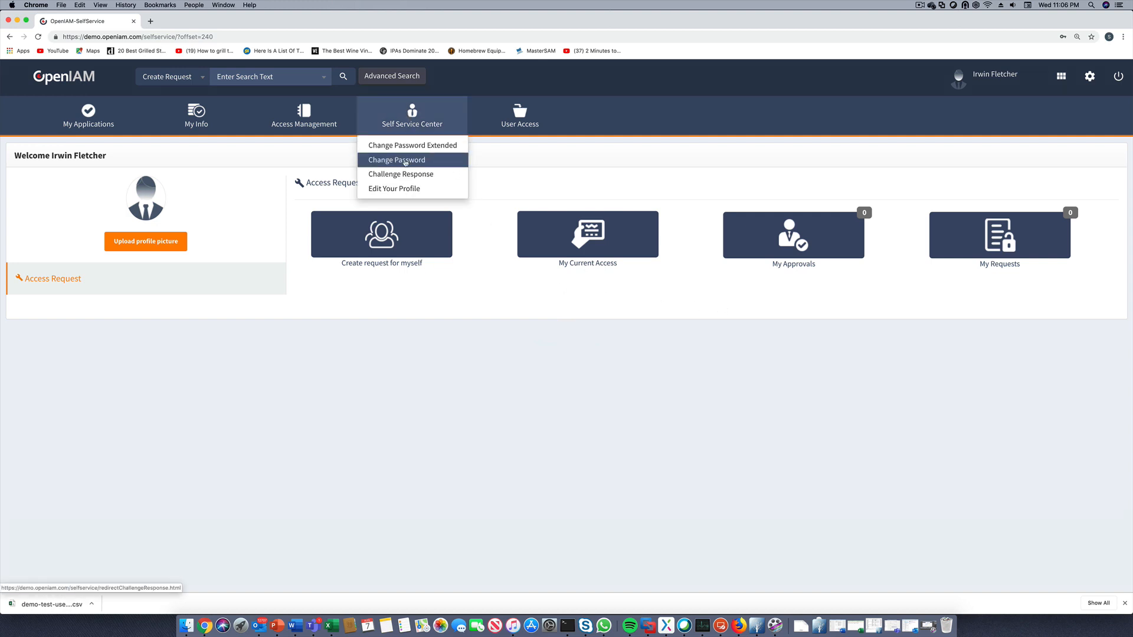
pyautogui.click(397, 159)
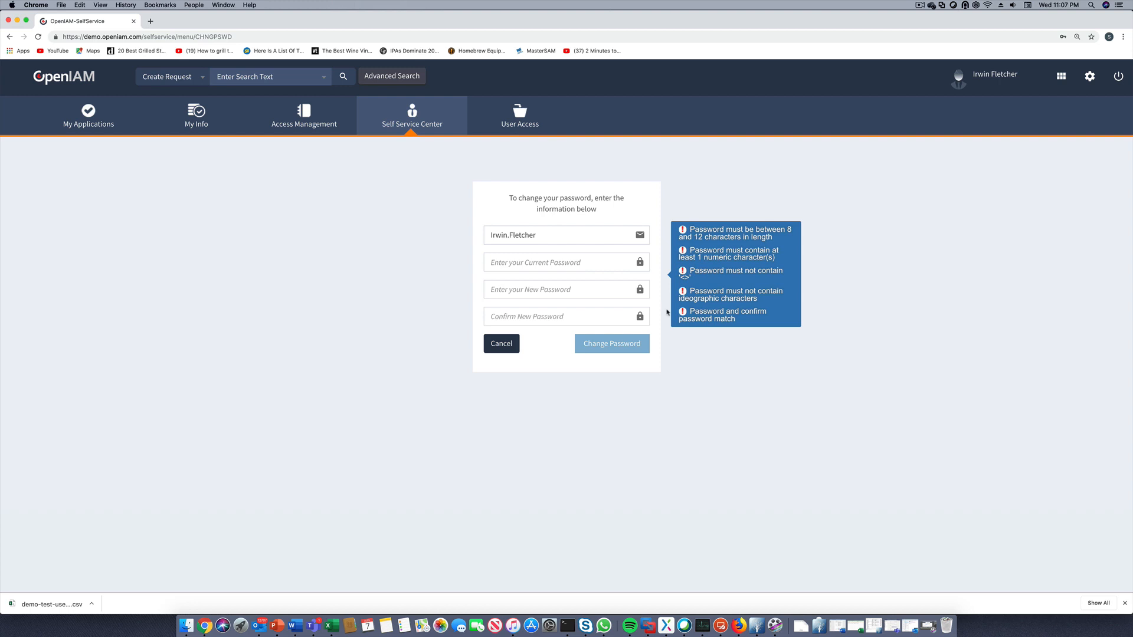
pyautogui.click(412, 116)
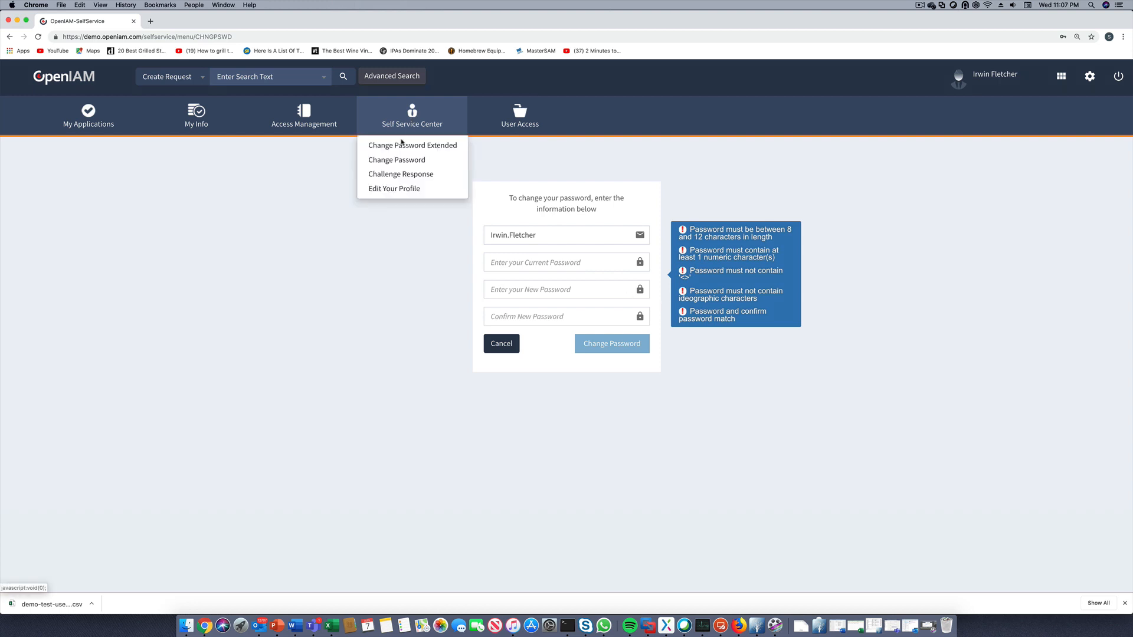
pyautogui.click(412, 145)
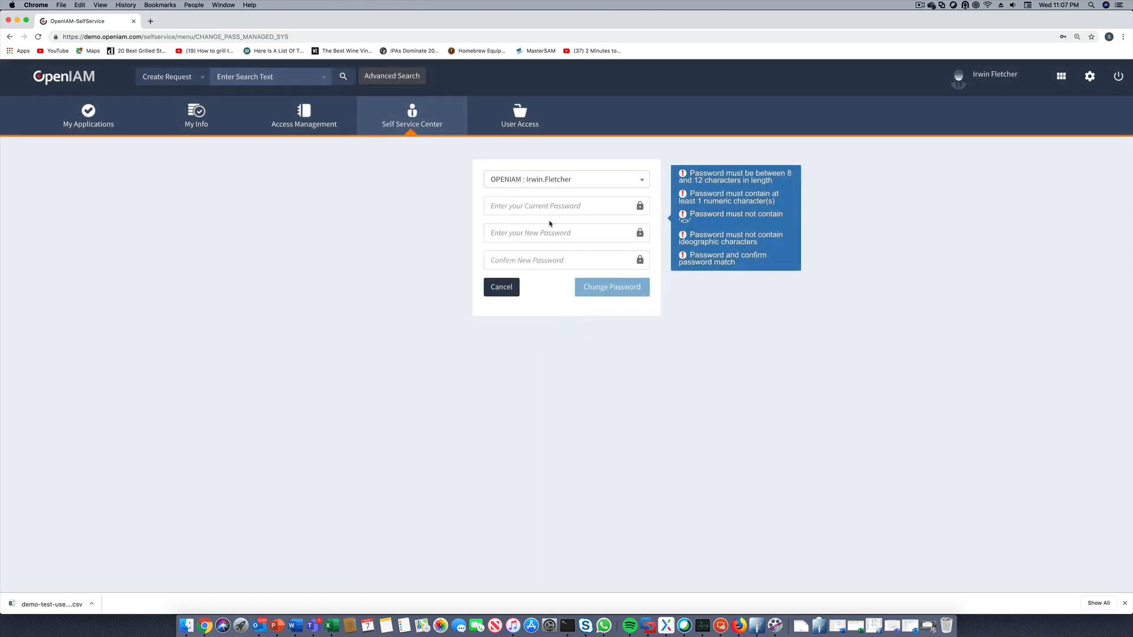
# - List the OpenIAM, Linux, Office365 and Active Directory accounts whose passwords can change
pyautogui.click(566, 179)
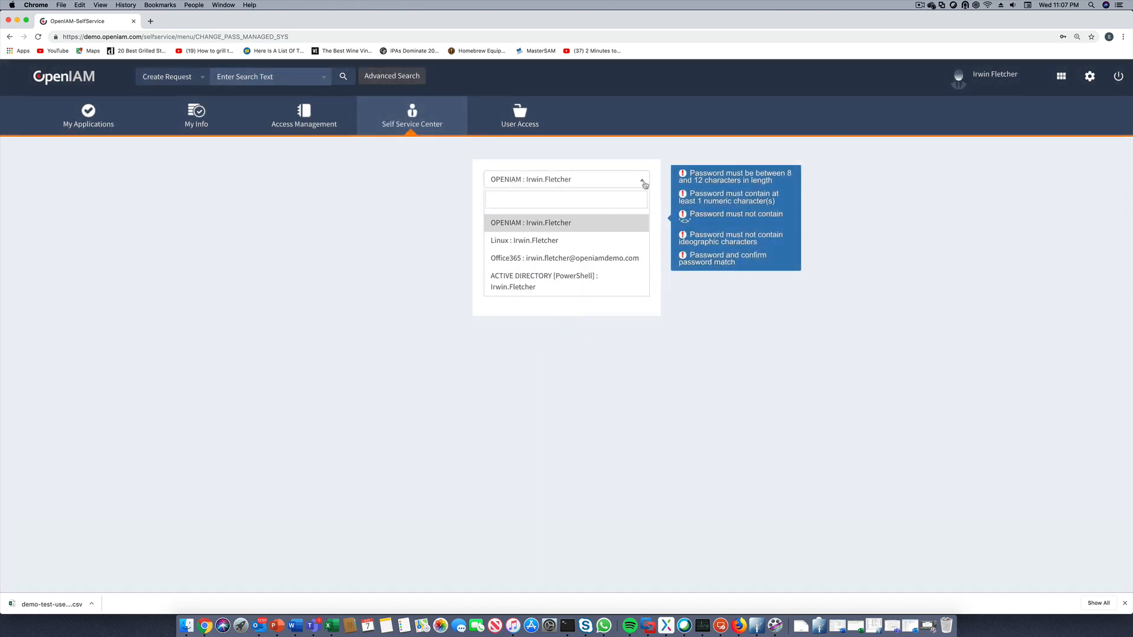
pyautogui.click(530, 223)
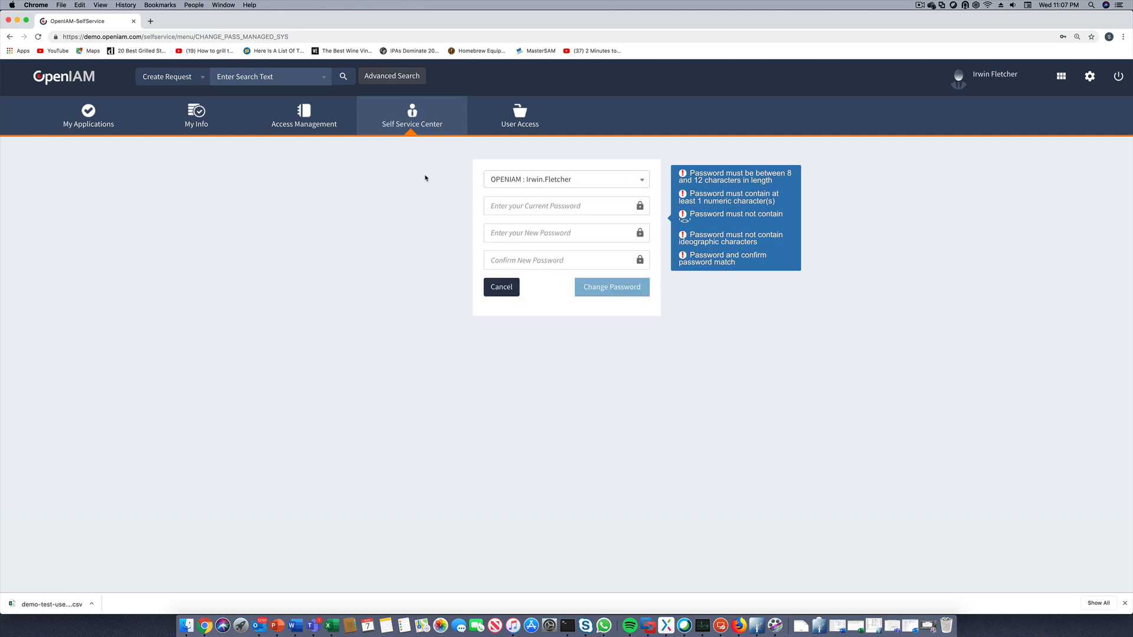
pyautogui.click(303, 116)
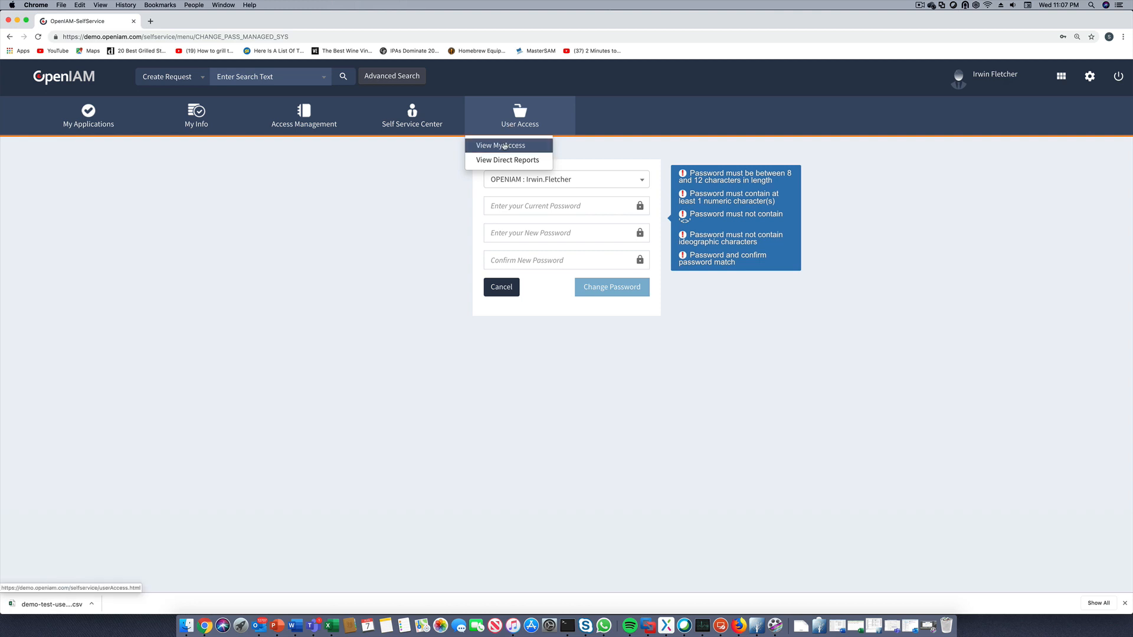
# - View Irwin Fletcher's access rights with End User and Help Desk roles, then return to the welcome page
pyautogui.click(498, 145)
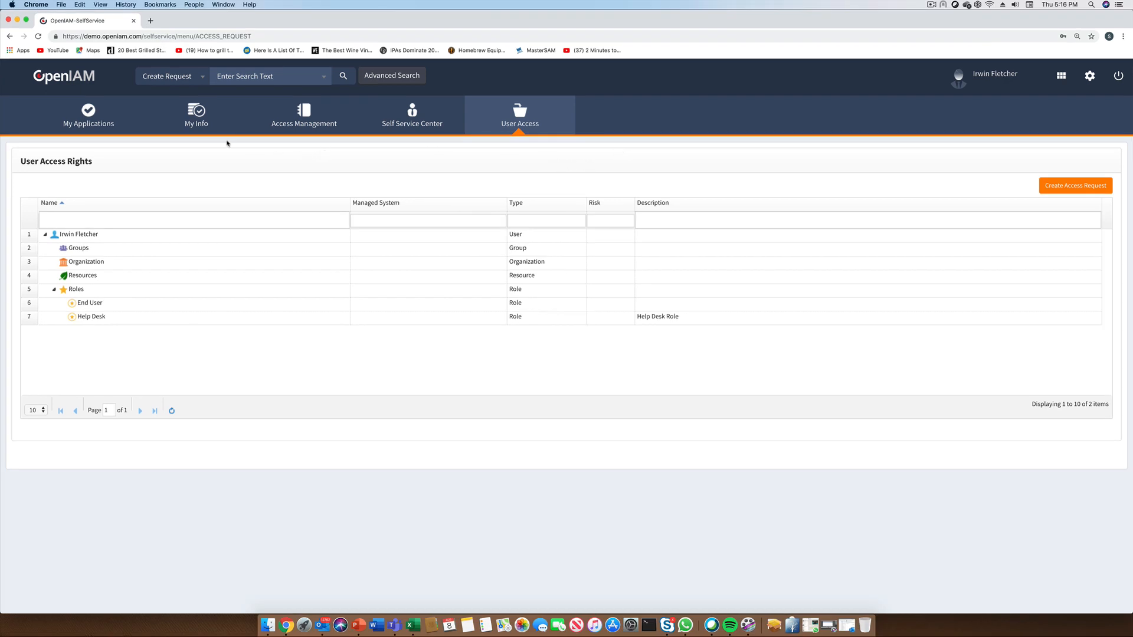
pyautogui.click(196, 116)
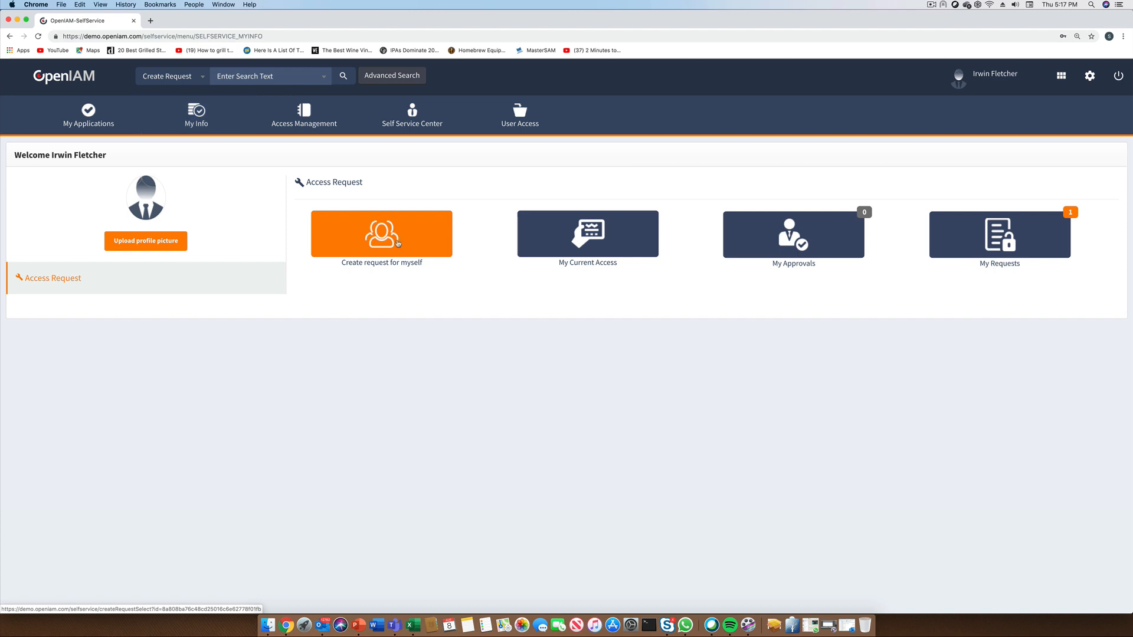
# - Start an access request for myself from the Service Catalog
pyautogui.click(382, 234)
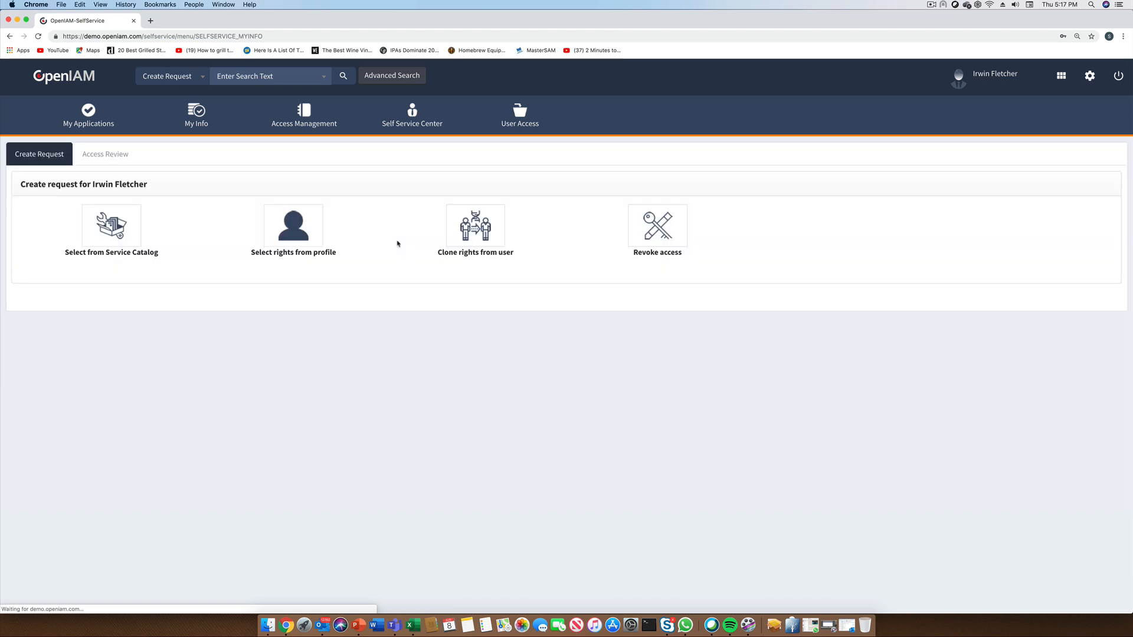
pyautogui.click(110, 225)
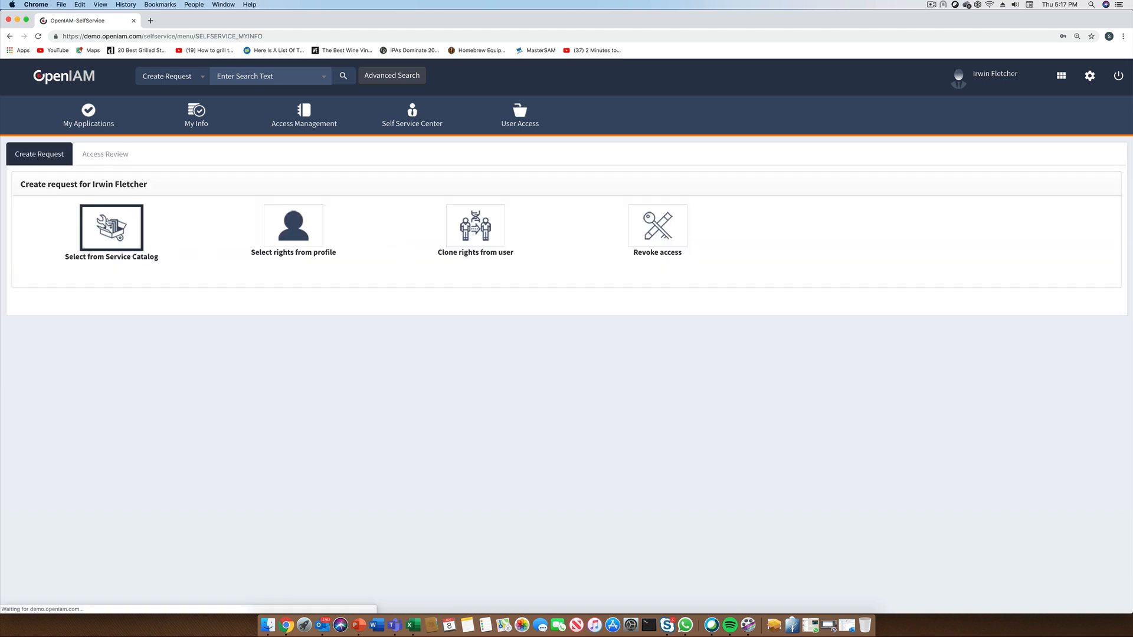
pyautogui.click(111, 228)
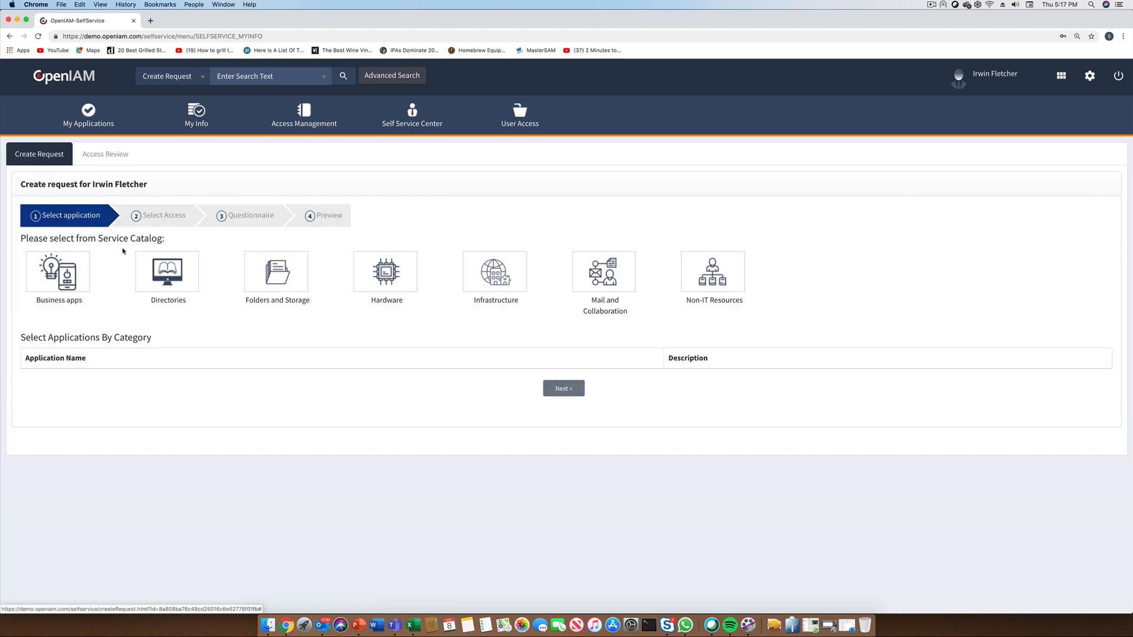
# - Choose ACTIVE DIRECTORY [PowerShell] from the Directories category
pyautogui.click(167, 273)
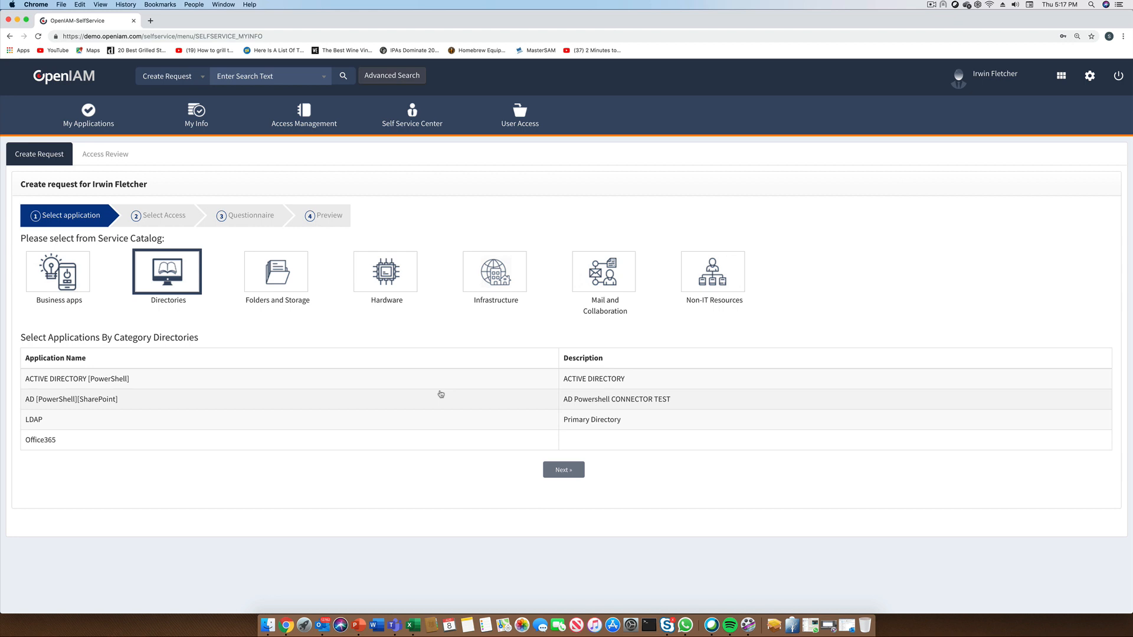
pyautogui.click(77, 379)
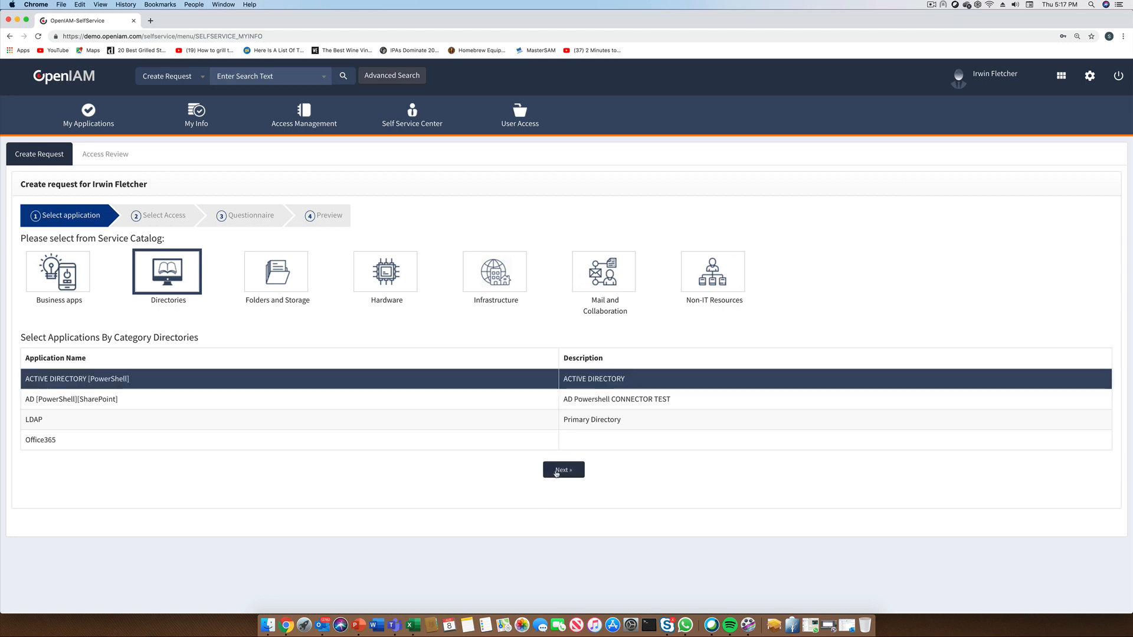
# - Add the Contractor access right to the cart and proceed to the Questionnaire step
pyautogui.click(563, 470)
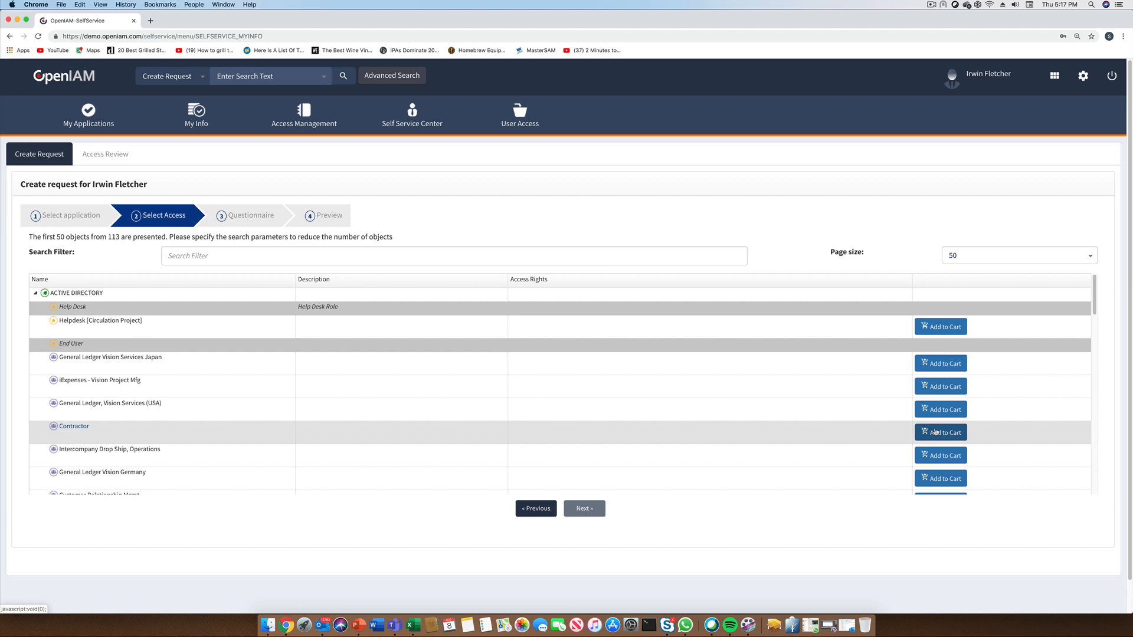
pyautogui.click(941, 432)
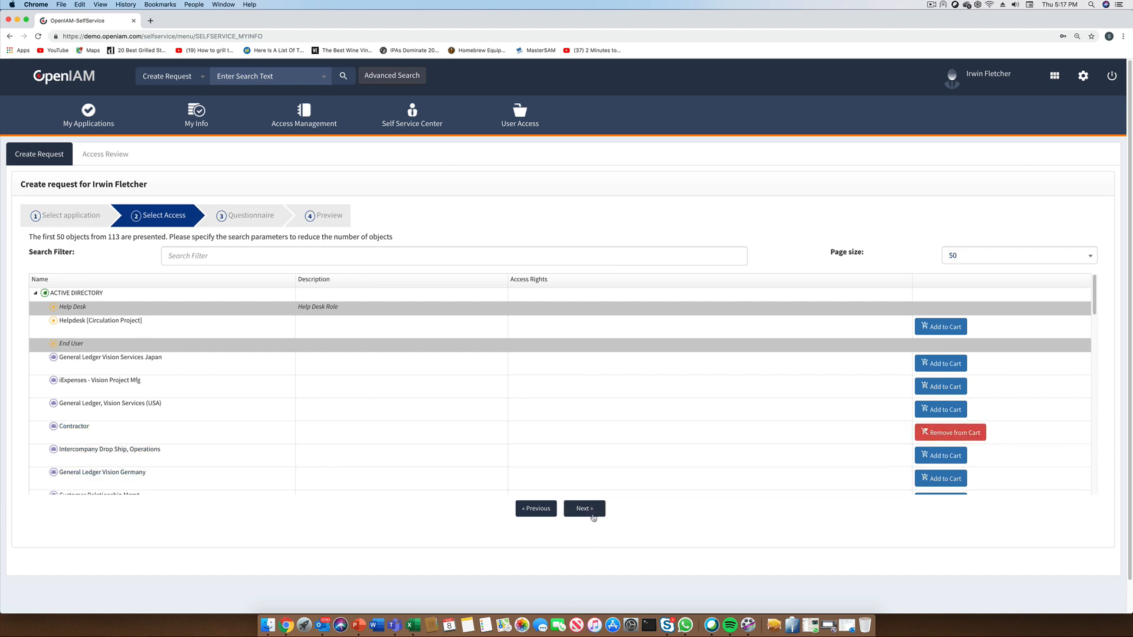
pyautogui.click(584, 509)
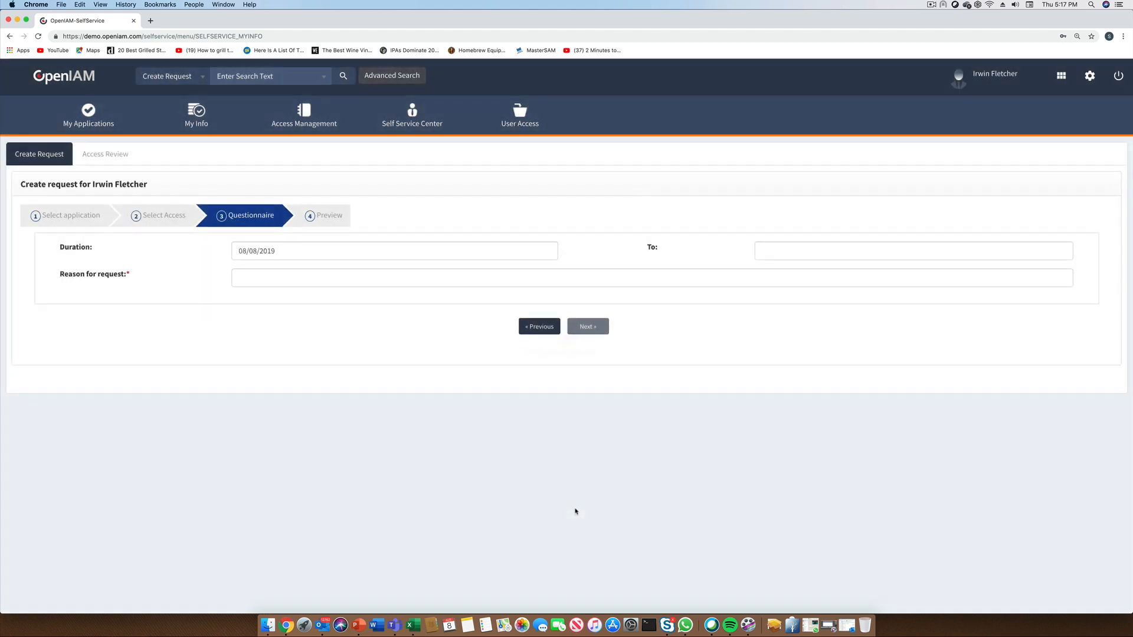
# - Set access from 08/26/2019 to 09/30/2019 with reason 'Testing the request feature' and continue to preview
pyautogui.click(394, 250)
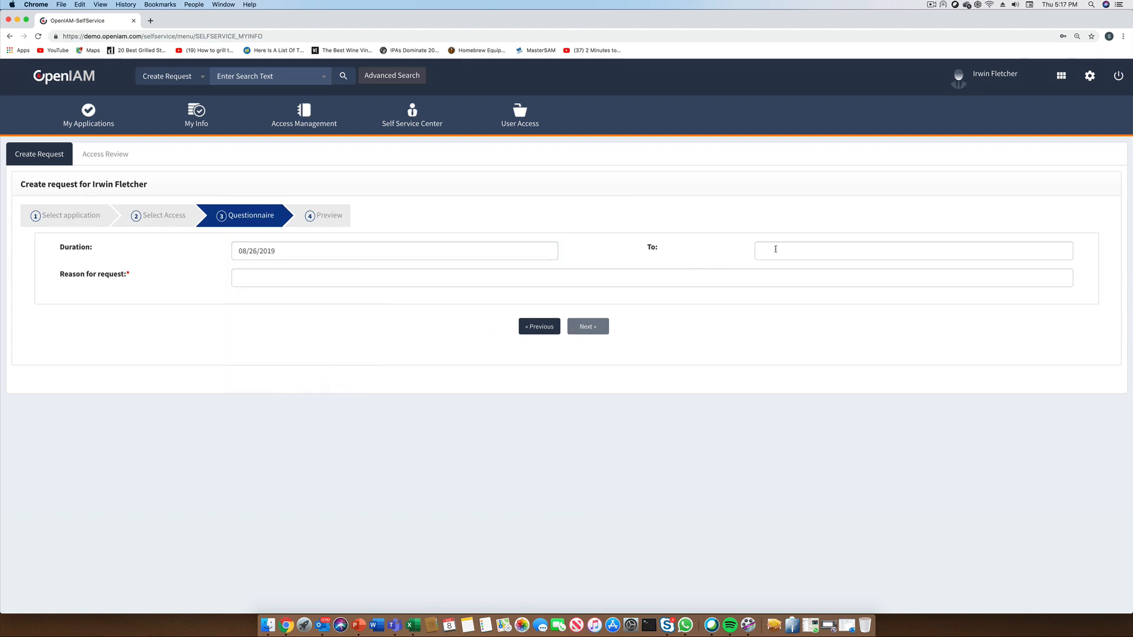
pyautogui.click(912, 251)
pyautogui.write('09/30/2019')
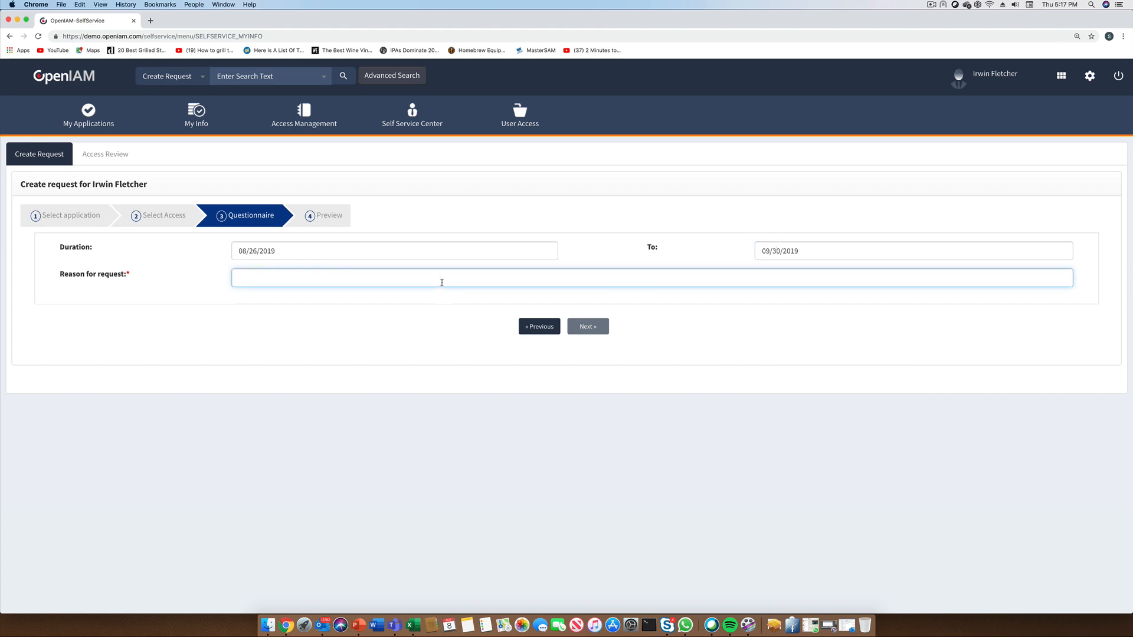
pyautogui.write('Testing a')
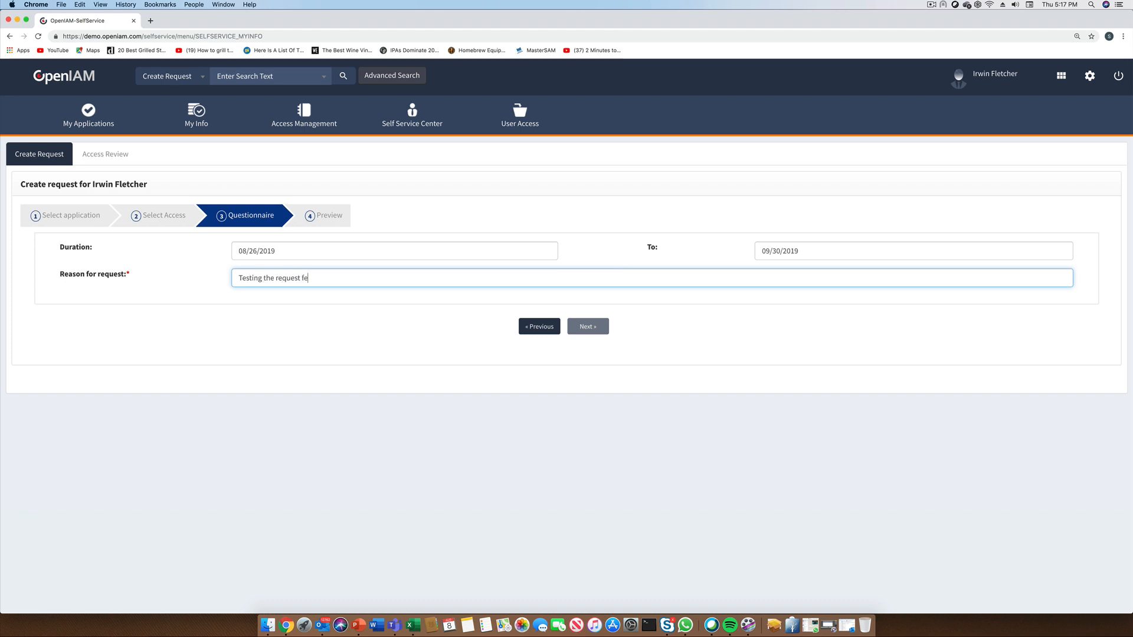
pyautogui.write('ature')
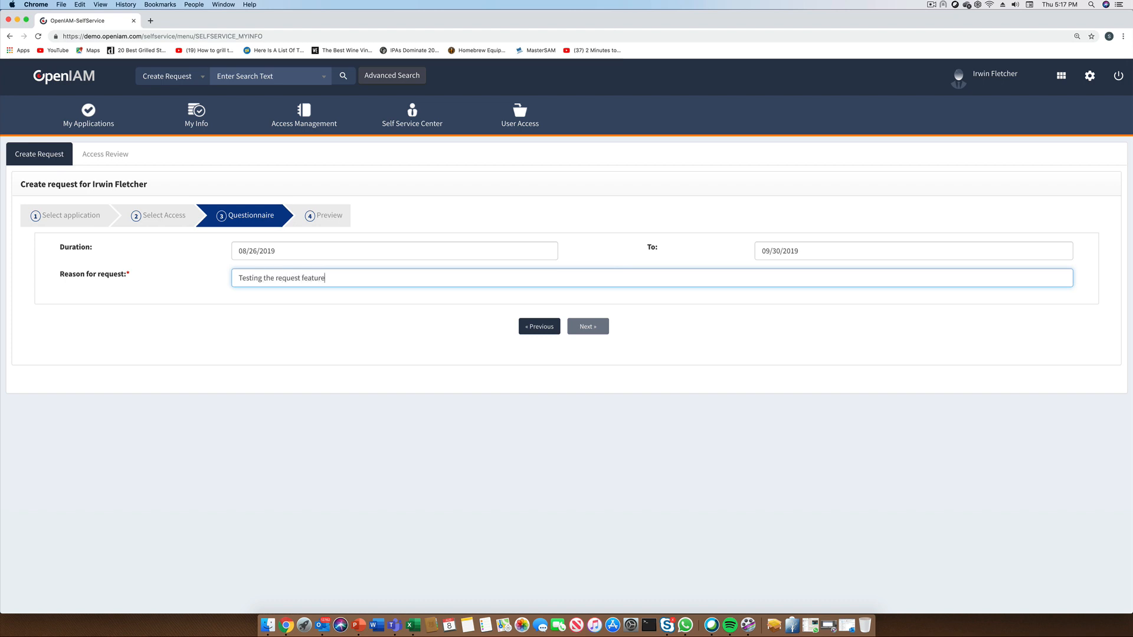
pyautogui.click(586, 326)
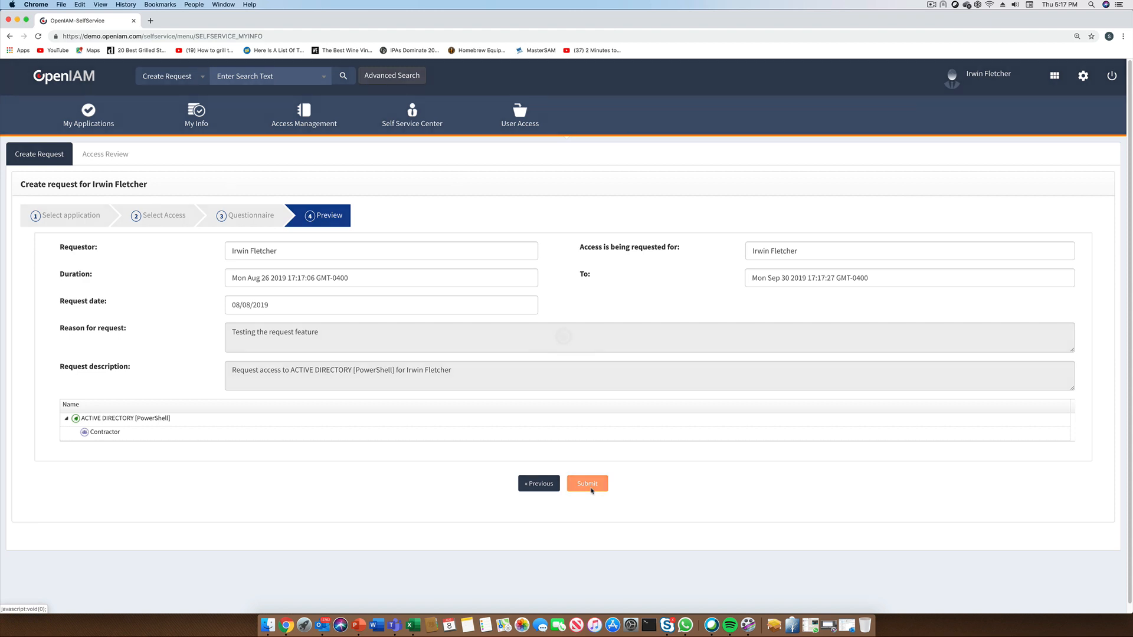
# - Submit the Contractor access request and dismiss the success notice
pyautogui.click(586, 484)
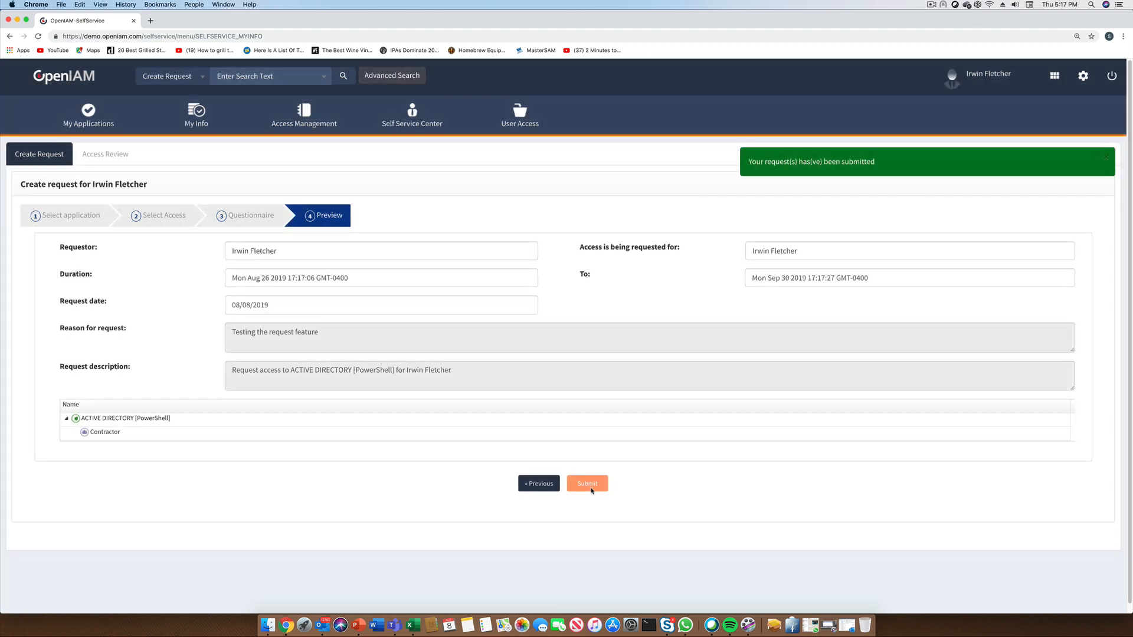
pyautogui.click(587, 484)
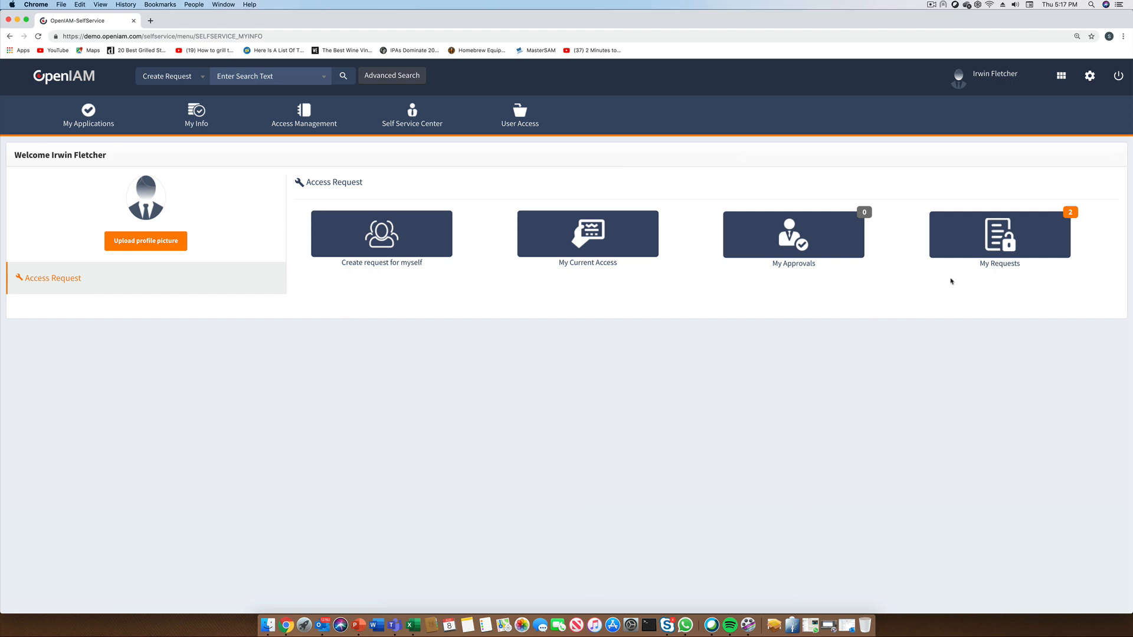
pyautogui.click(999, 234)
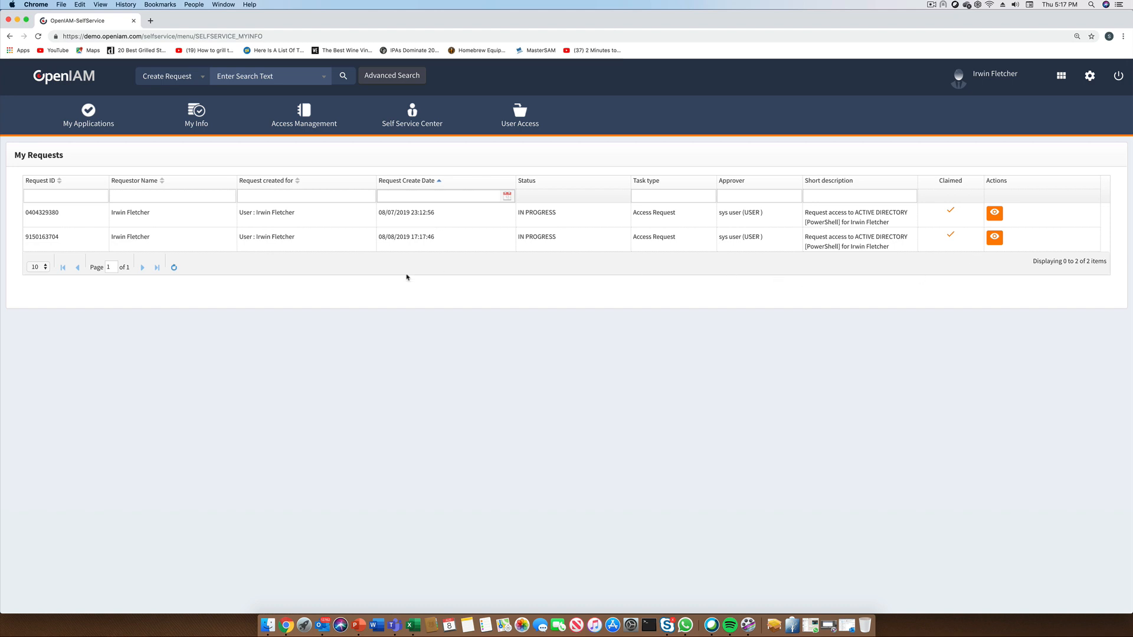
pyautogui.moveTo(185, 258)
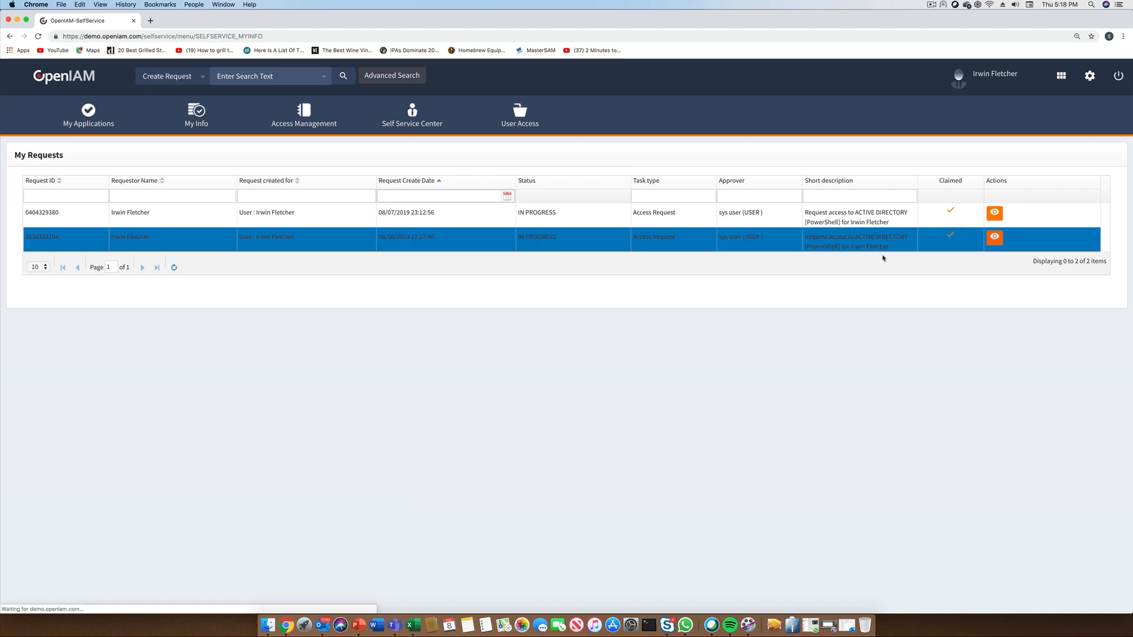
pyautogui.click(994, 238)
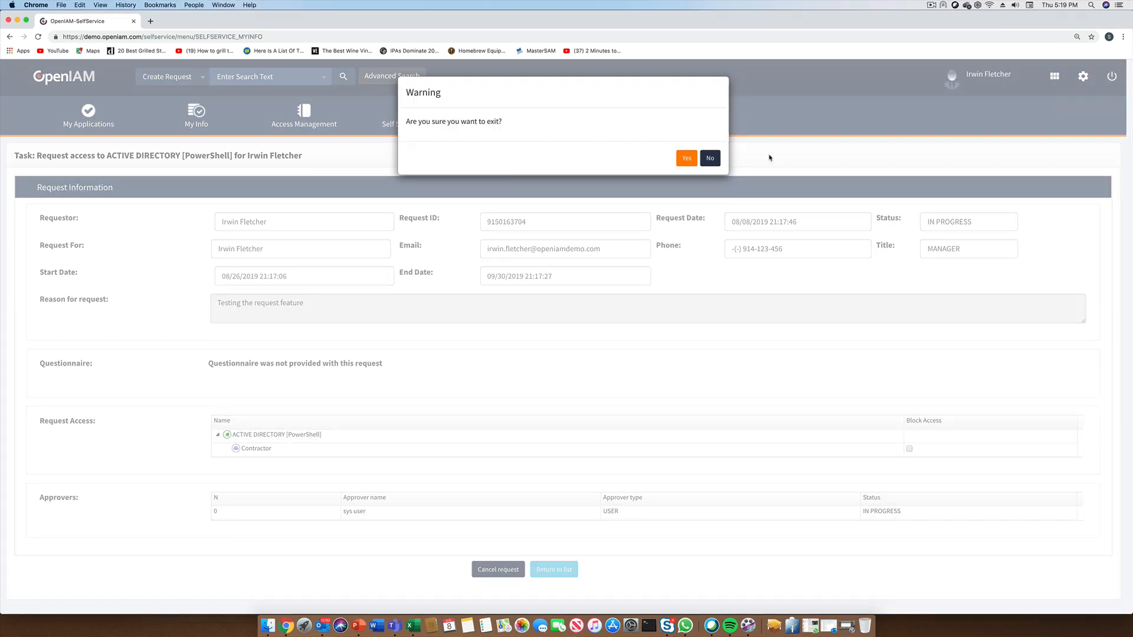
# - Log Irwin Fletcher out and return to the login form
pyautogui.click(684, 157)
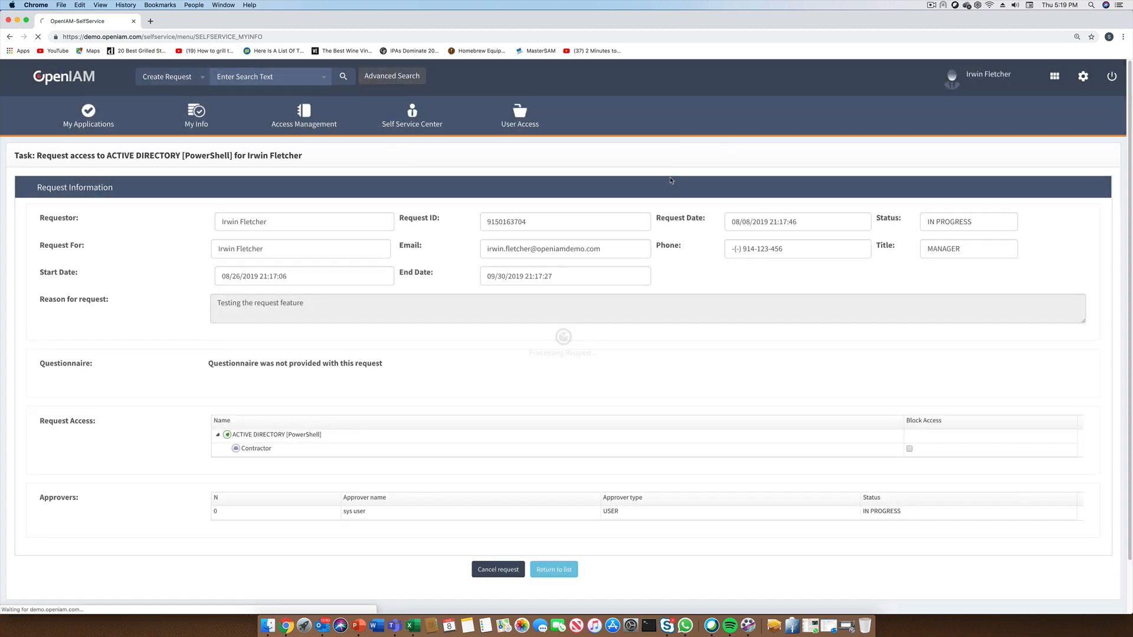
pyautogui.click(1112, 75)
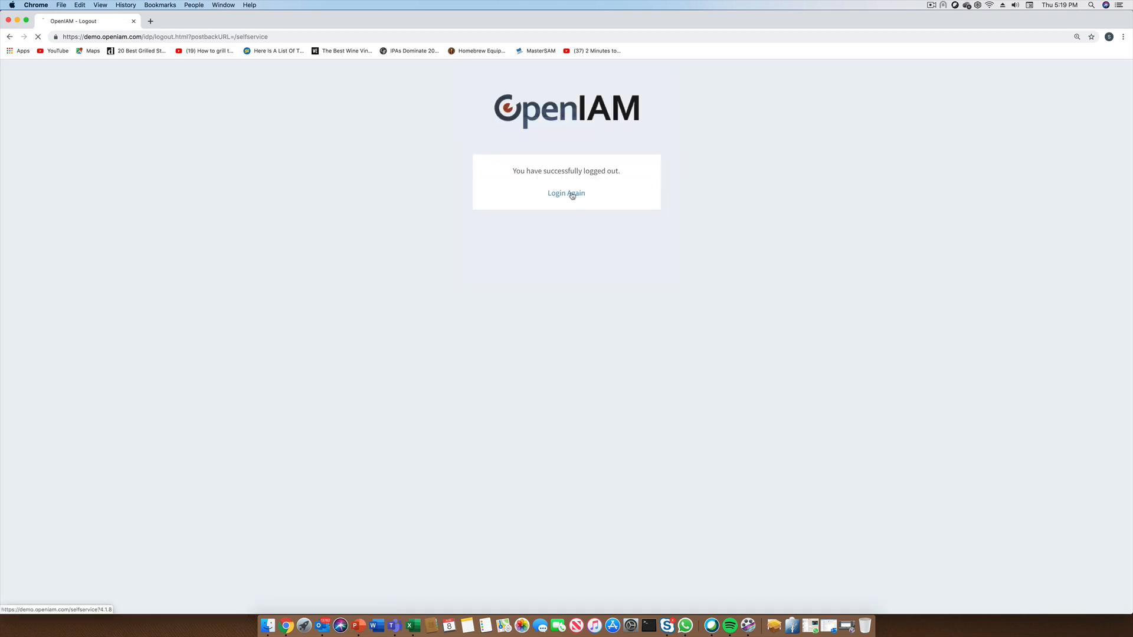
pyautogui.click(566, 192)
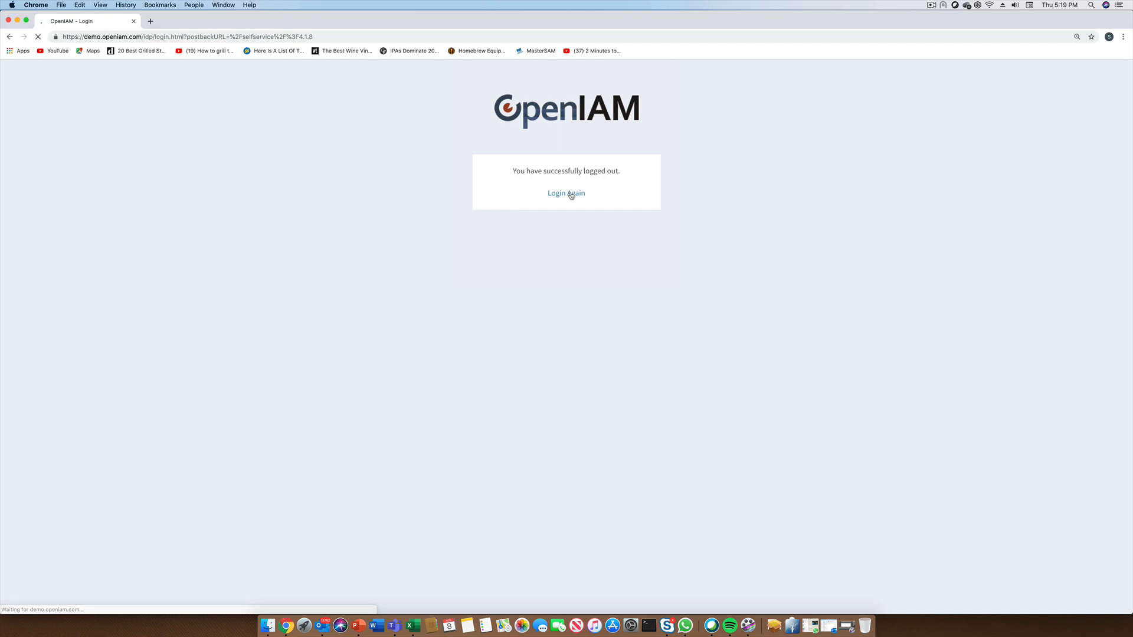
# - Sign in as sysadmin with the administrator password
pyautogui.click(565, 192)
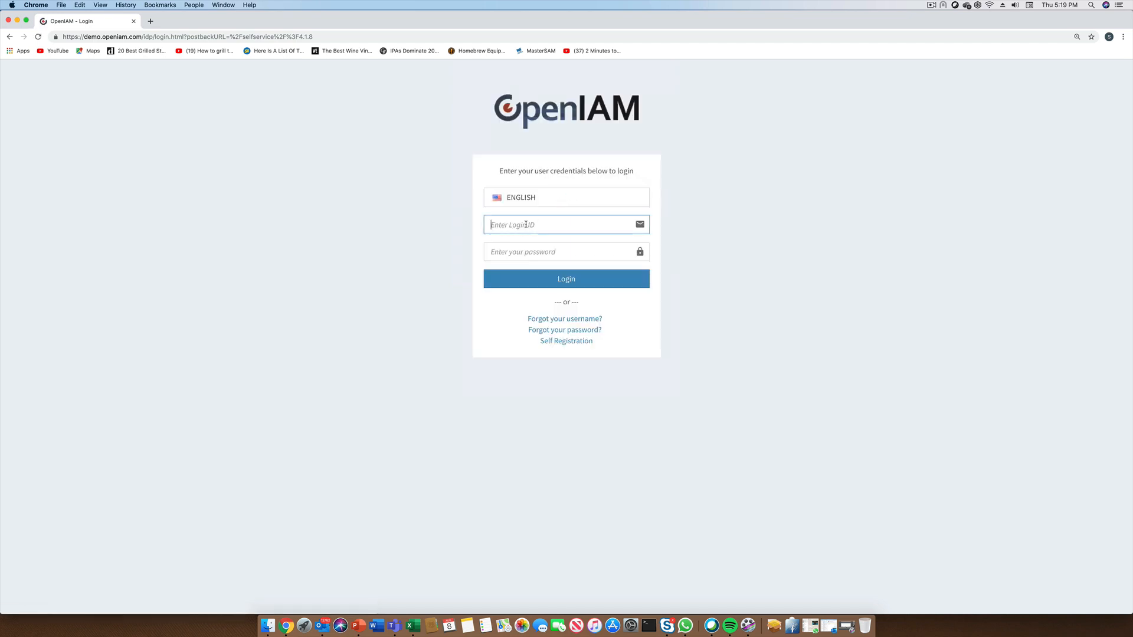
pyautogui.write('sysadmin')
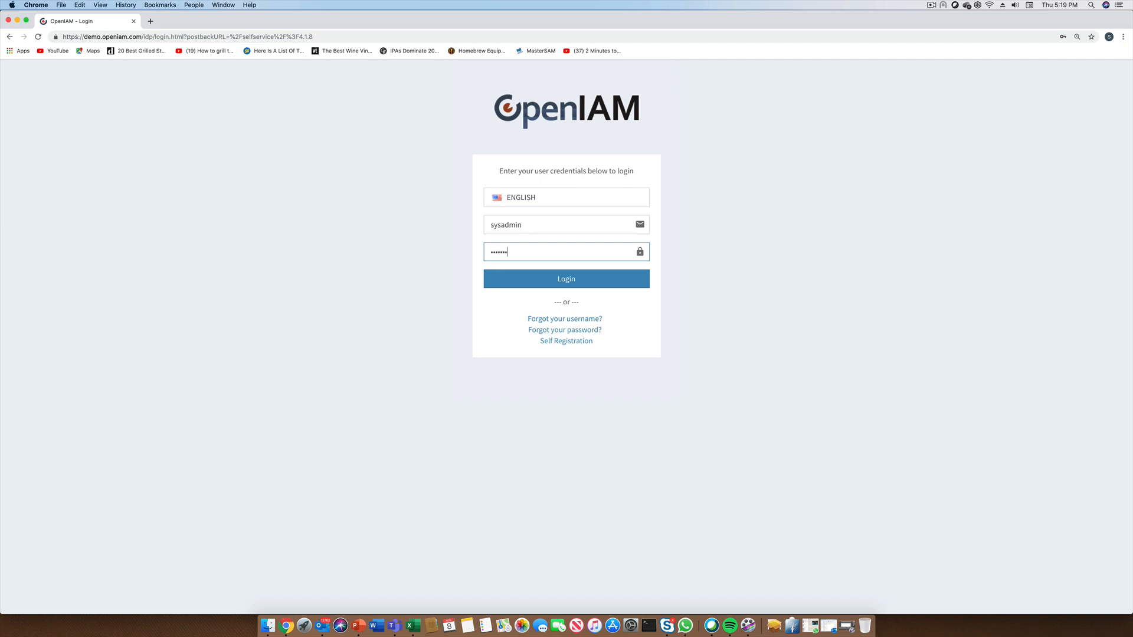
pyautogui.click(565, 279)
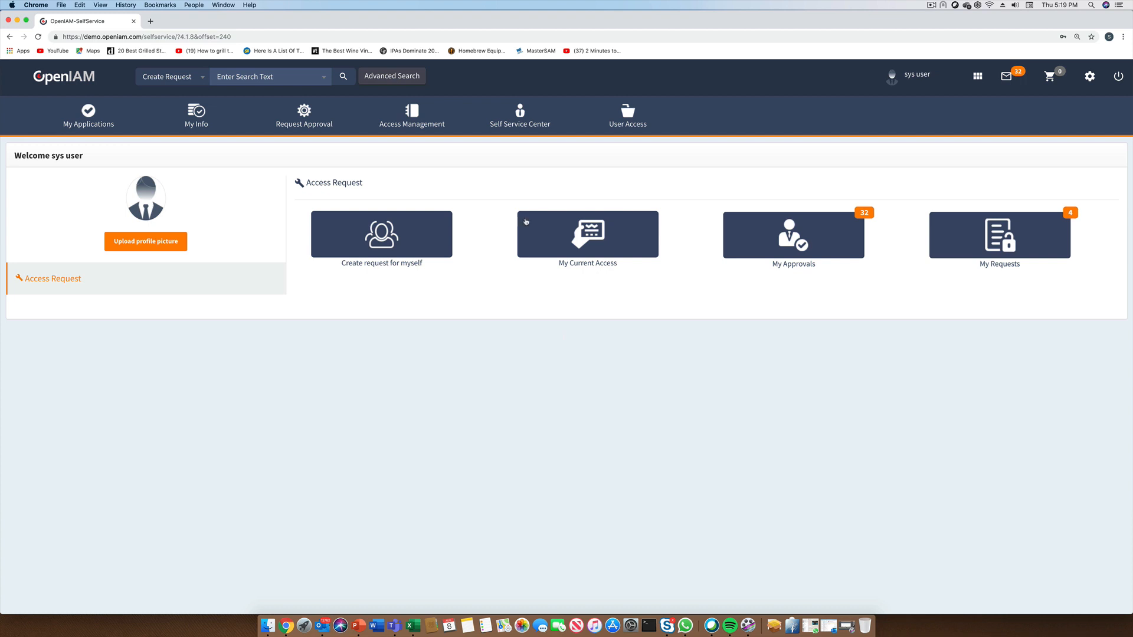
pyautogui.moveTo(957, 288)
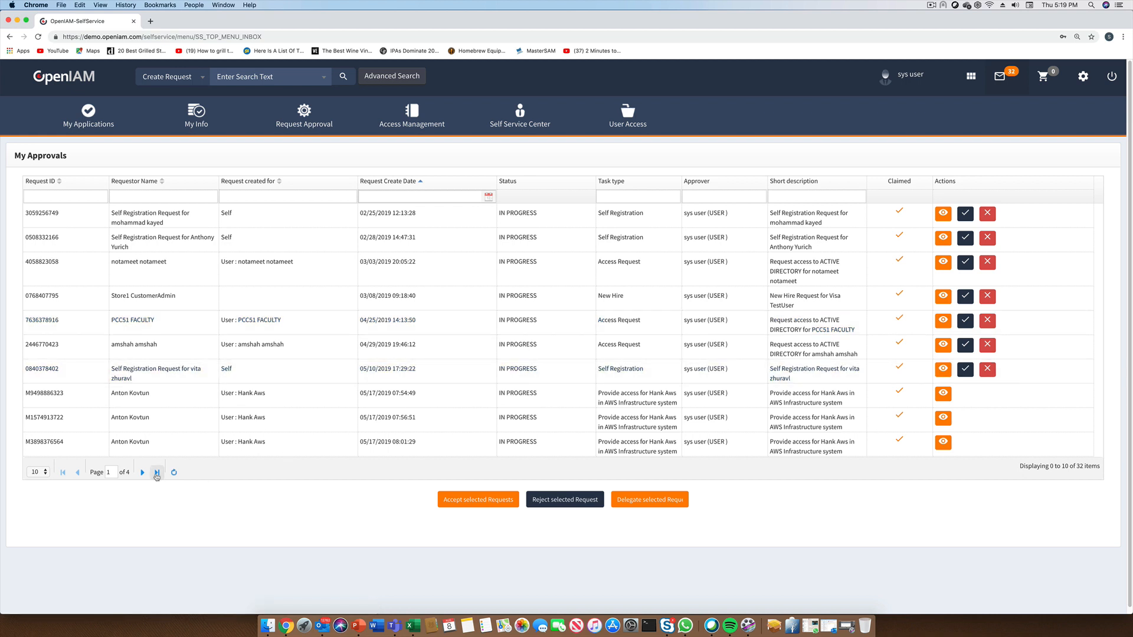
pyautogui.click(156, 472)
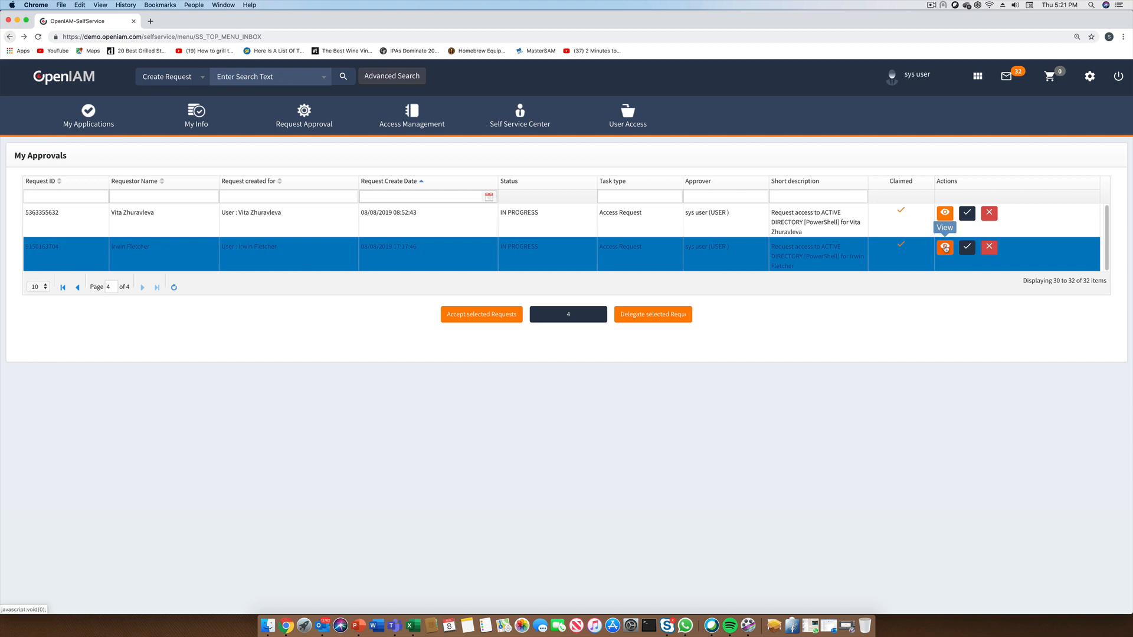
pyautogui.click(944, 247)
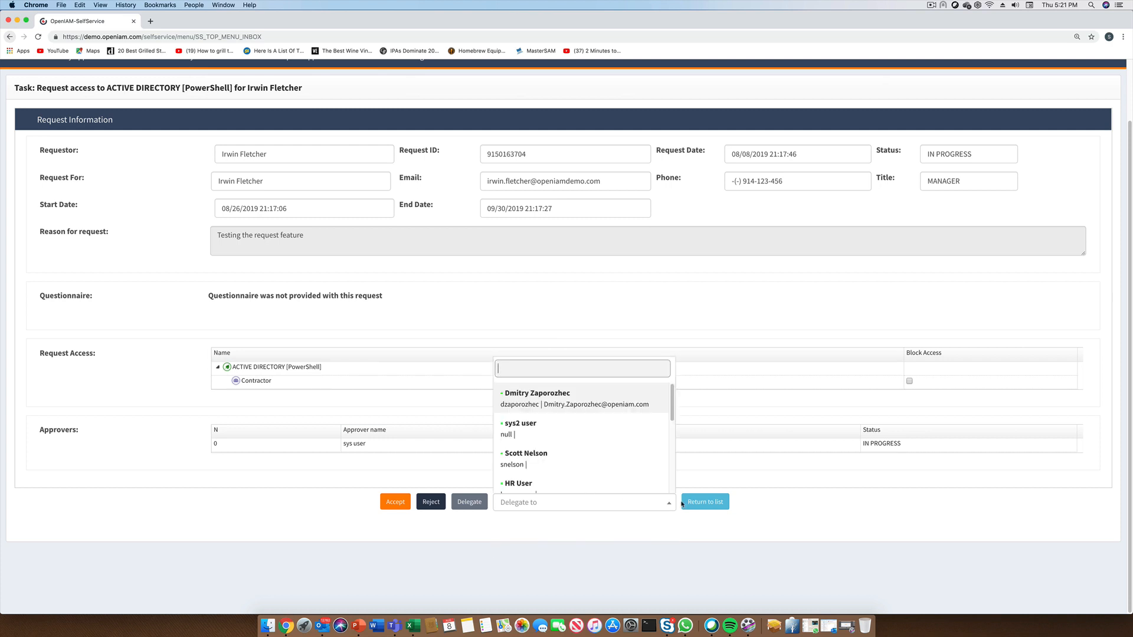
# - Accept Irwin Fletcher's pending Active Directory access request, dropping approvals to 31
pyautogui.click(476, 463)
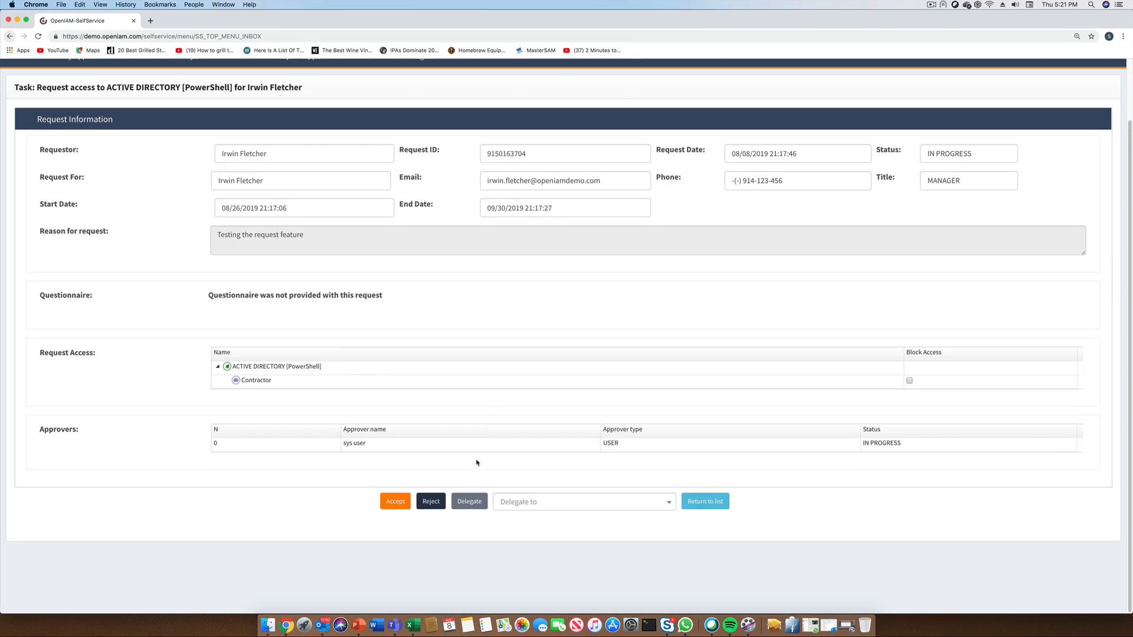
pyautogui.click(394, 500)
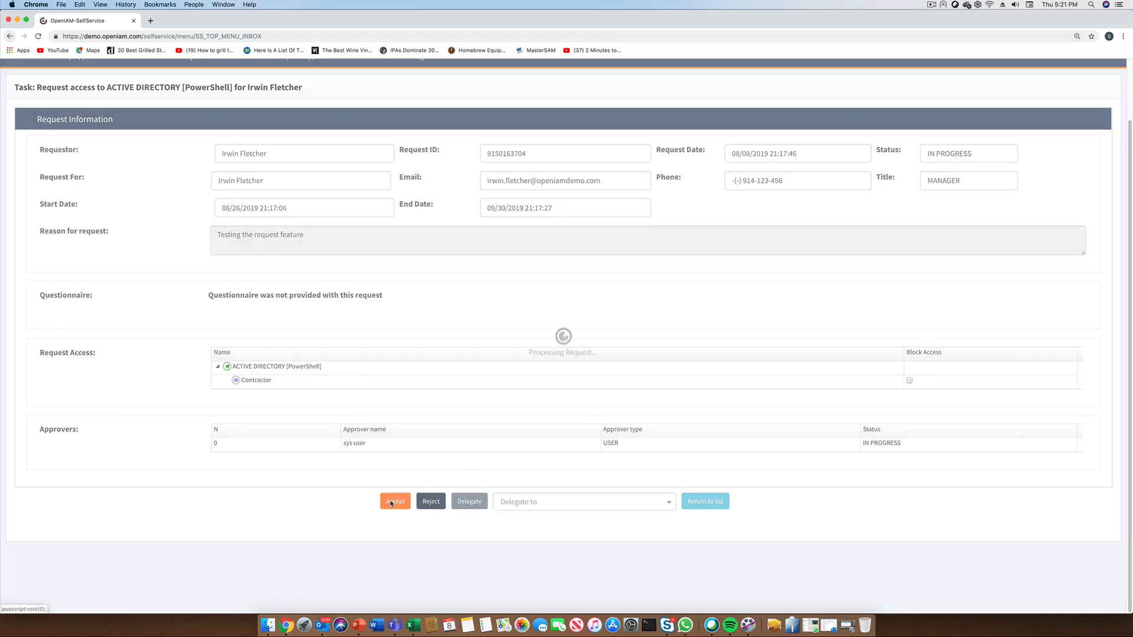
pyautogui.click(394, 500)
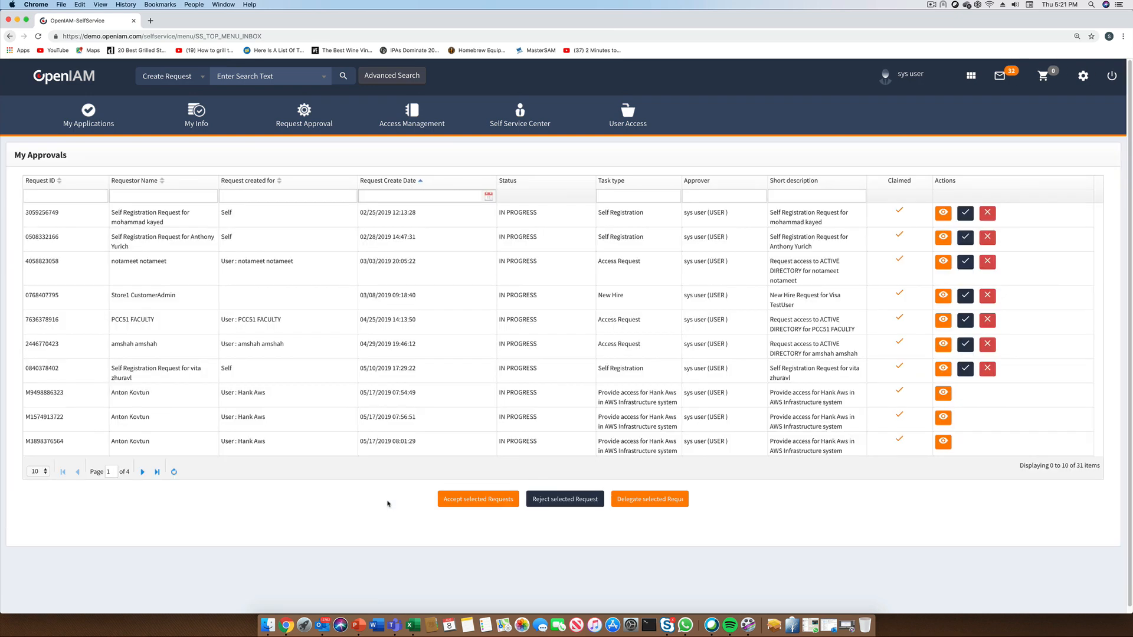
# - Leave the approvals queue for the My Info welcome page
pyautogui.click(196, 114)
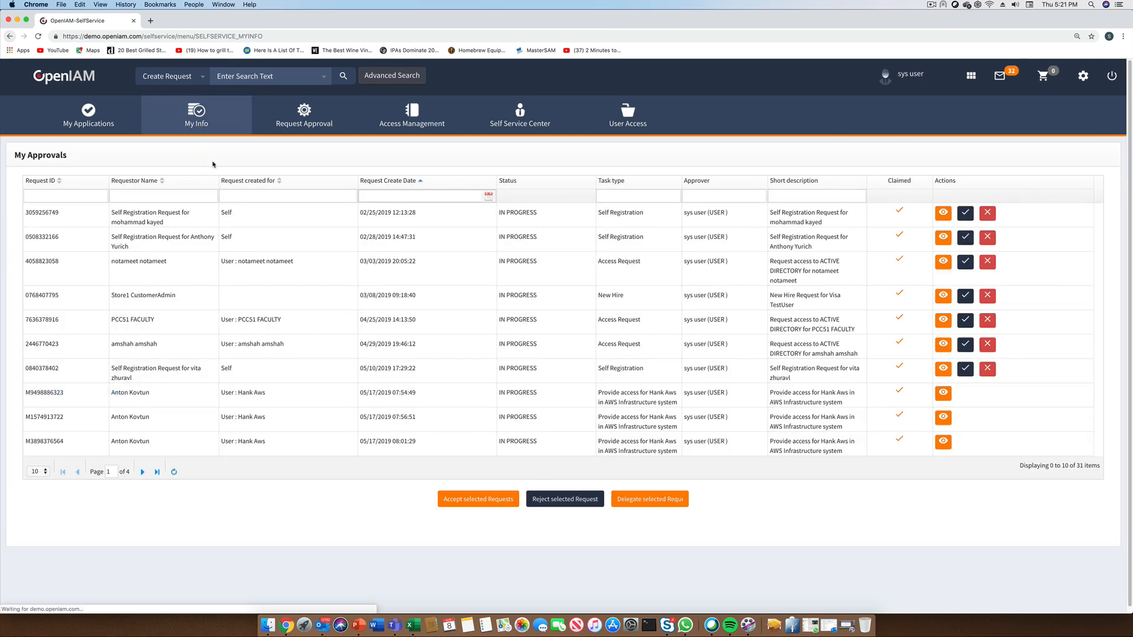
pyautogui.click(196, 115)
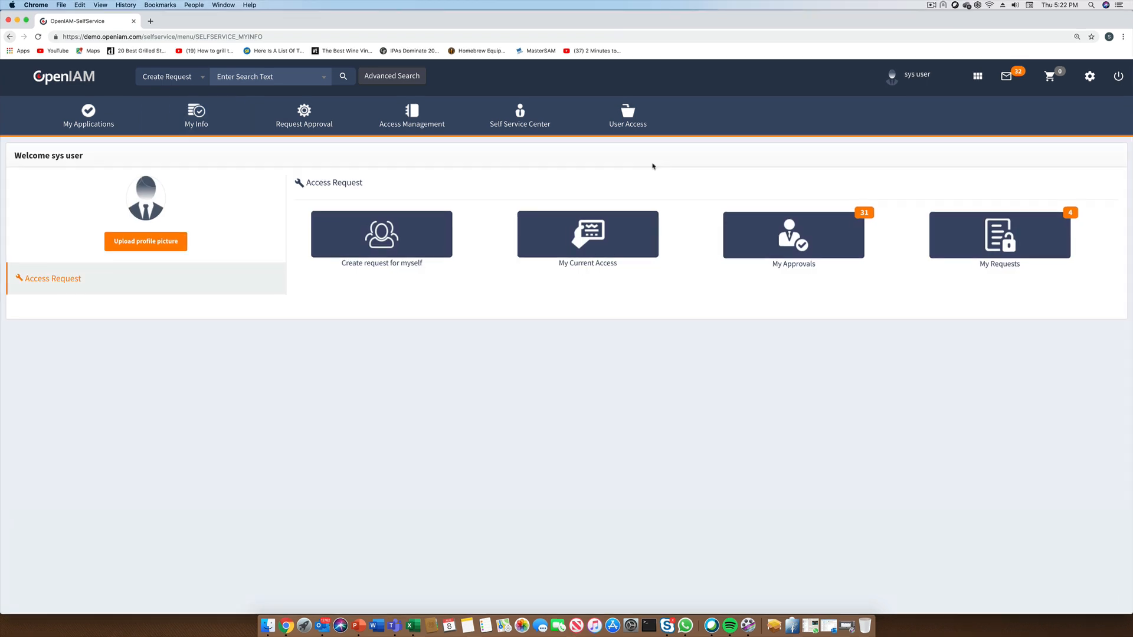
# - Launch Freshdesk SSO and SalesForce SSO from the app-launcher grid in new tabs
pyautogui.click(978, 75)
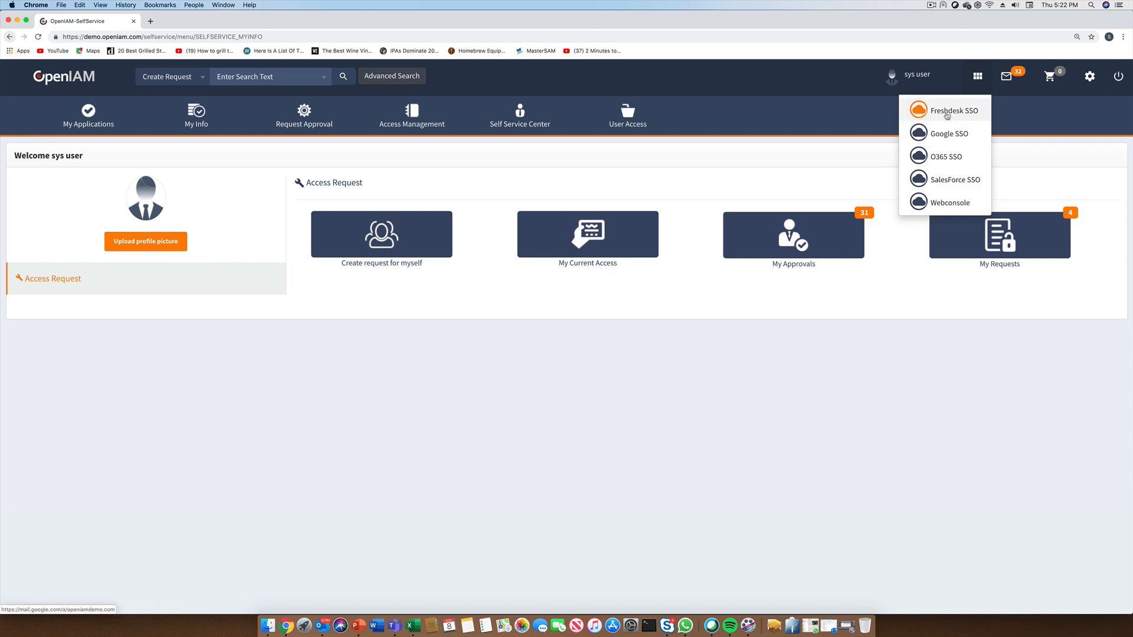
pyautogui.click(948, 110)
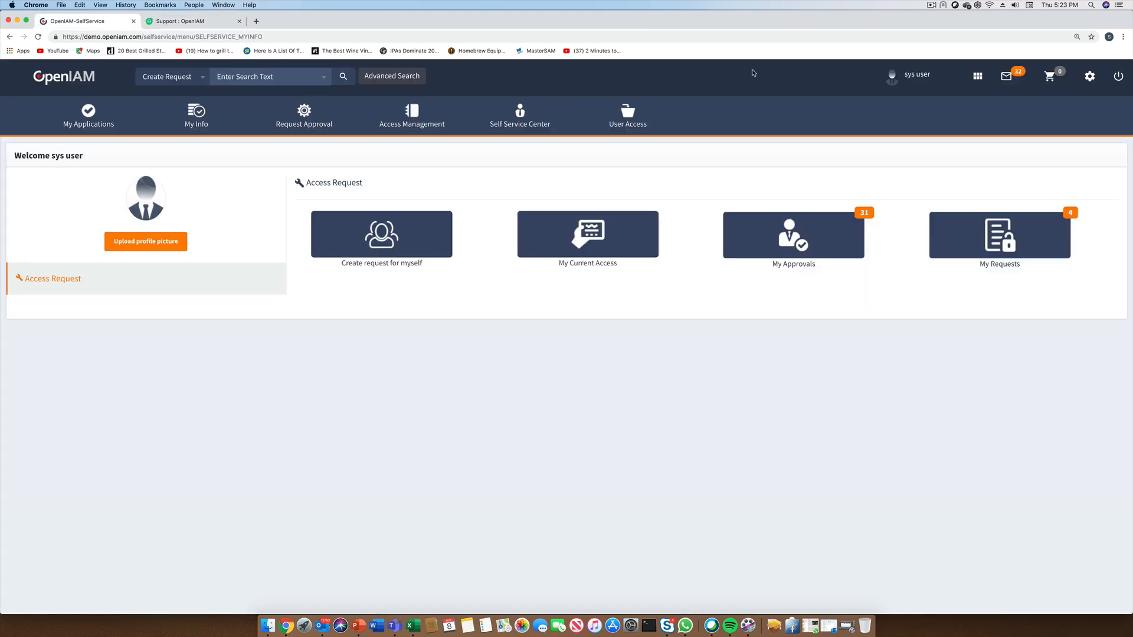
pyautogui.click(977, 76)
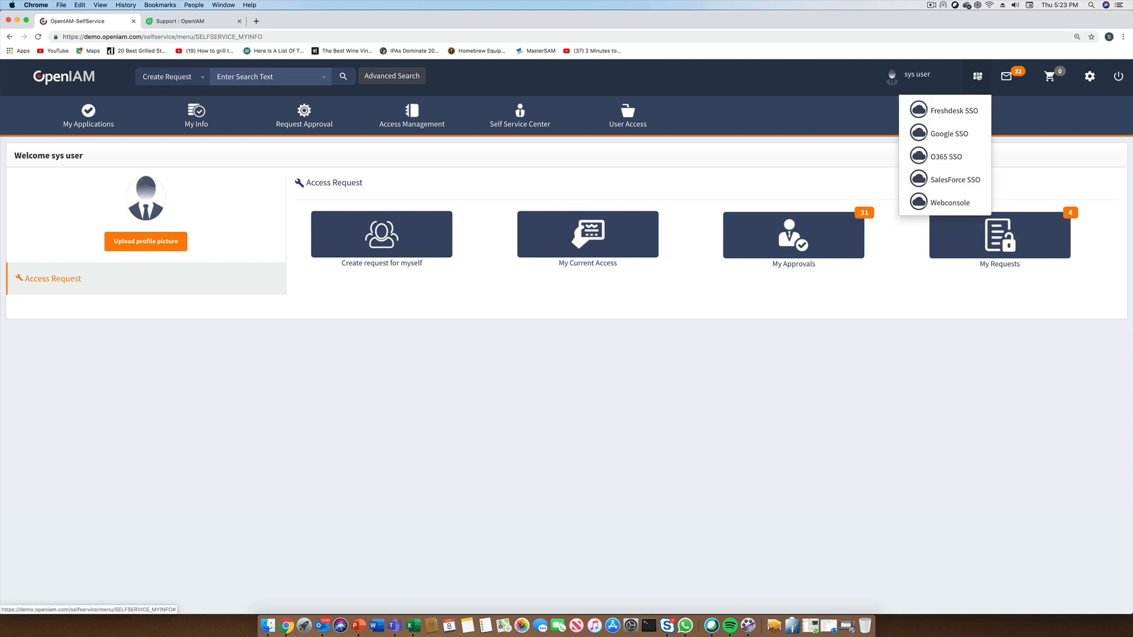
pyautogui.click(953, 180)
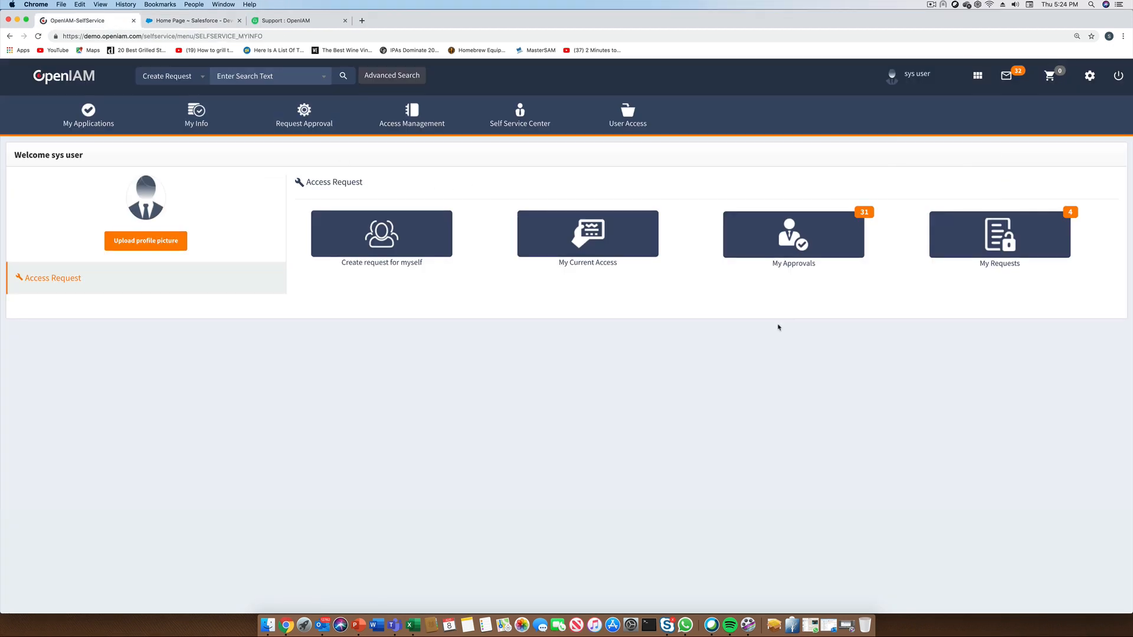
# - Launch the admin Webconsole from the app-launcher grid, reaching the SMS code prompt
pyautogui.click(977, 75)
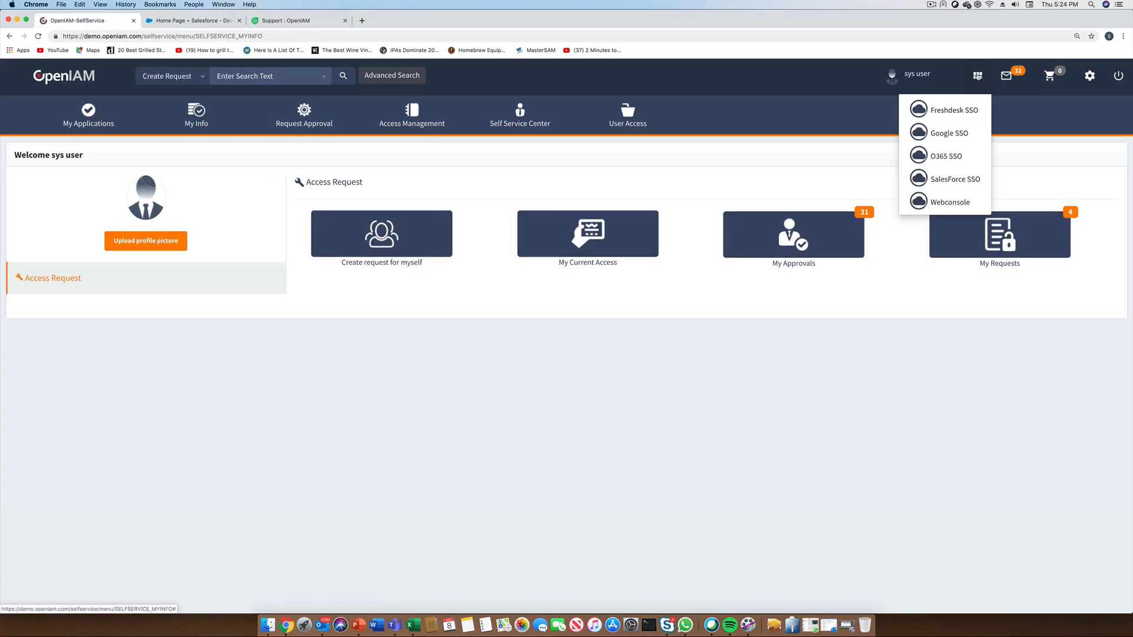
pyautogui.click(949, 202)
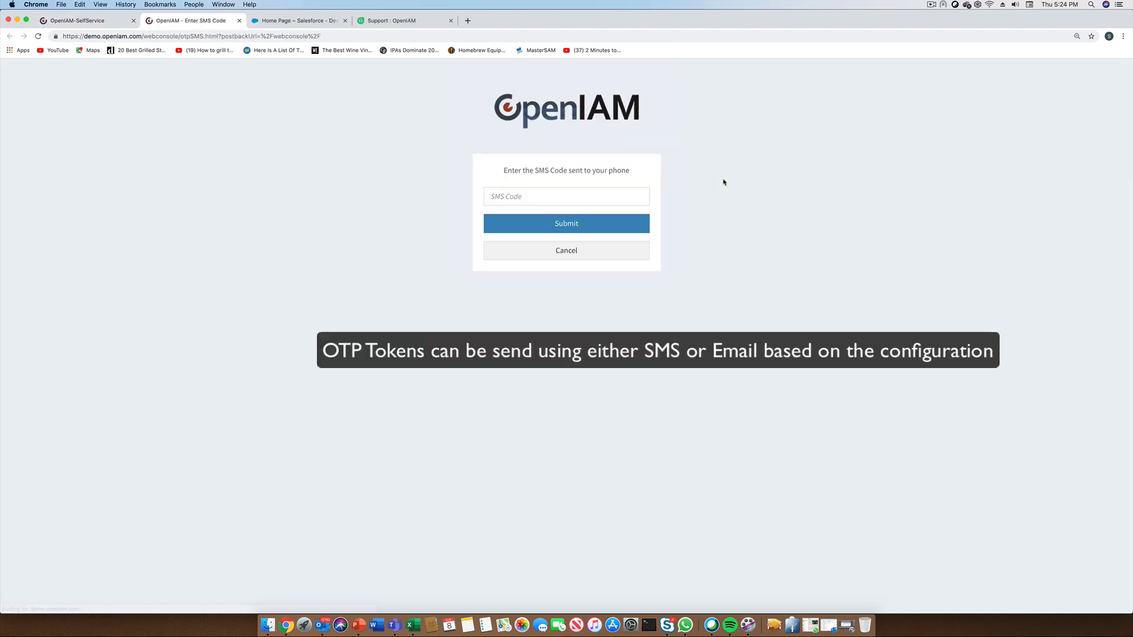
# - Enter the SMS one-time code from the phone and submit it so the Webconsole loads
pyautogui.click(565, 197)
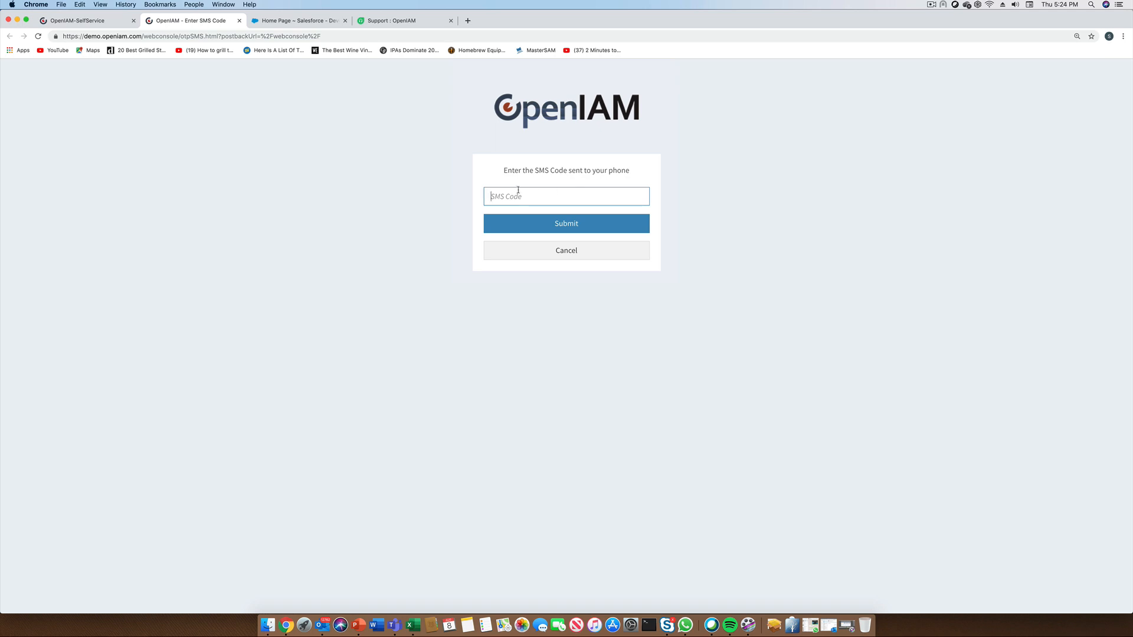
pyautogui.write('104')
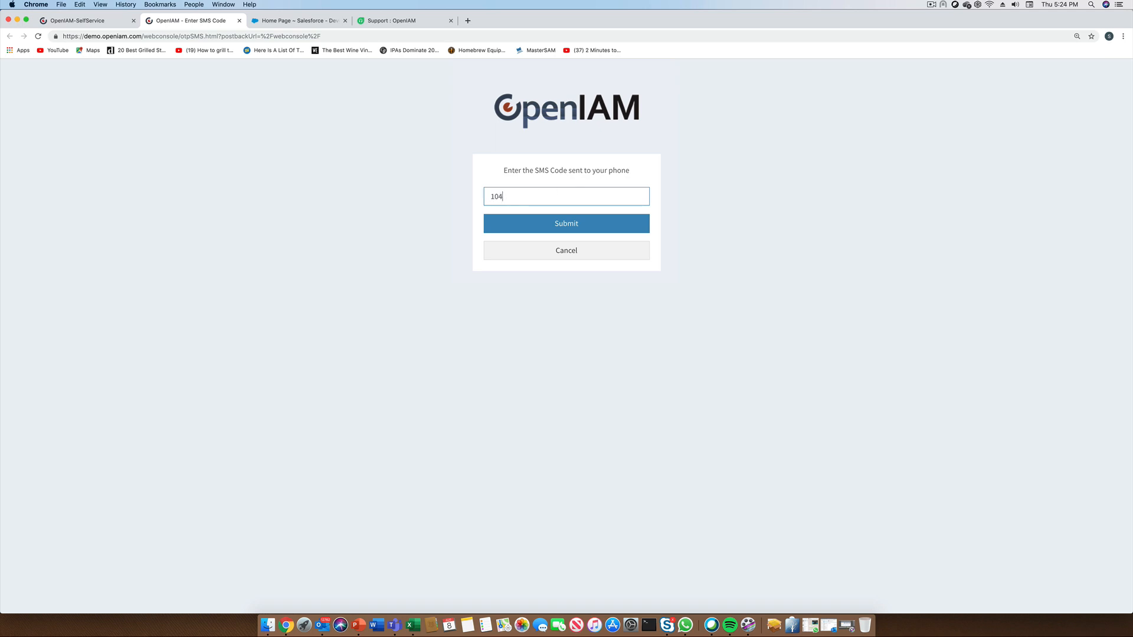
pyautogui.write('8')
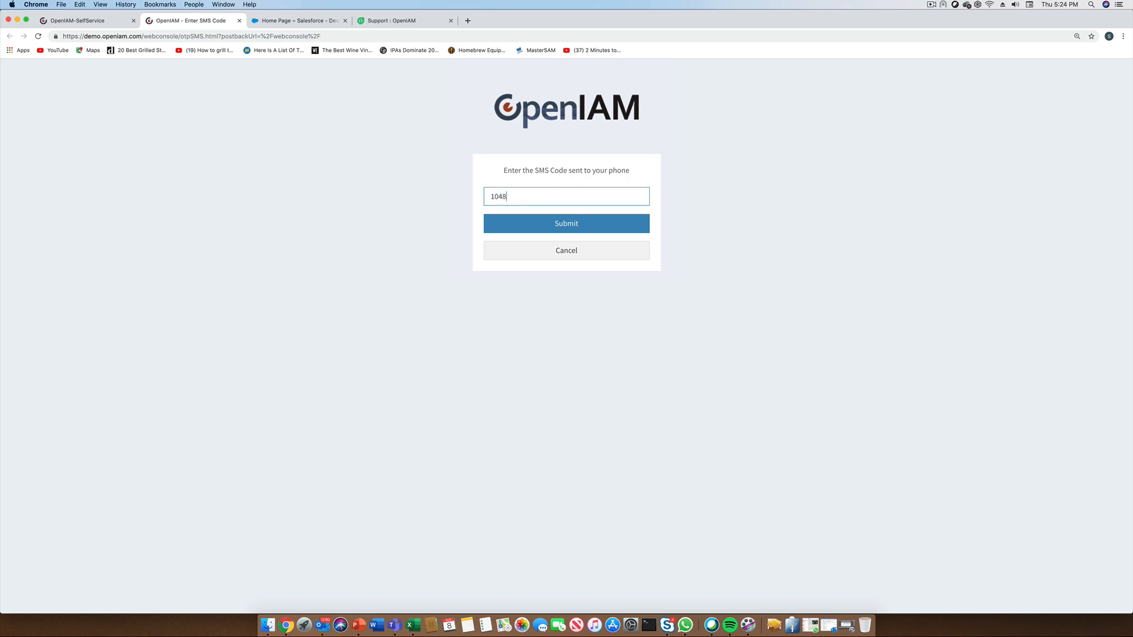
pyautogui.write('23')
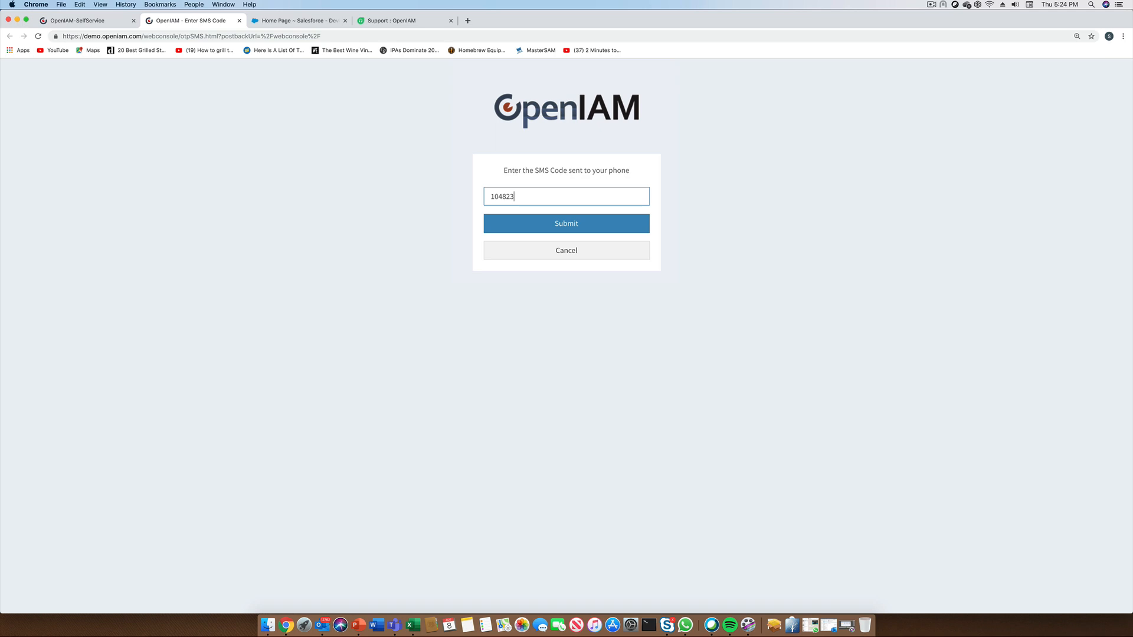
pyautogui.write('349')
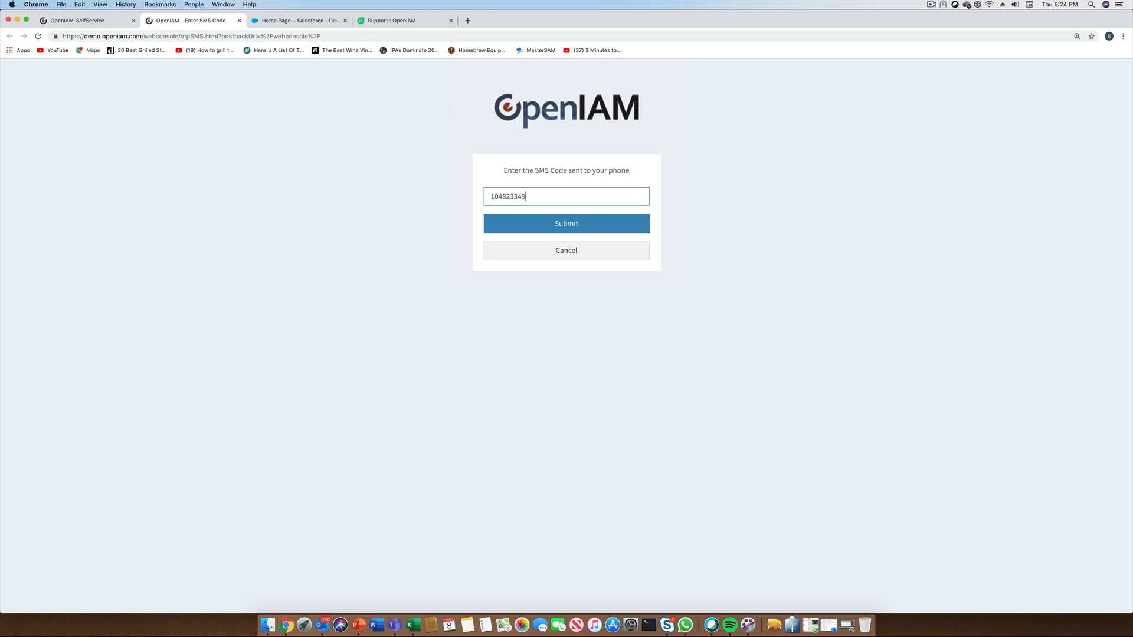
pyautogui.click(566, 223)
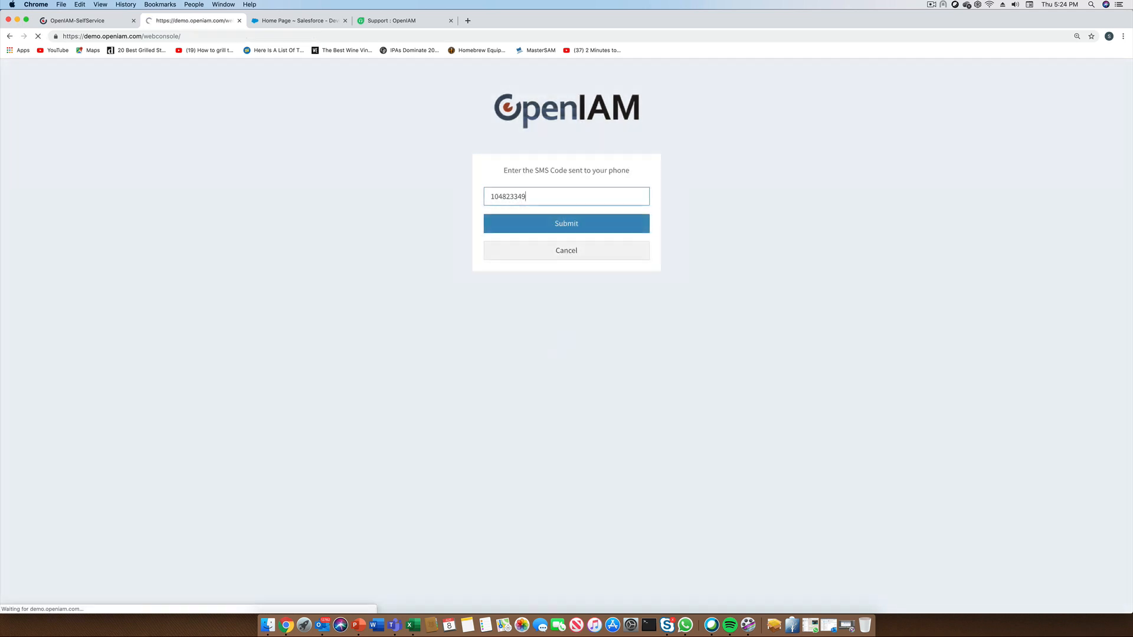
pyautogui.click(567, 223)
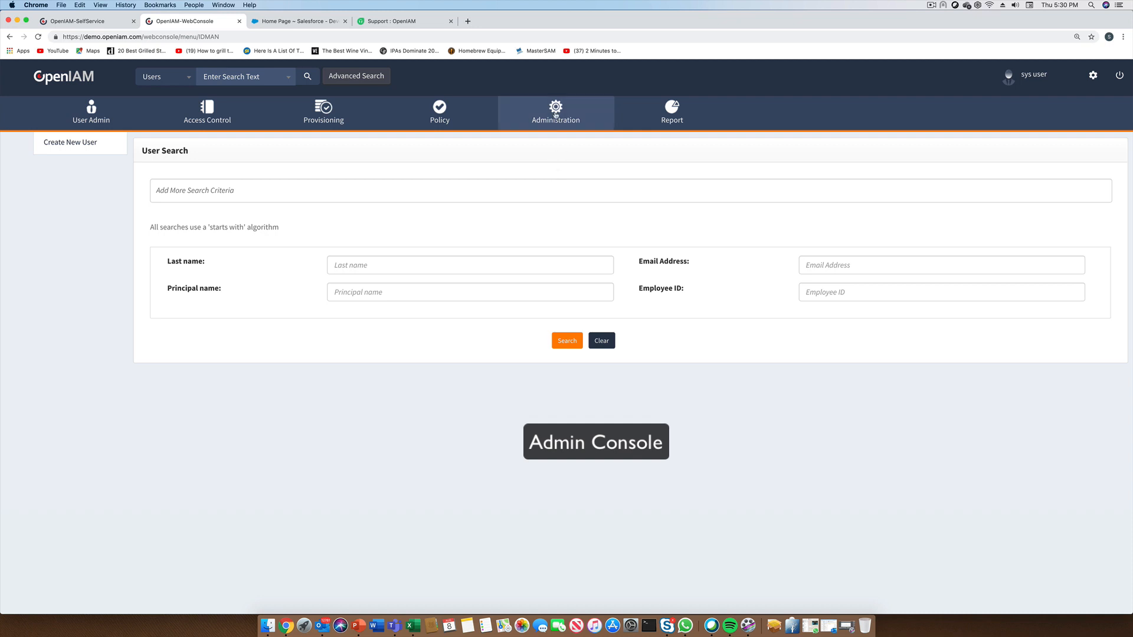
# - Reach the Audit Log Records search page via Administration > Log Viewer
pyautogui.click(556, 112)
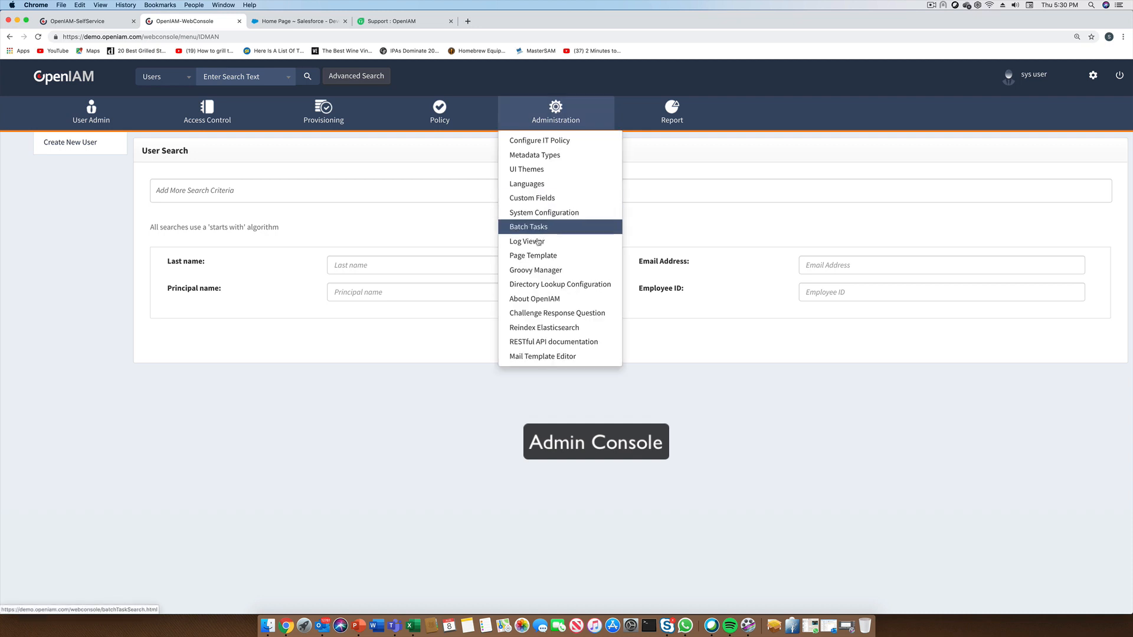
pyautogui.click(527, 241)
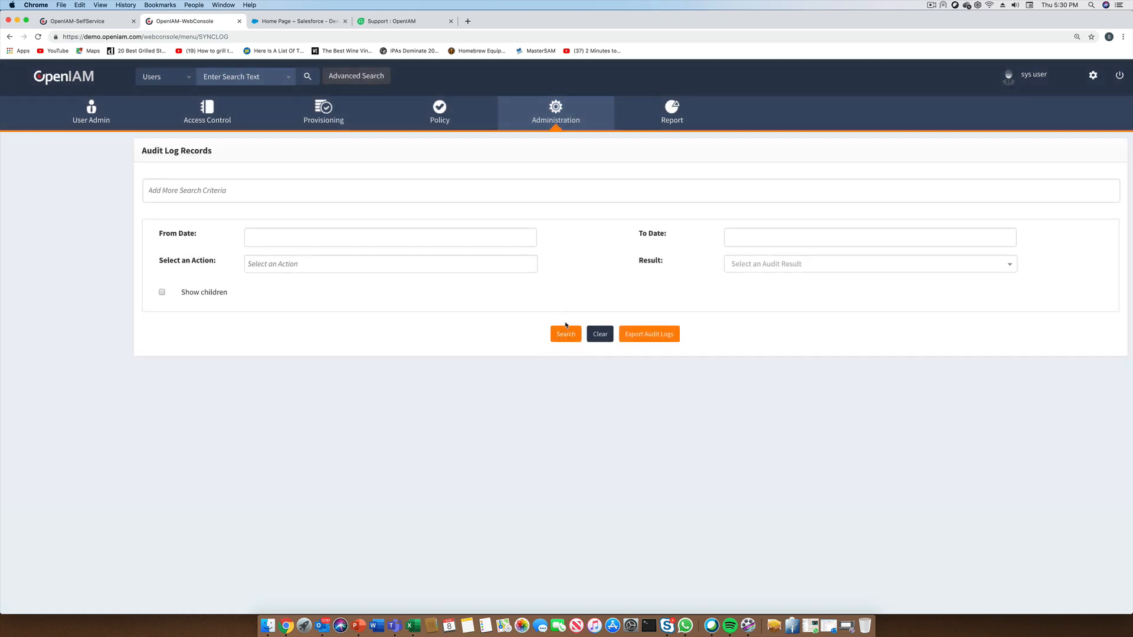
# - Search the audit log records and move to page 2 of 1621 results
pyautogui.click(566, 334)
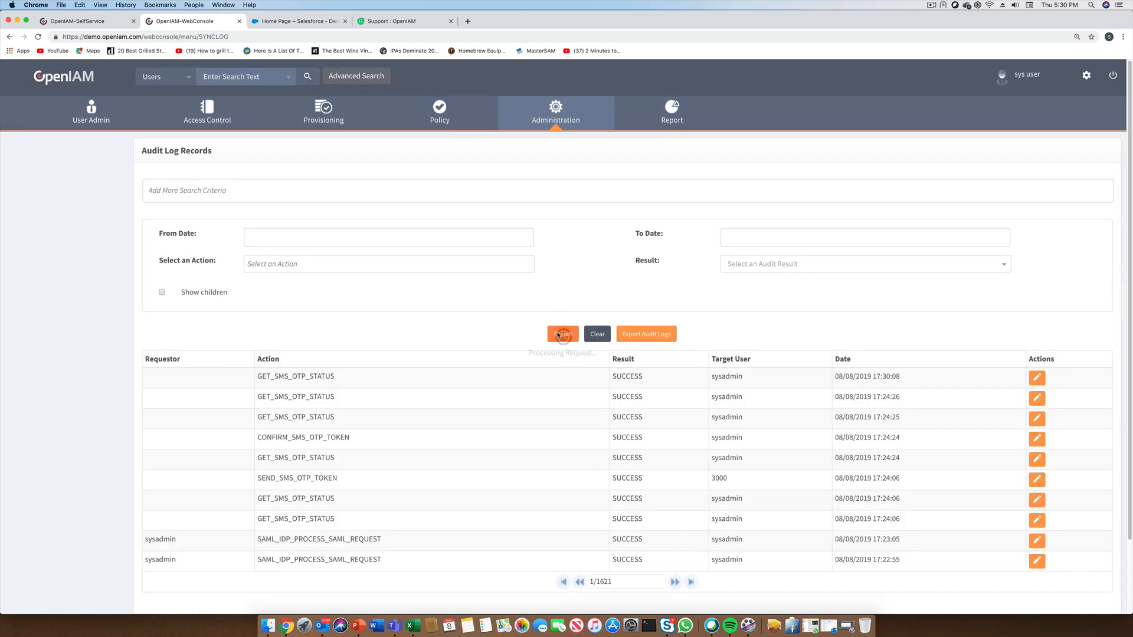
pyautogui.scroll(-3)
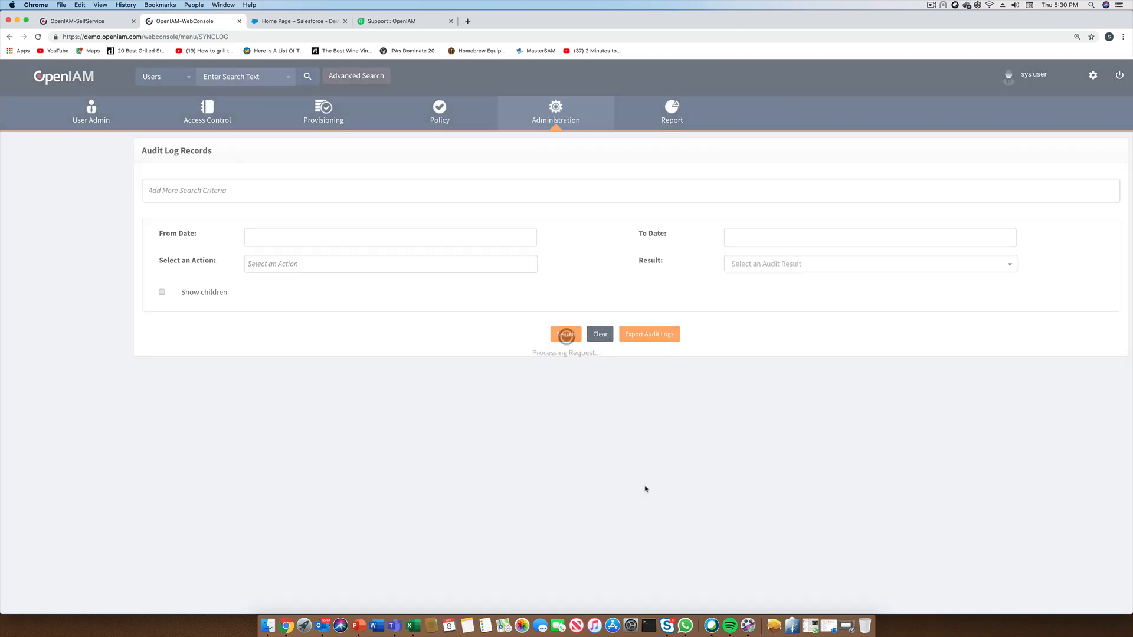
pyautogui.click(565, 334)
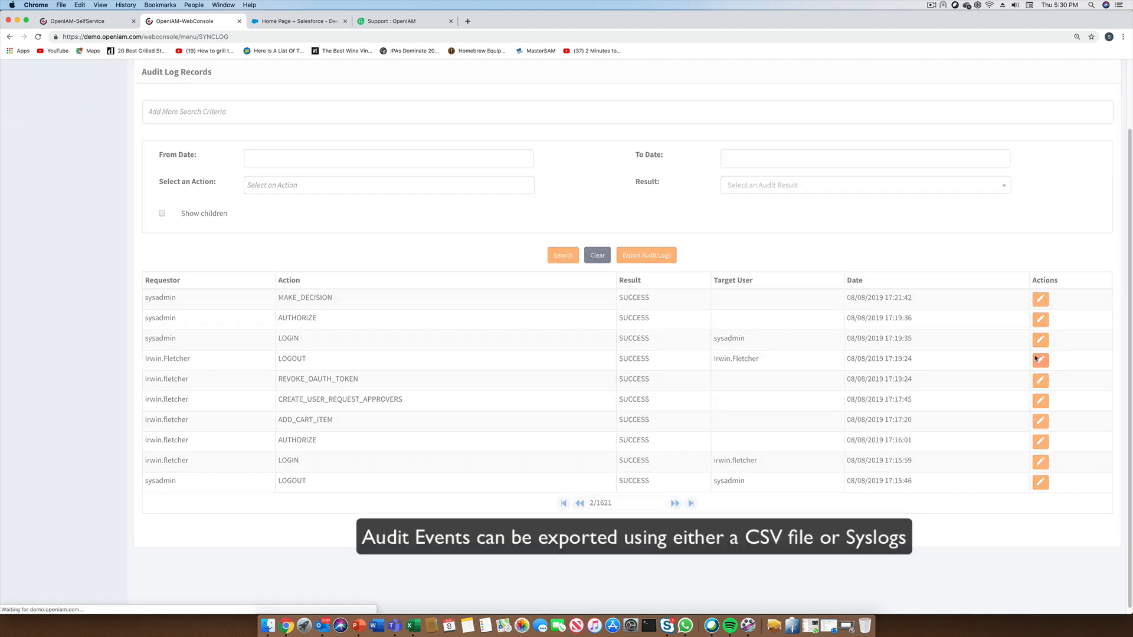
pyautogui.click(1041, 359)
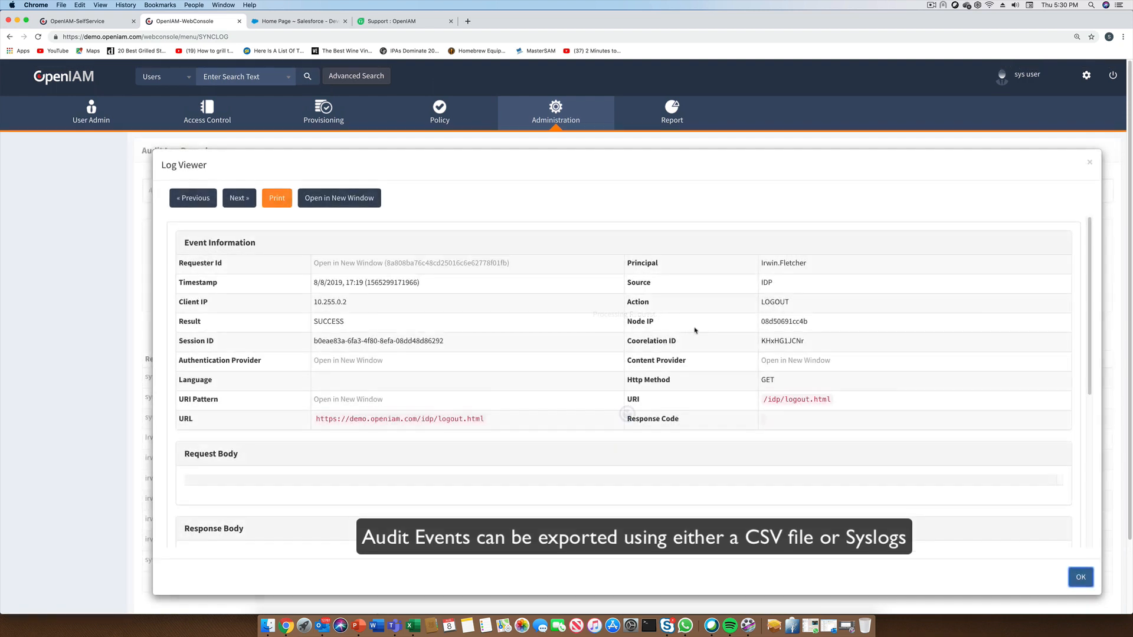
pyautogui.scroll(-3)
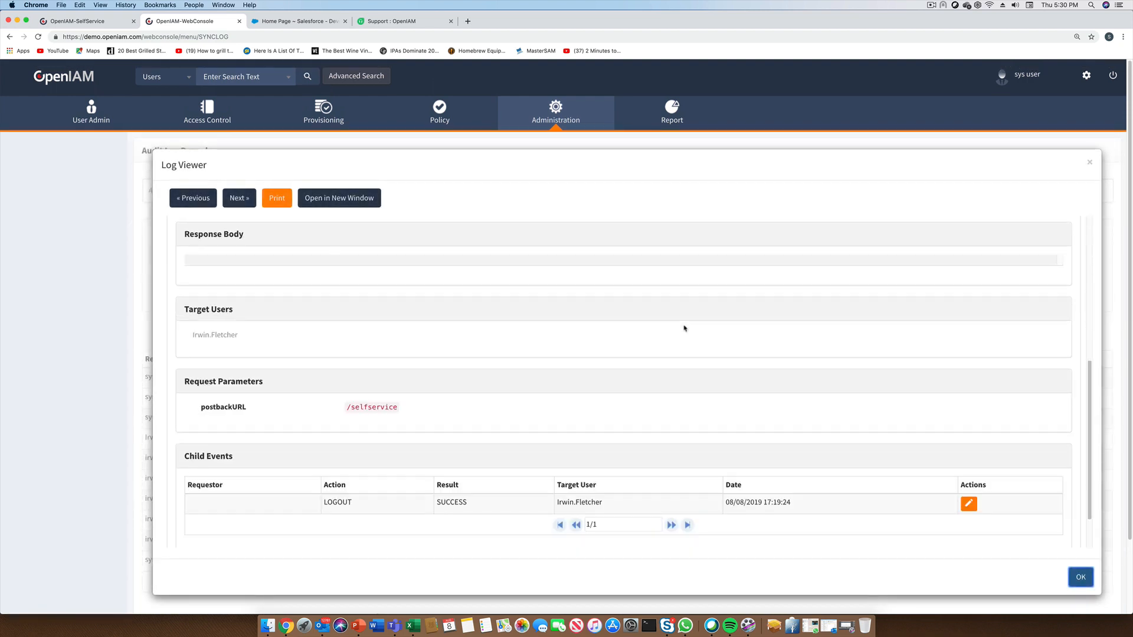
pyautogui.scroll(-3)
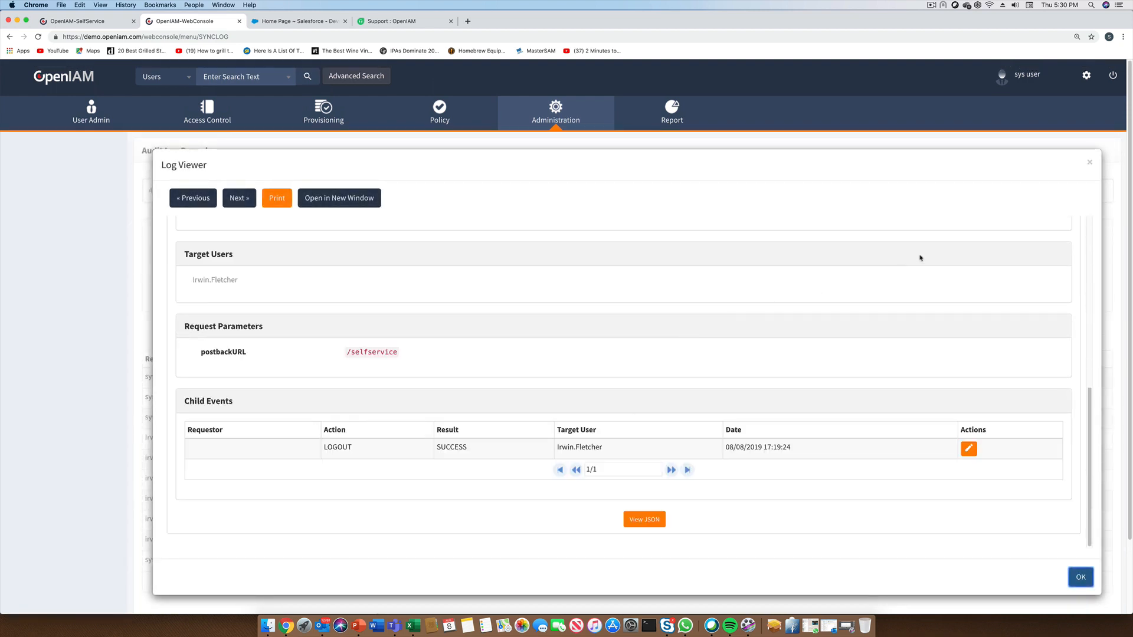
pyautogui.click(1080, 577)
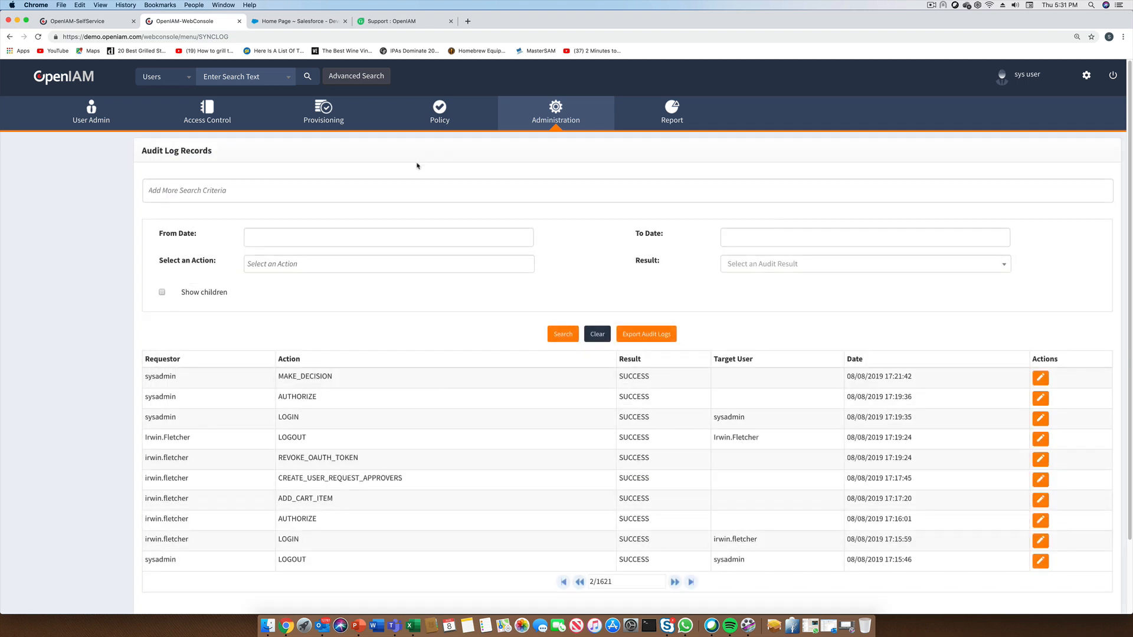
pyautogui.click(207, 113)
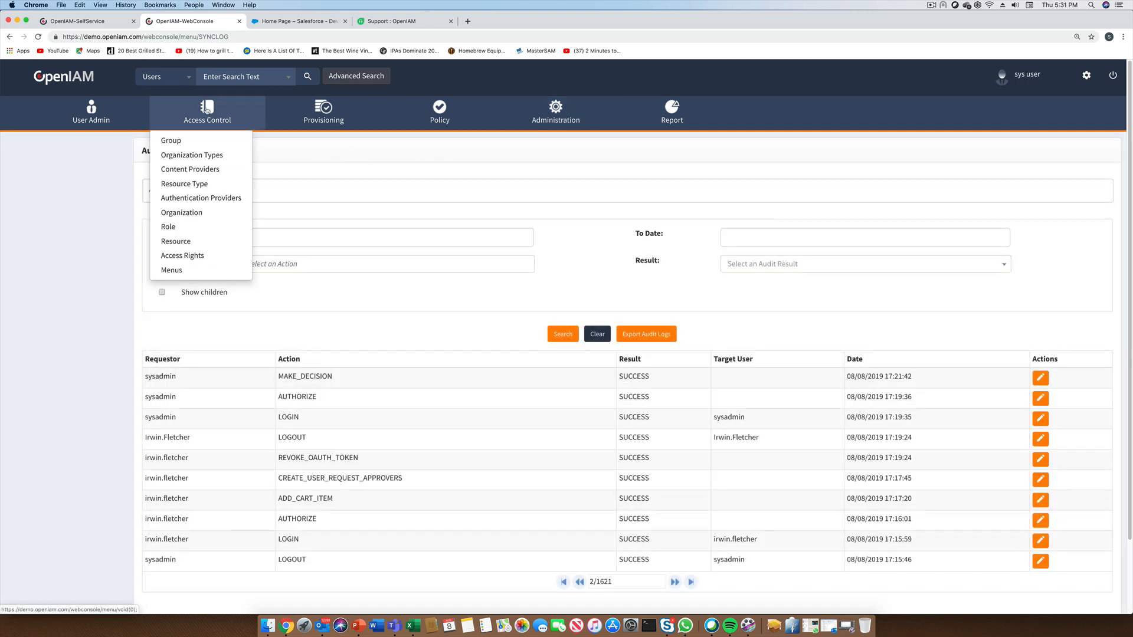
pyautogui.click(207, 112)
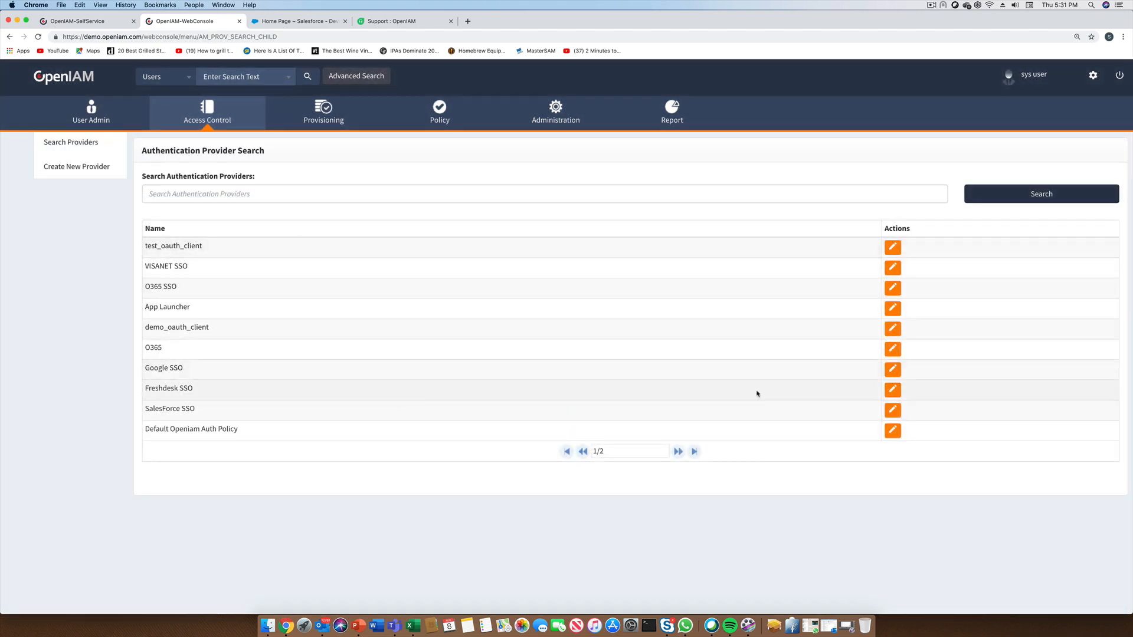
pyautogui.click(894, 390)
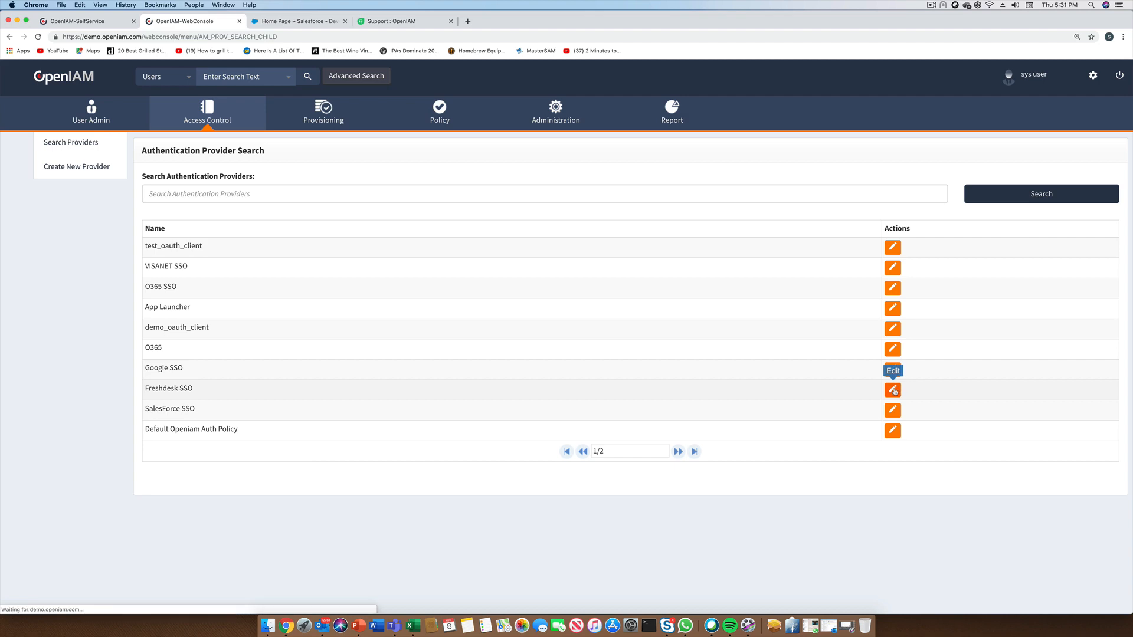
pyautogui.click(892, 391)
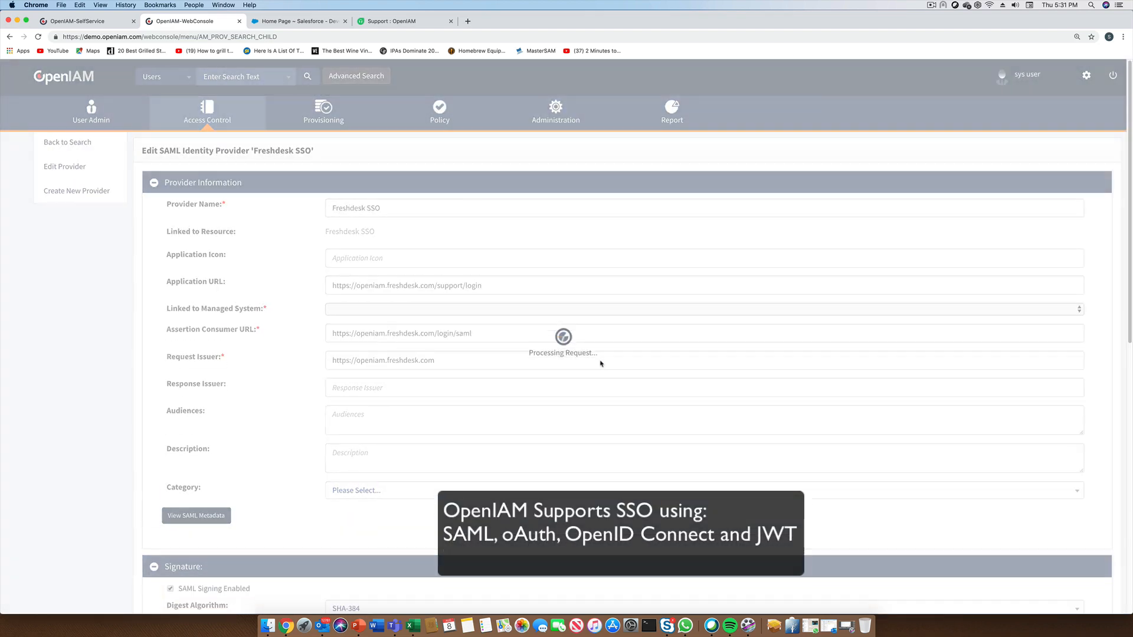
pyautogui.scroll(-3)
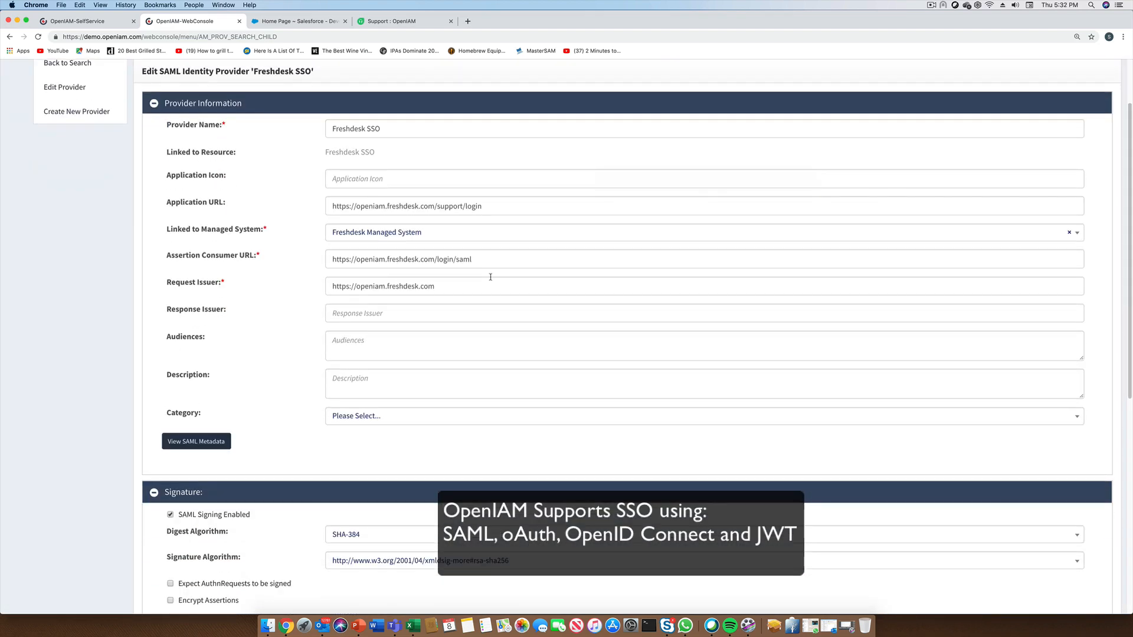
pyautogui.scroll(-3)
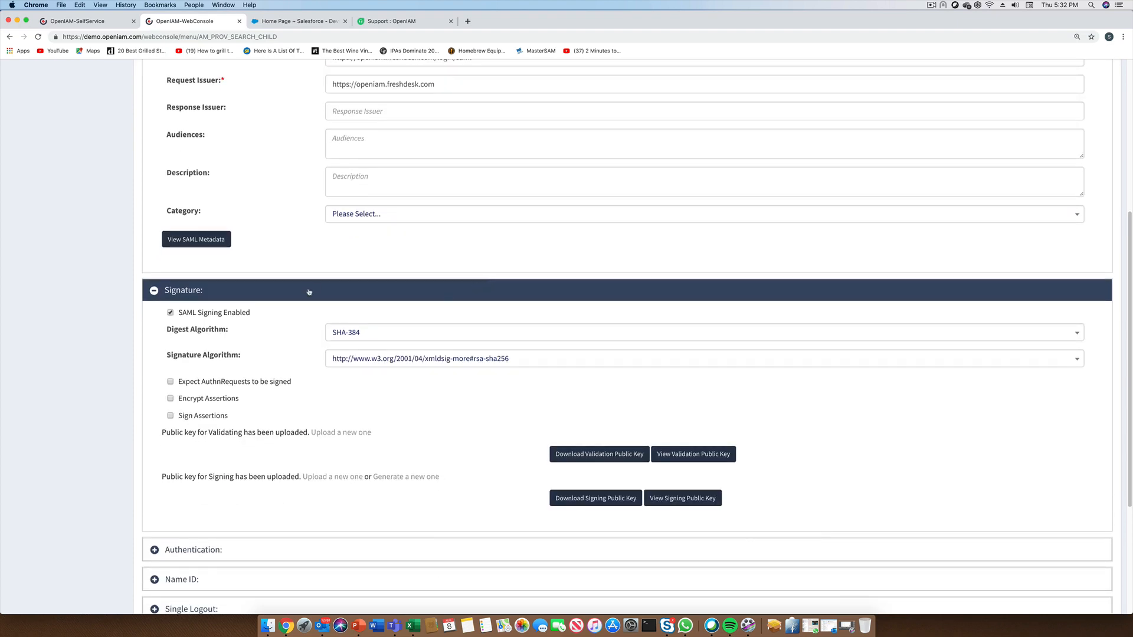
pyautogui.scroll(-3)
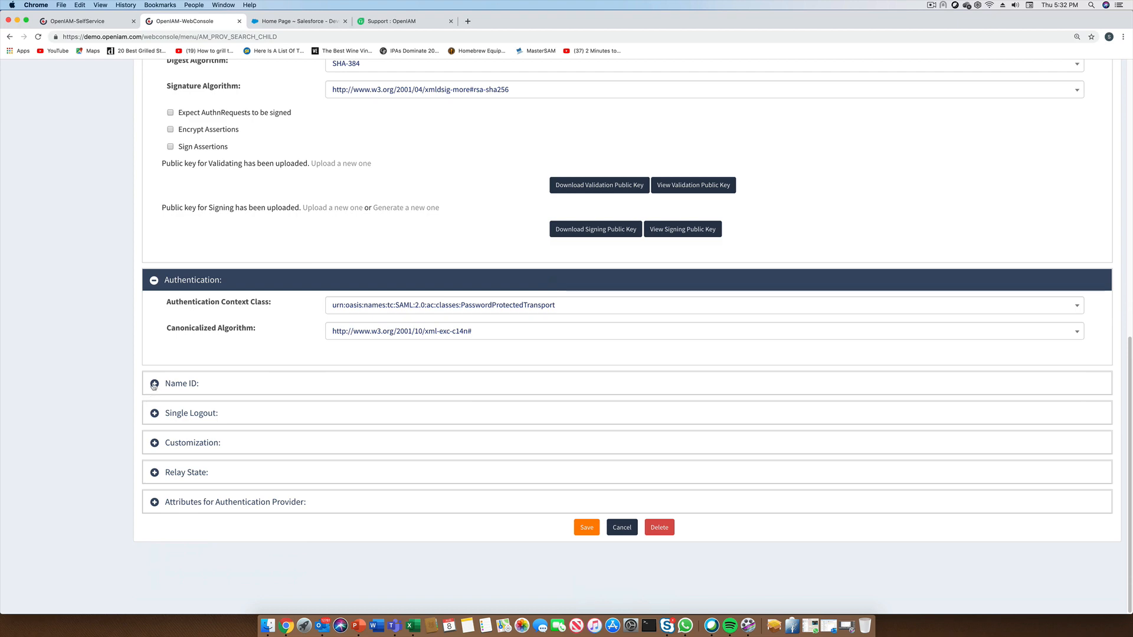
pyautogui.click(153, 384)
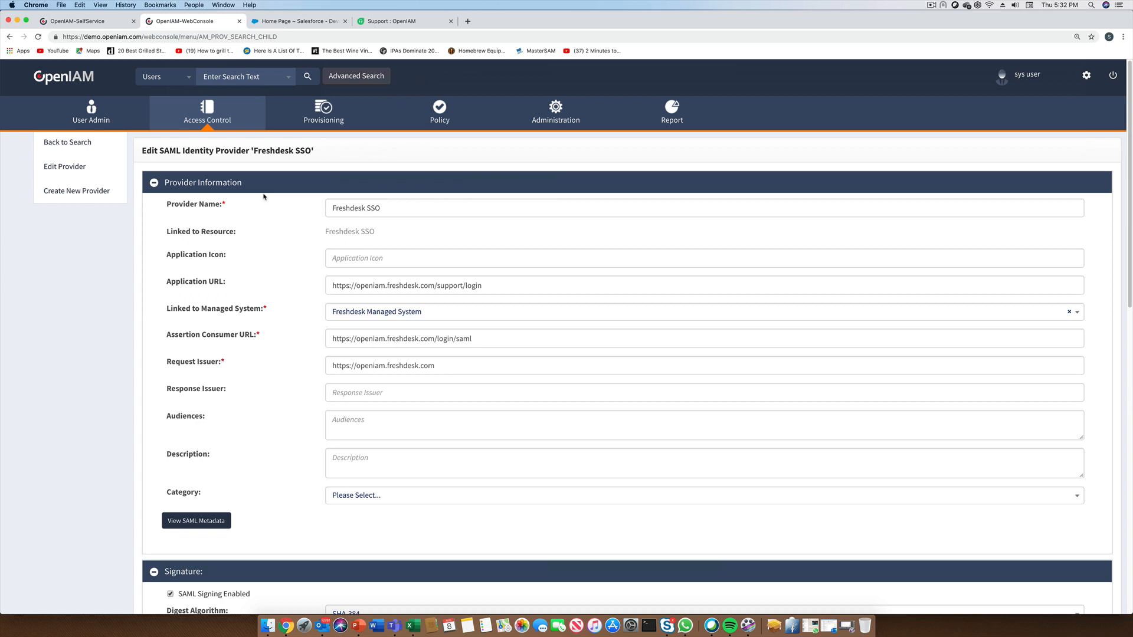
# - Reach the managed systems dashboard and edit ACTIVE DIRECTORY [PowerShell]
pyautogui.click(323, 112)
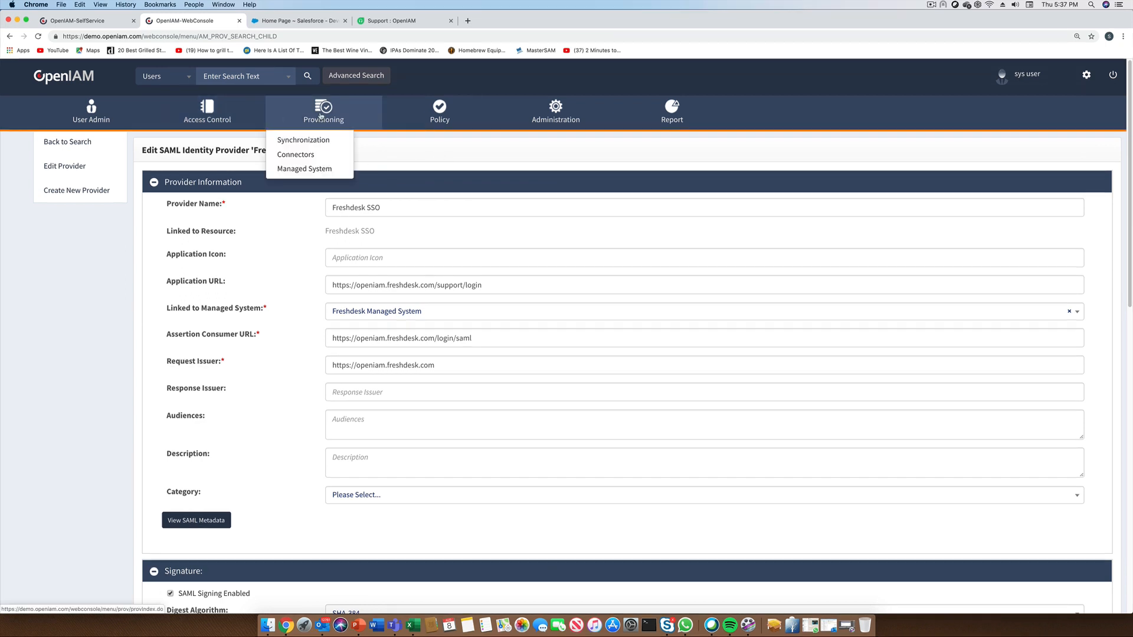
pyautogui.click(304, 169)
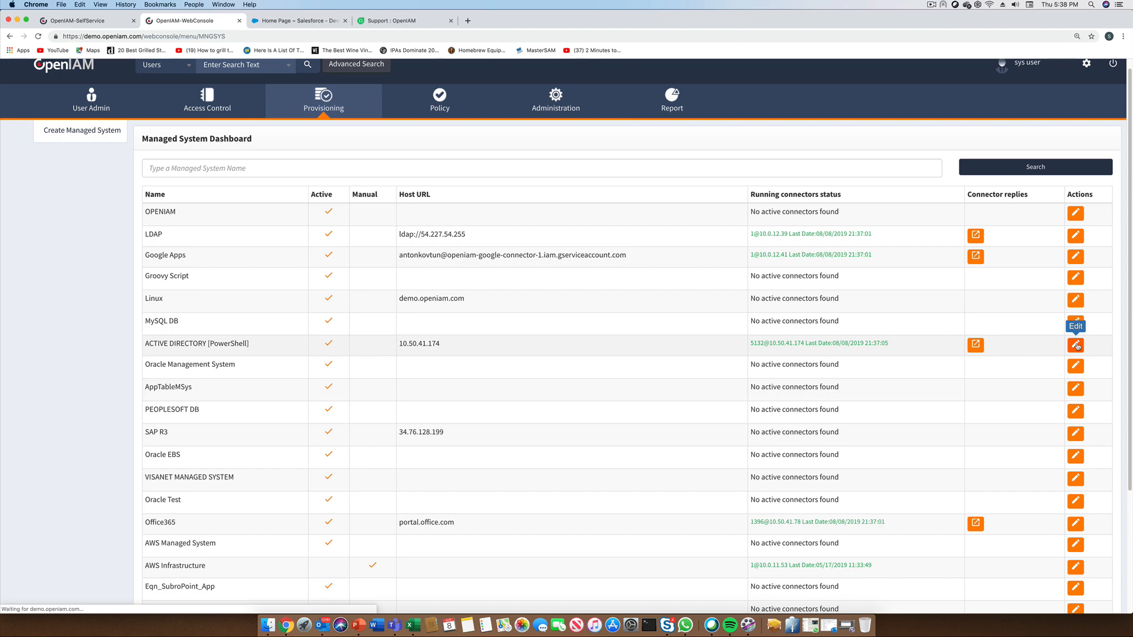
pyautogui.click(1076, 346)
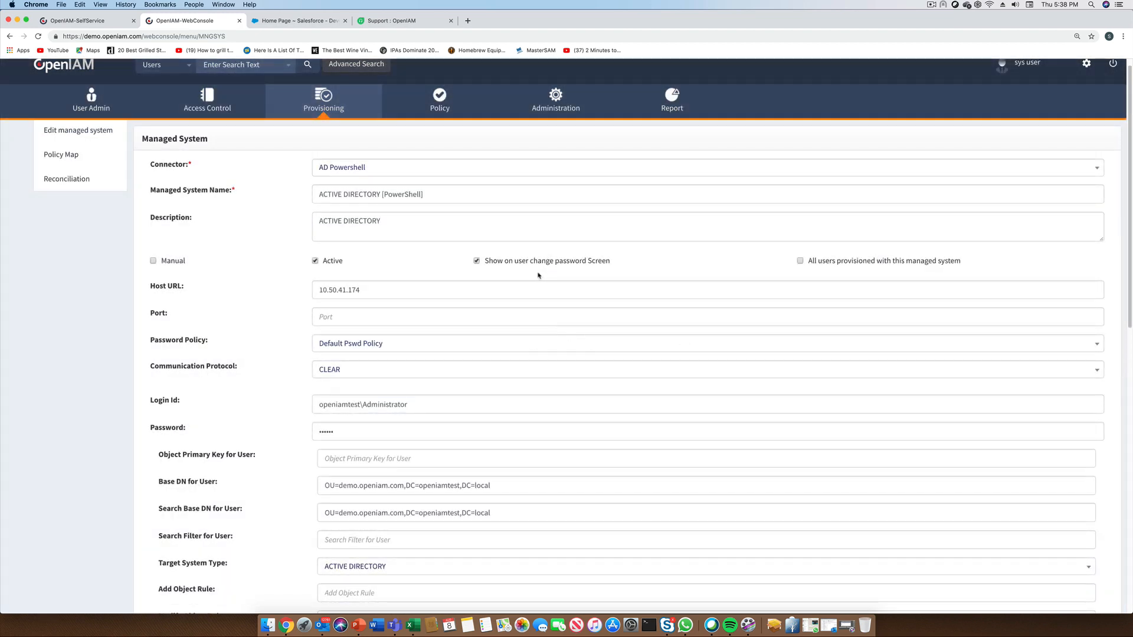
# - Scroll through the managed system's connection settings form
pyautogui.scroll(-3)
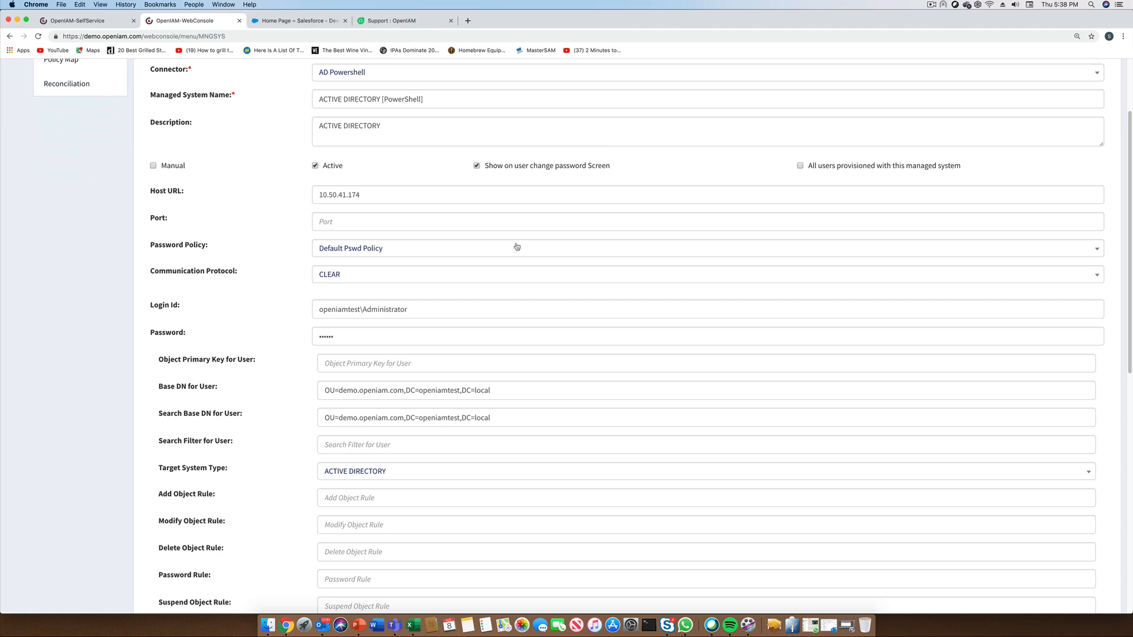
pyautogui.scroll(-3)
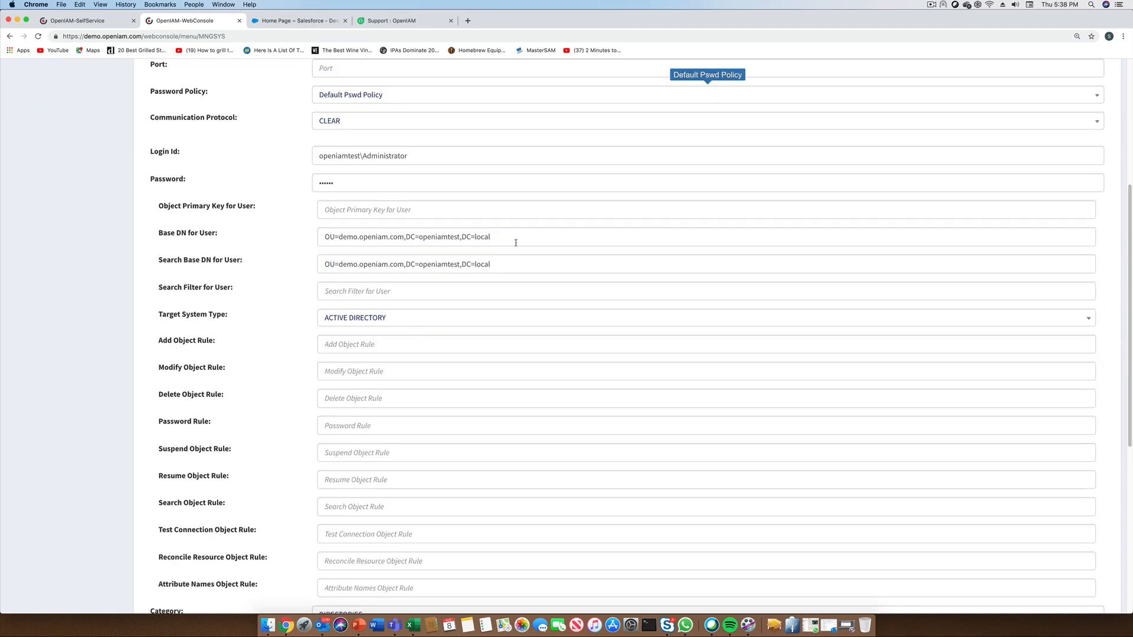
pyautogui.scroll(-3)
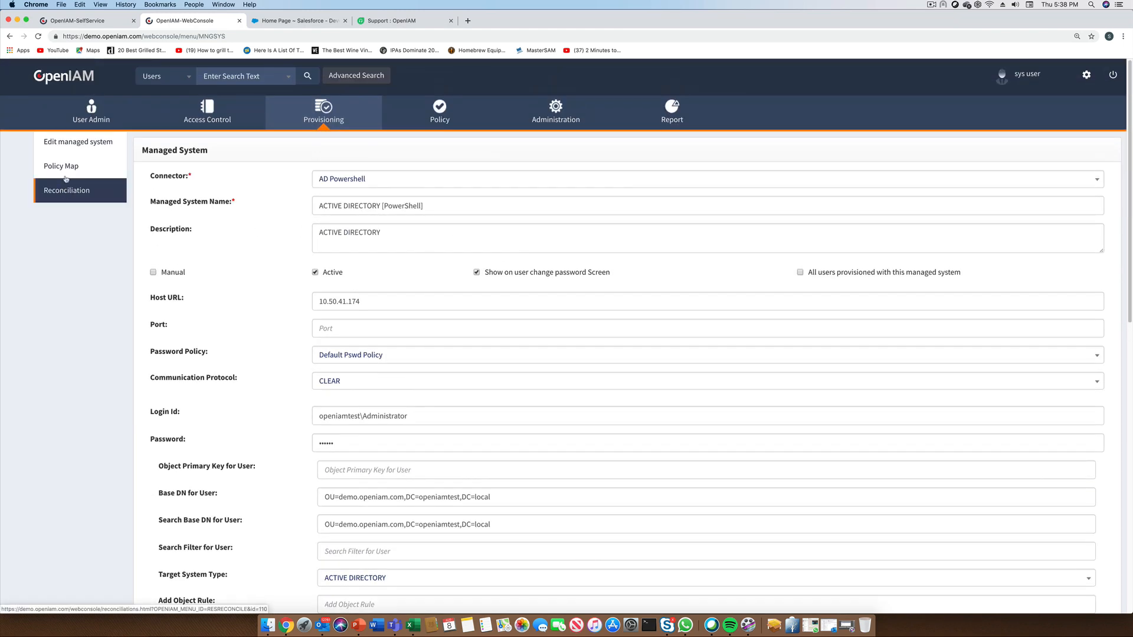
# - Open the USER POLICY map and put its sAMAccountName attribute mapping in edit mode
pyautogui.click(60, 165)
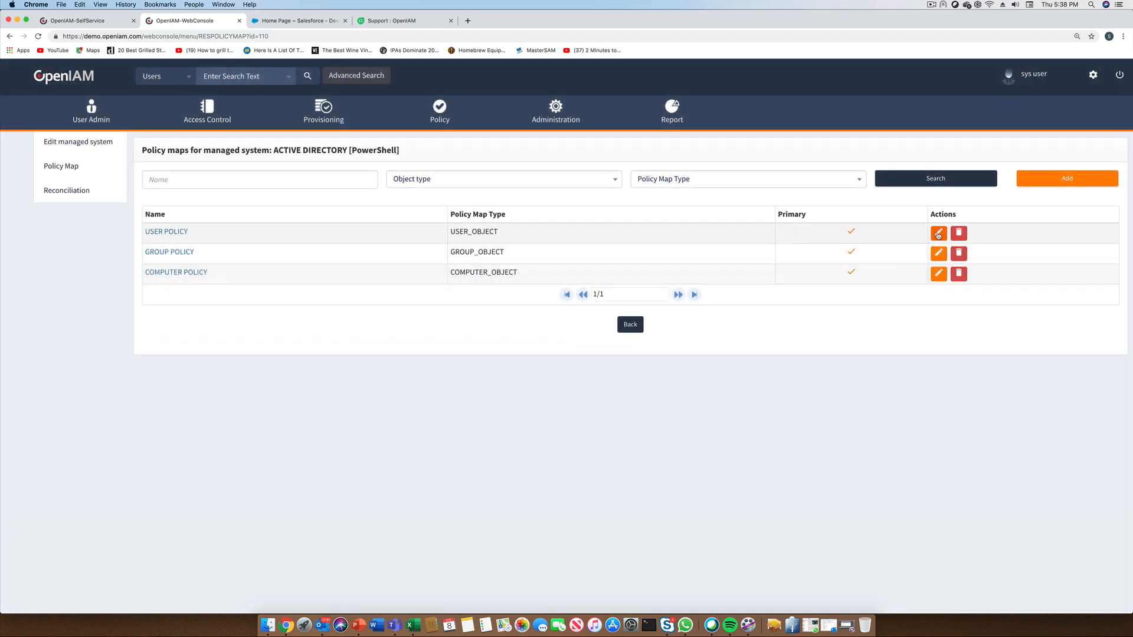
pyautogui.click(939, 233)
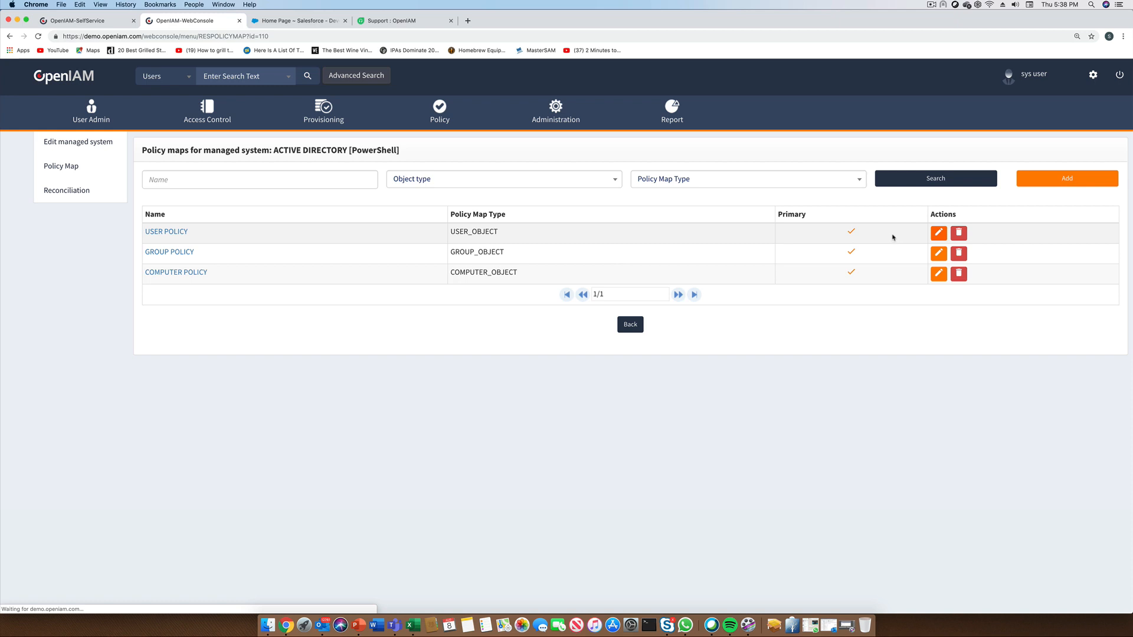
pyautogui.click(938, 232)
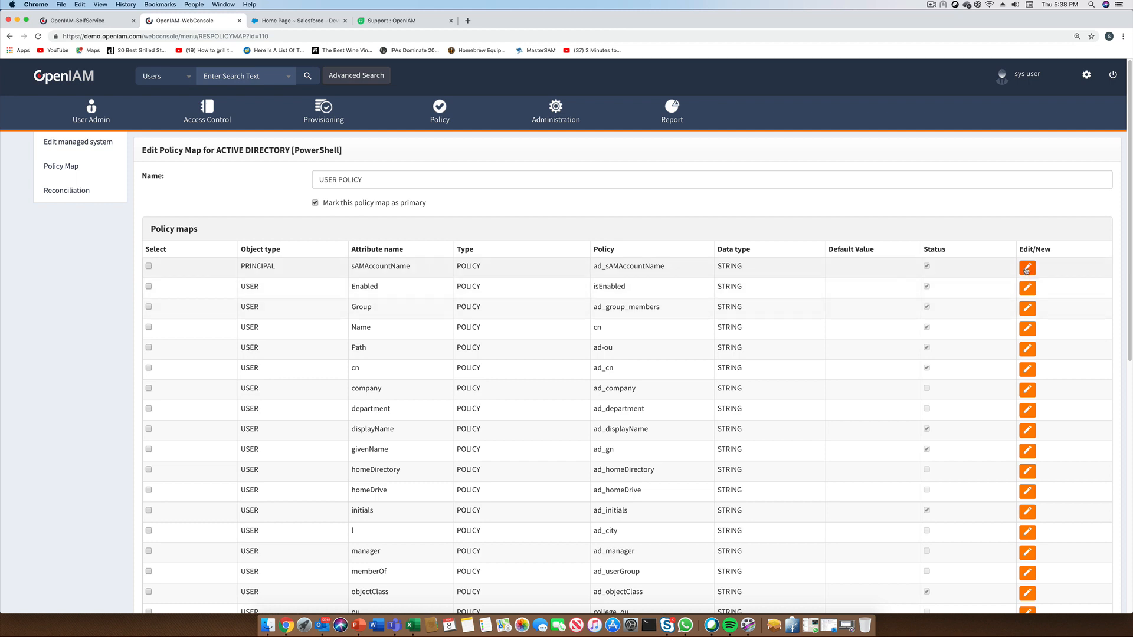
pyautogui.click(1027, 268)
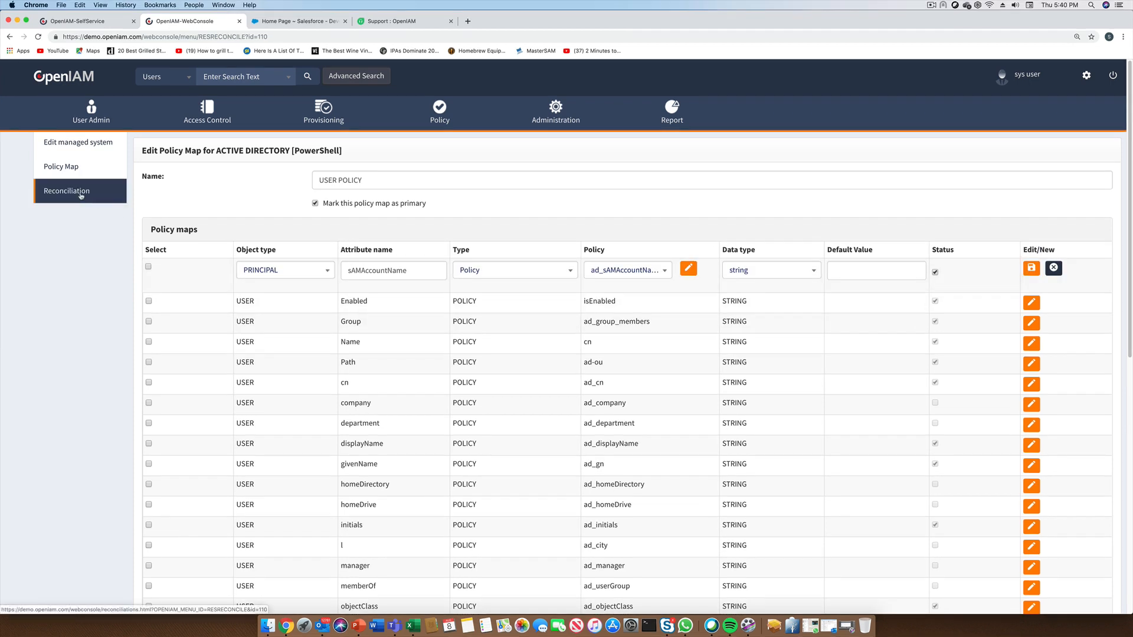
# - Edit the USER reconciliation row for ACTIVE DIRECTORY and scroll through its settings
pyautogui.click(66, 192)
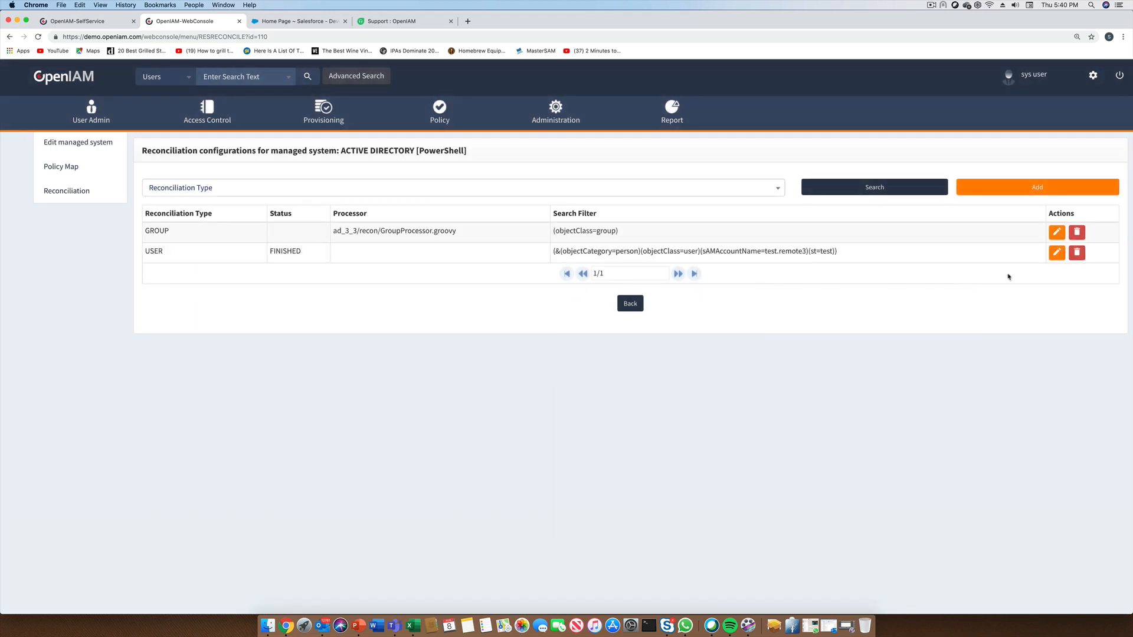
pyautogui.click(1056, 253)
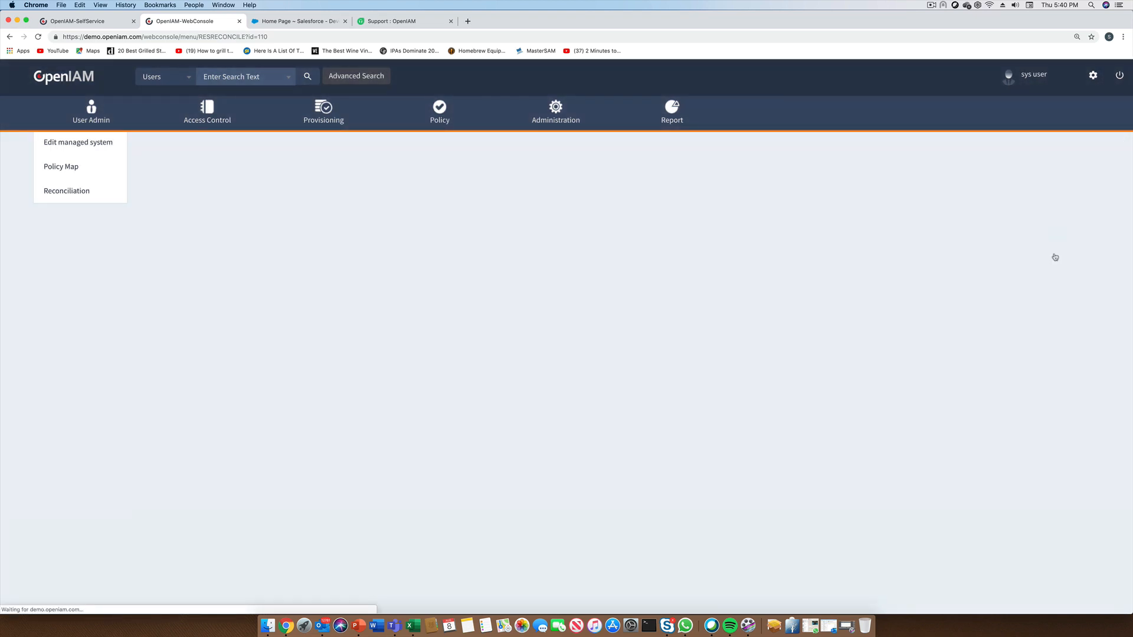
pyautogui.click(66, 192)
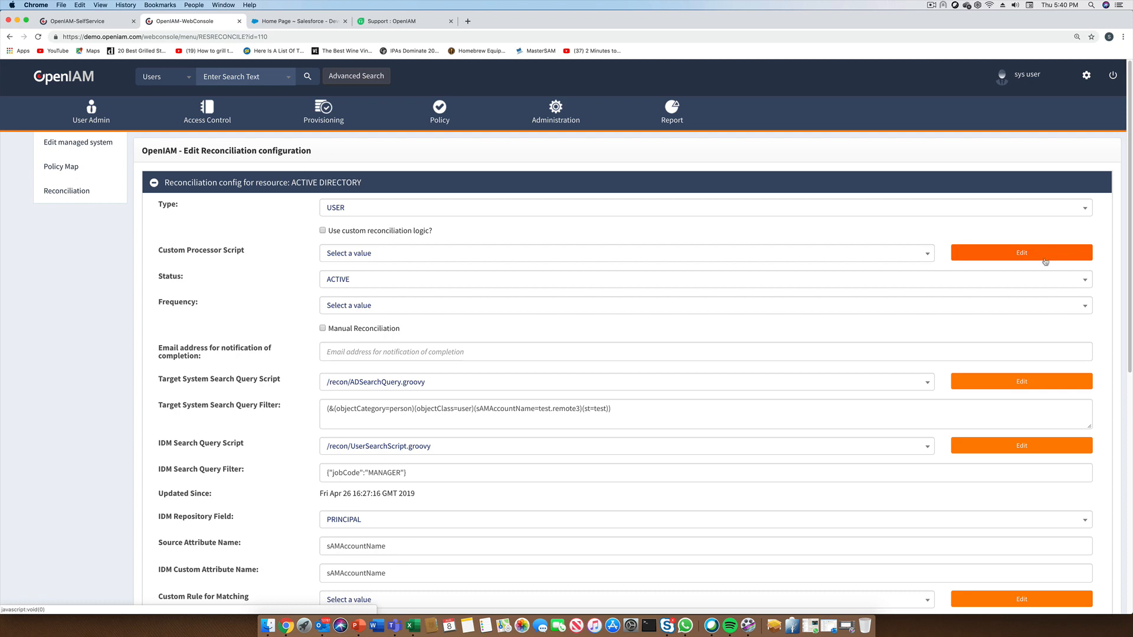
pyautogui.scroll(-3)
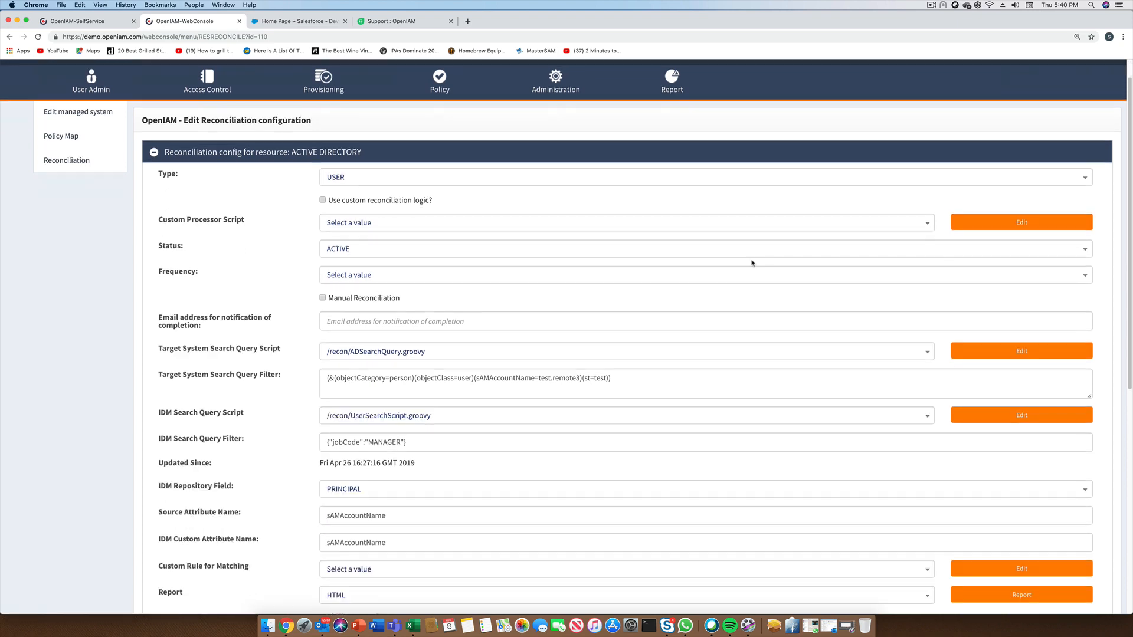
pyautogui.scroll(-3)
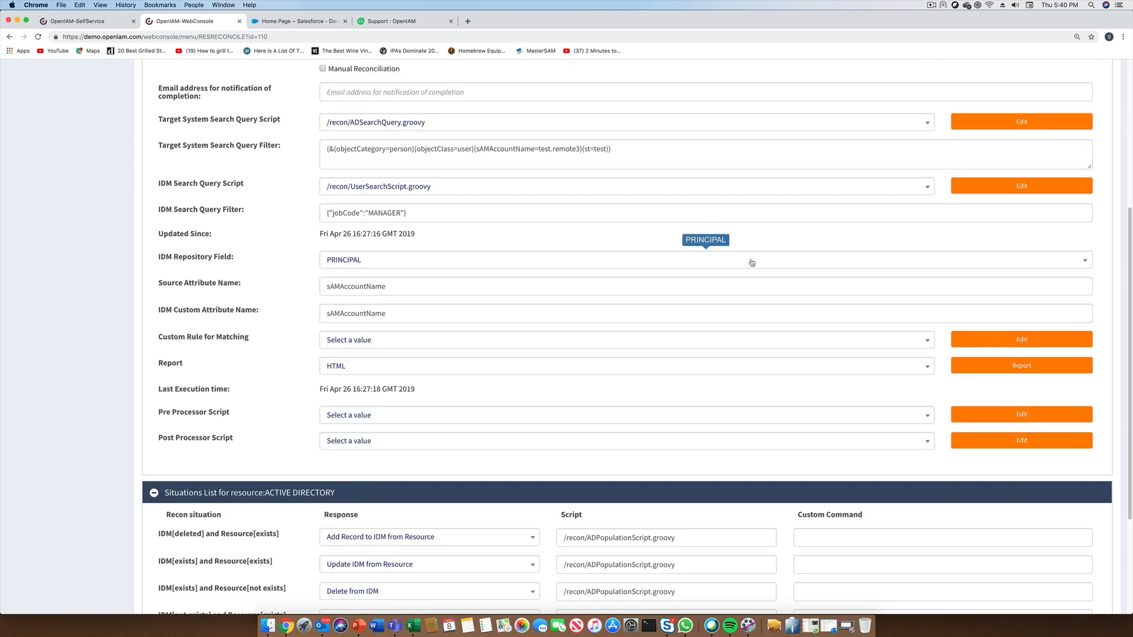
pyautogui.scroll(-3)
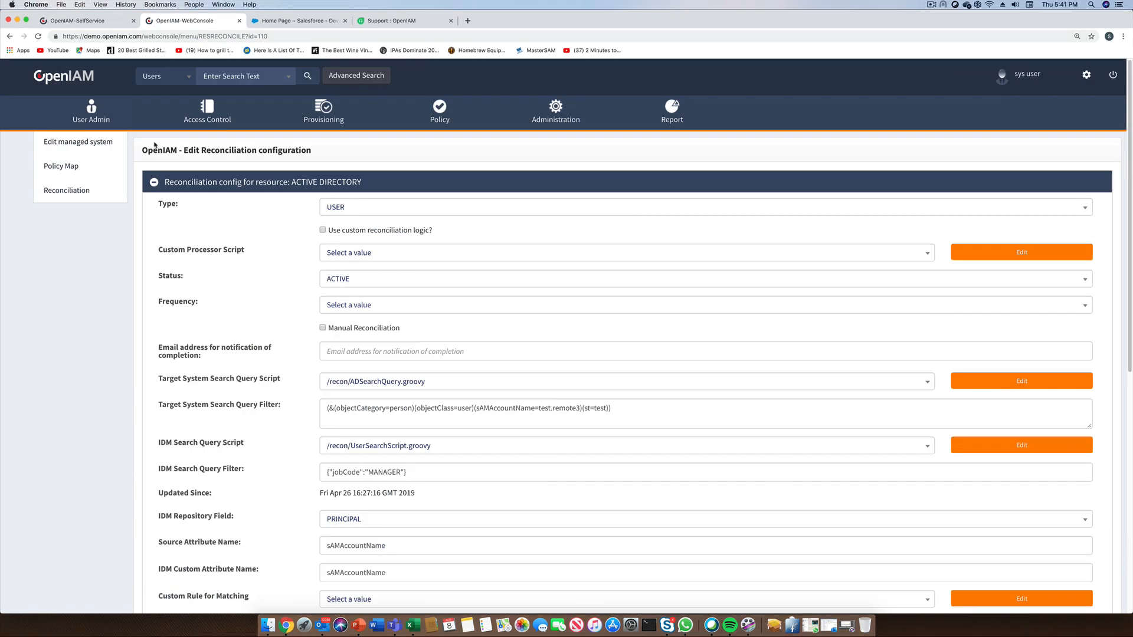
# - Edit the Office365 role from Access Control and show its entitlements: O365 resource, Demo O365SSO and test user
pyautogui.click(207, 112)
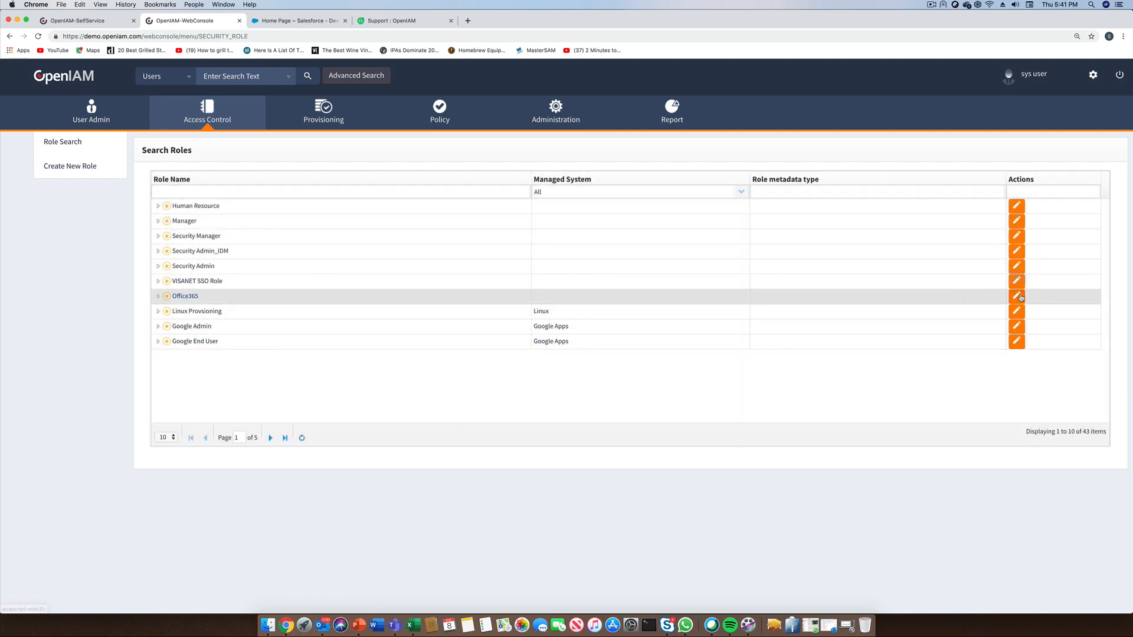
pyautogui.click(1017, 296)
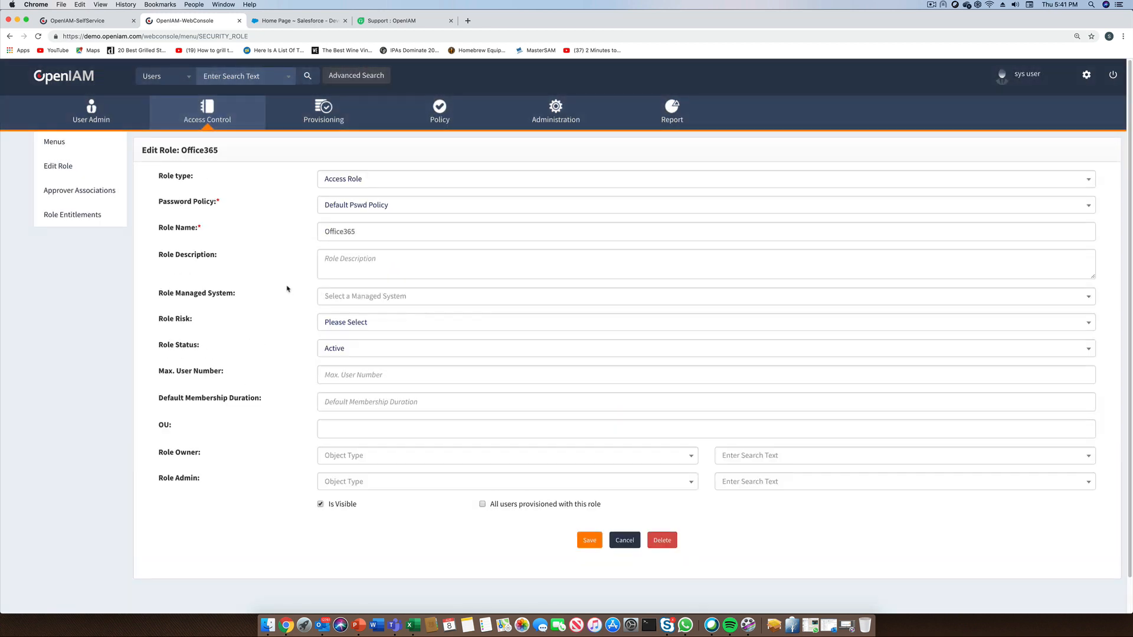
pyautogui.click(72, 215)
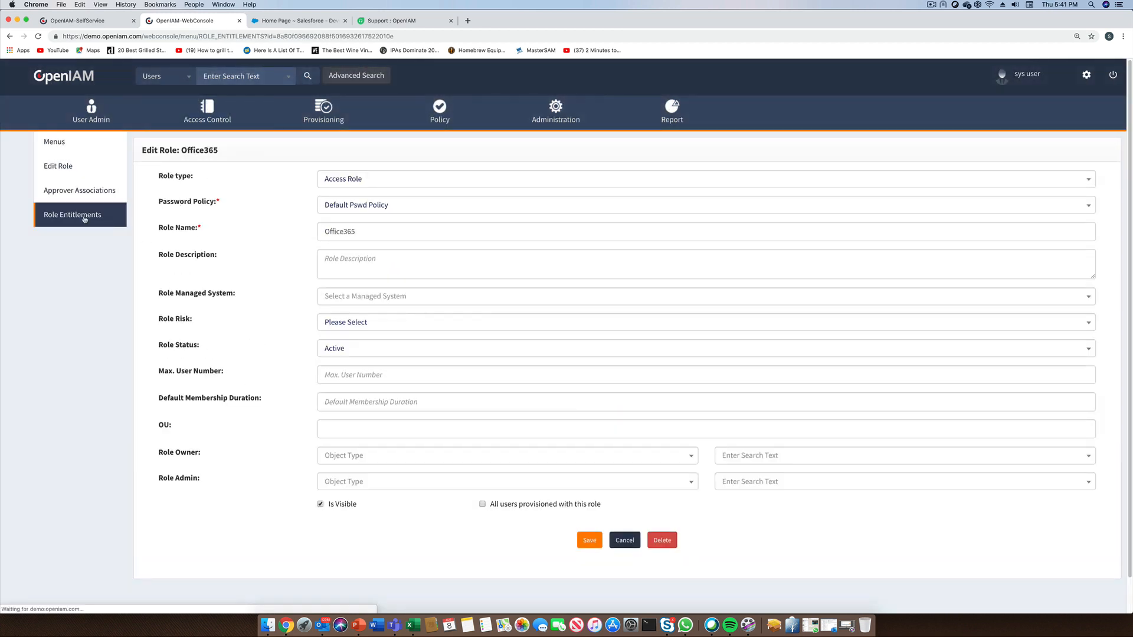
pyautogui.click(72, 215)
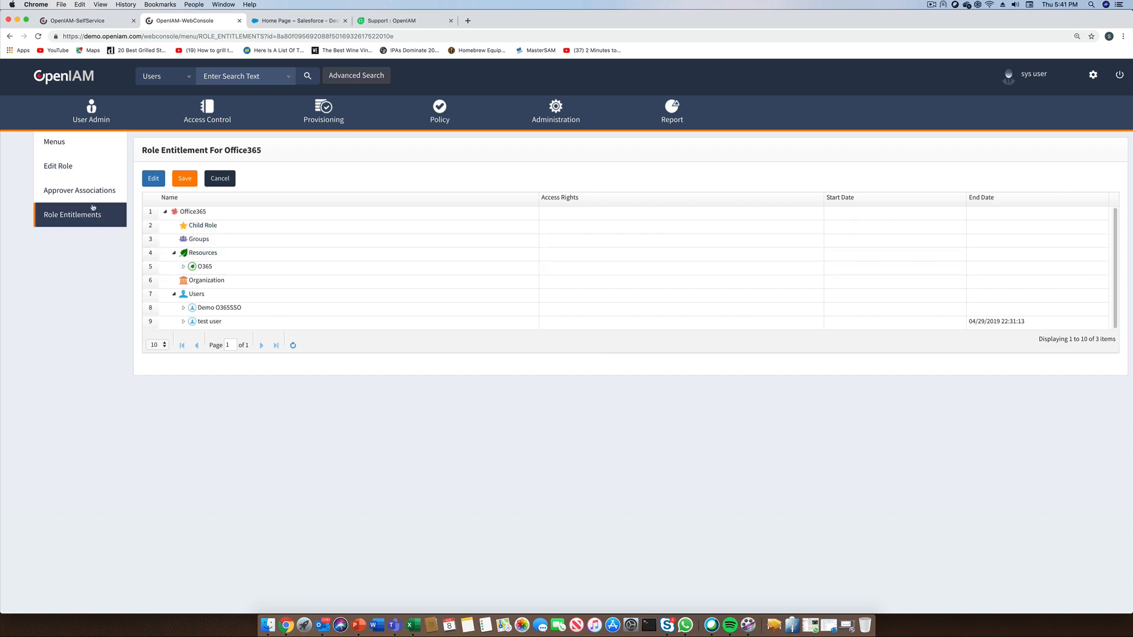
pyautogui.click(79, 190)
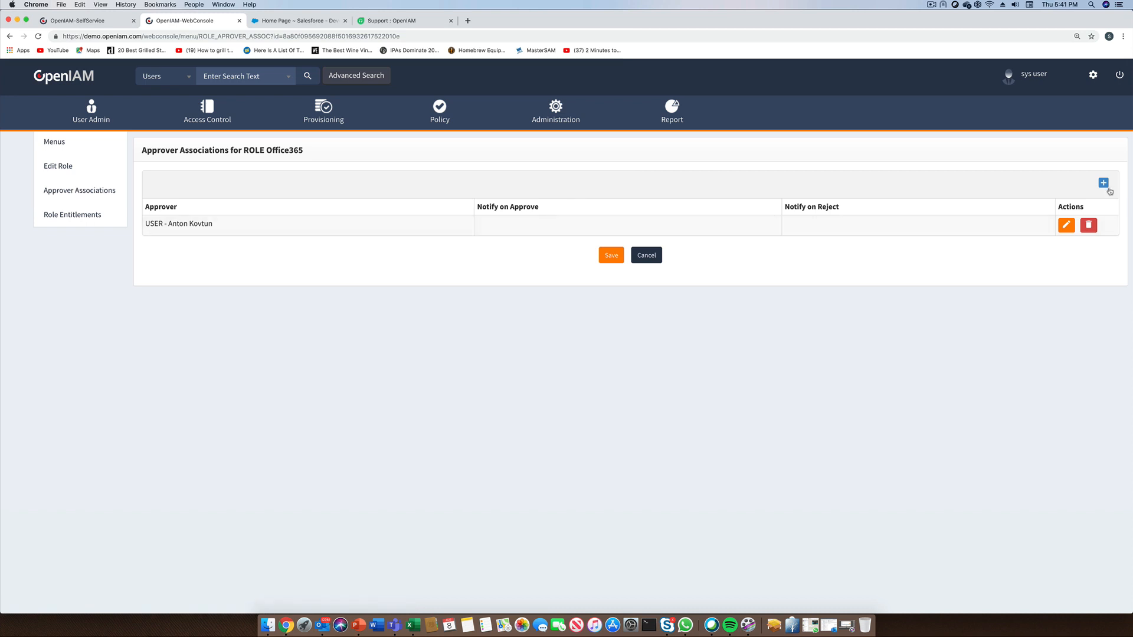
pyautogui.click(1102, 182)
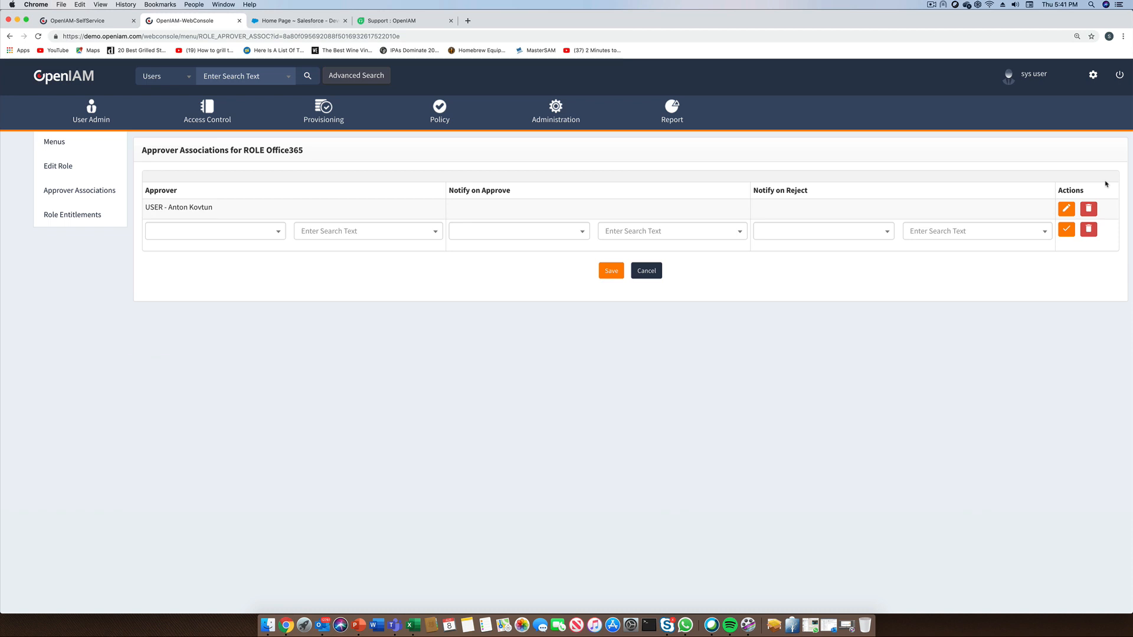
pyautogui.click(215, 230)
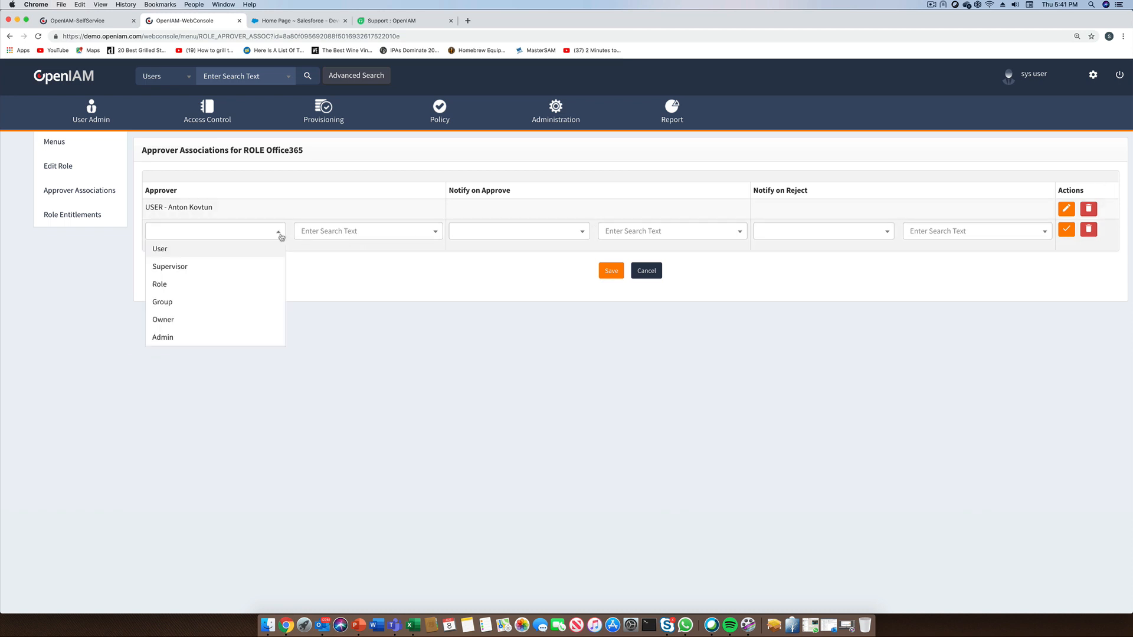
pyautogui.moveTo(356, 277)
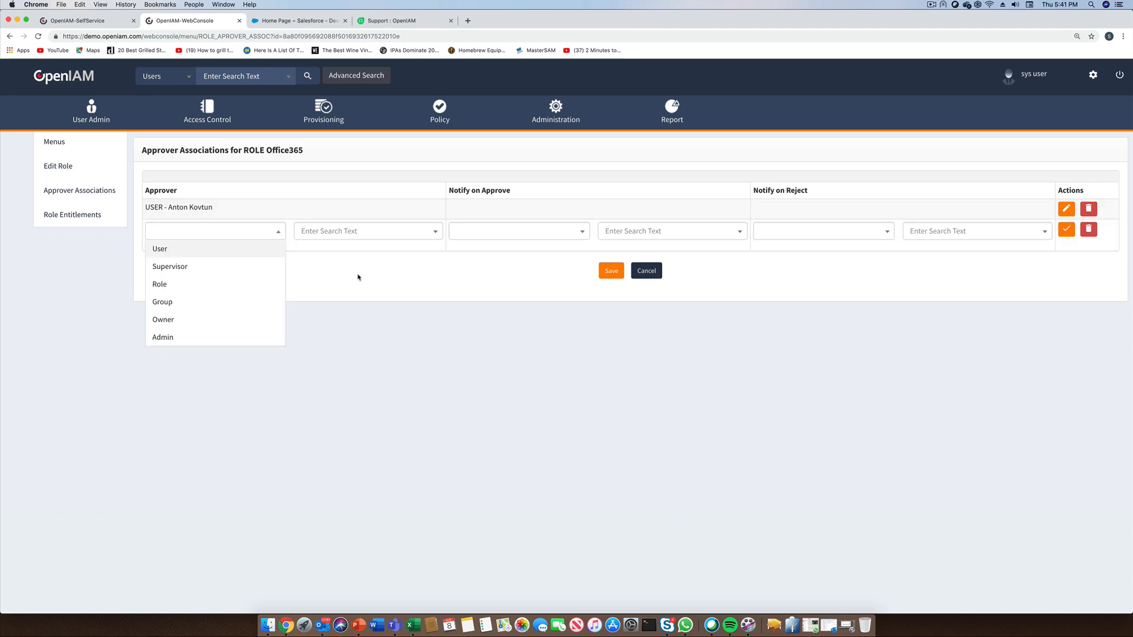
pyautogui.click(364, 282)
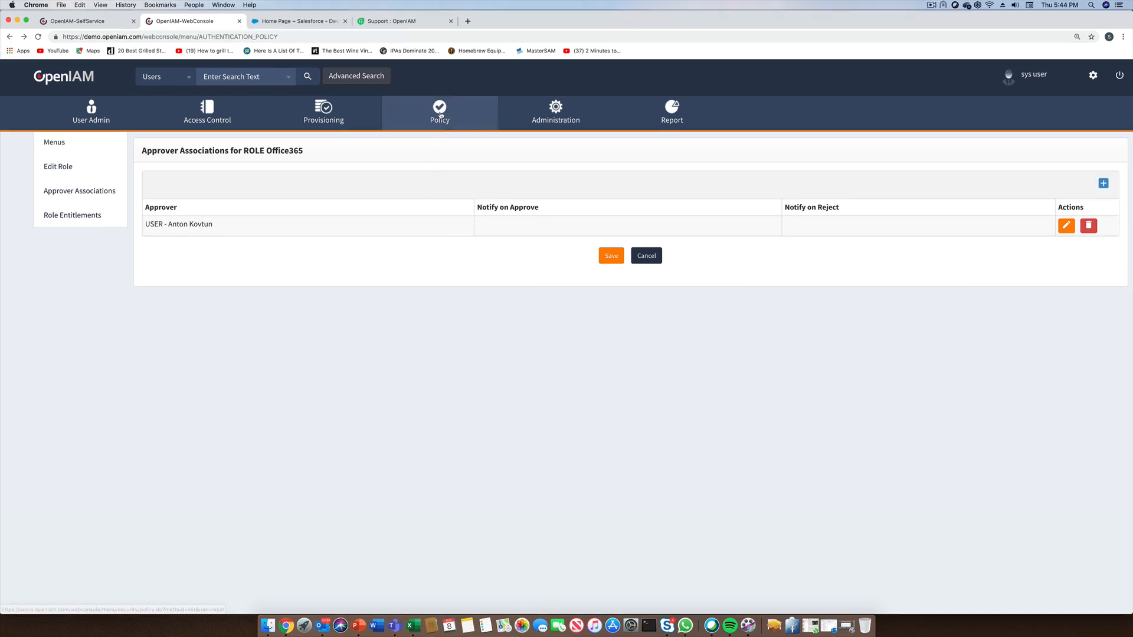
# - Edit the Default Pswd Policy from Policy > Password Policy and scroll through its rule sections
pyautogui.click(439, 114)
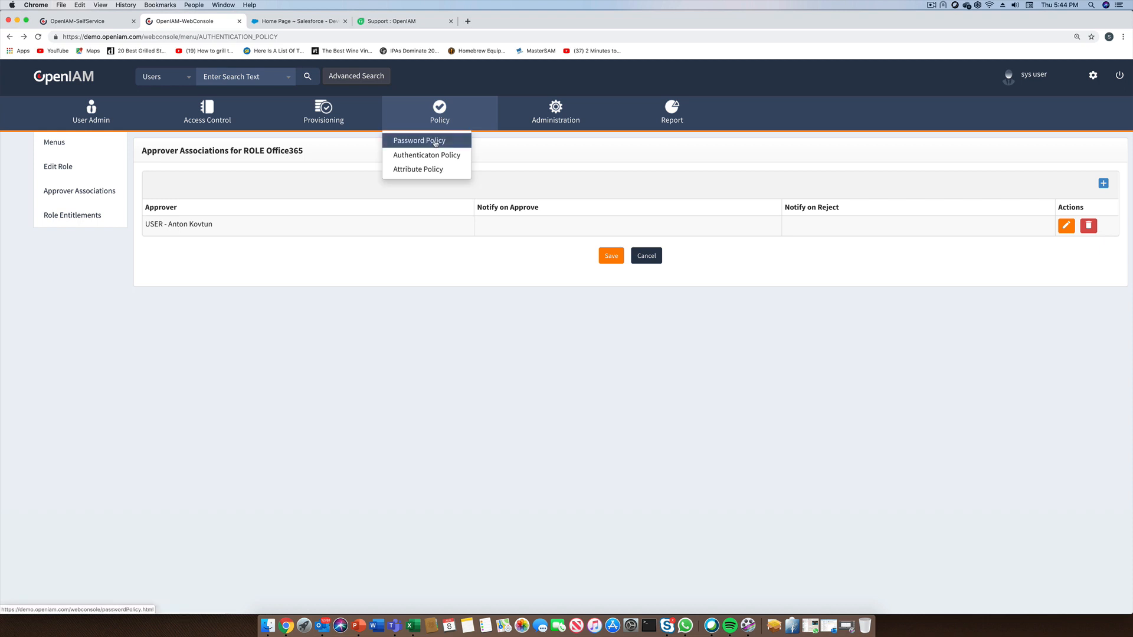
pyautogui.click(418, 141)
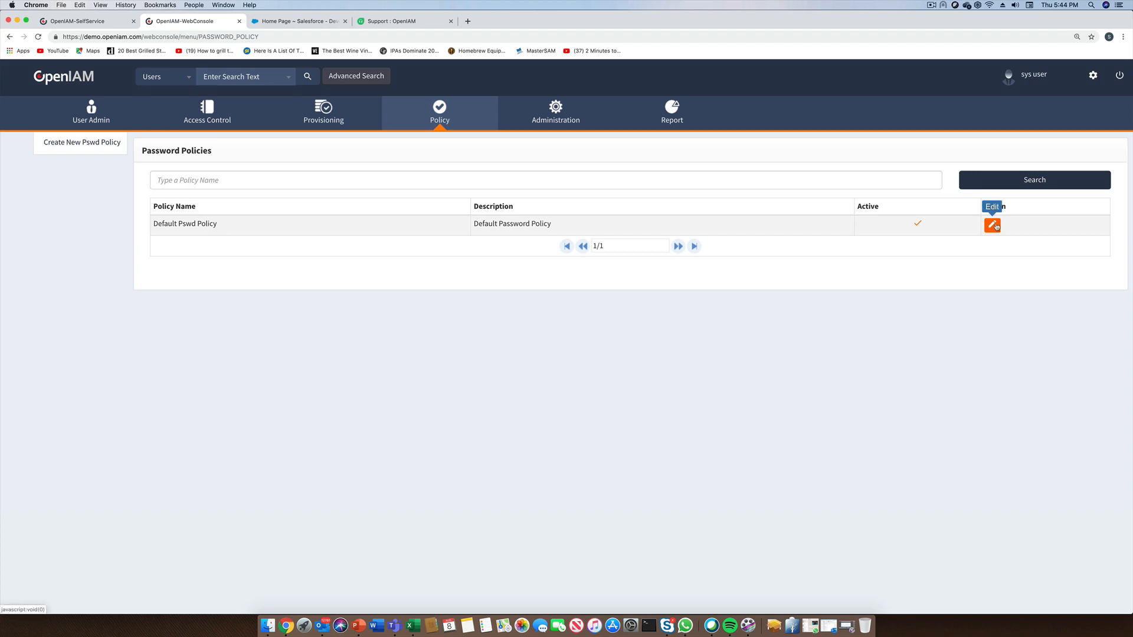
pyautogui.click(992, 225)
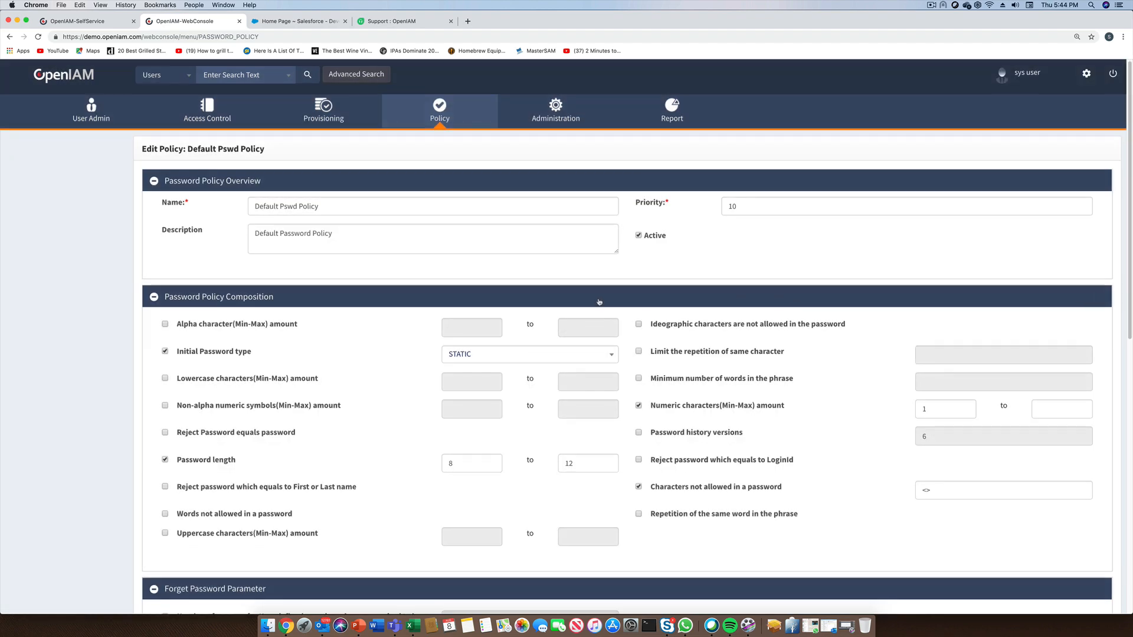
pyautogui.scroll(-3)
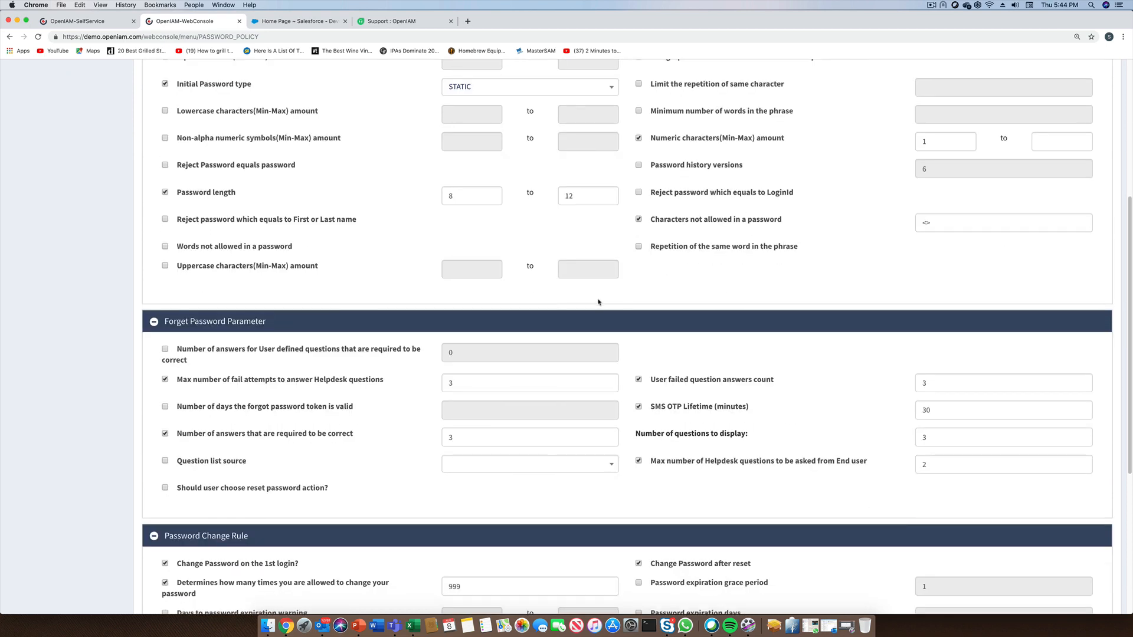
pyautogui.scroll(-3)
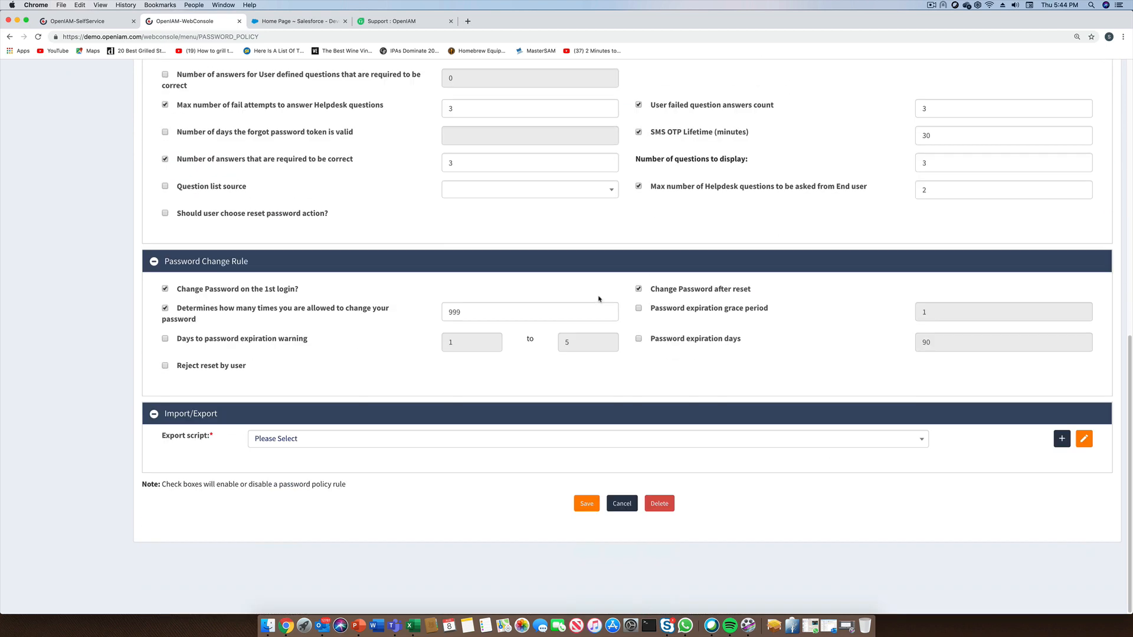